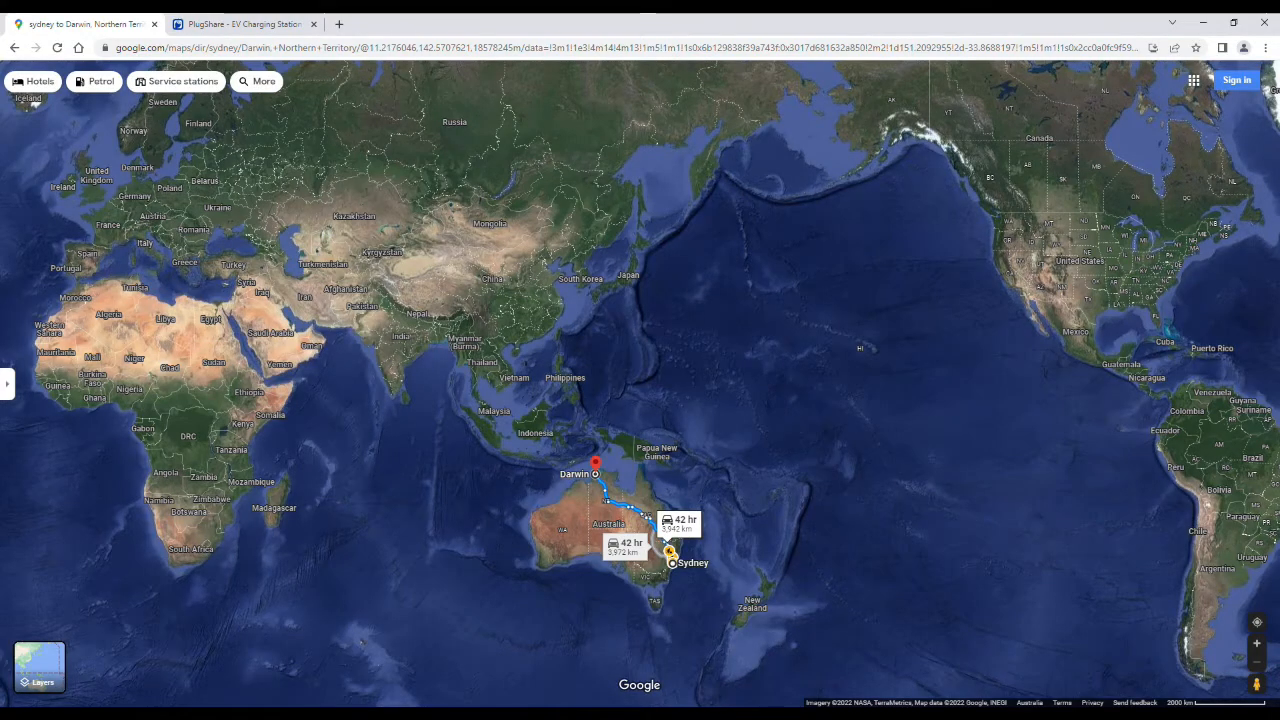
pyautogui.moveTo(264, 534)
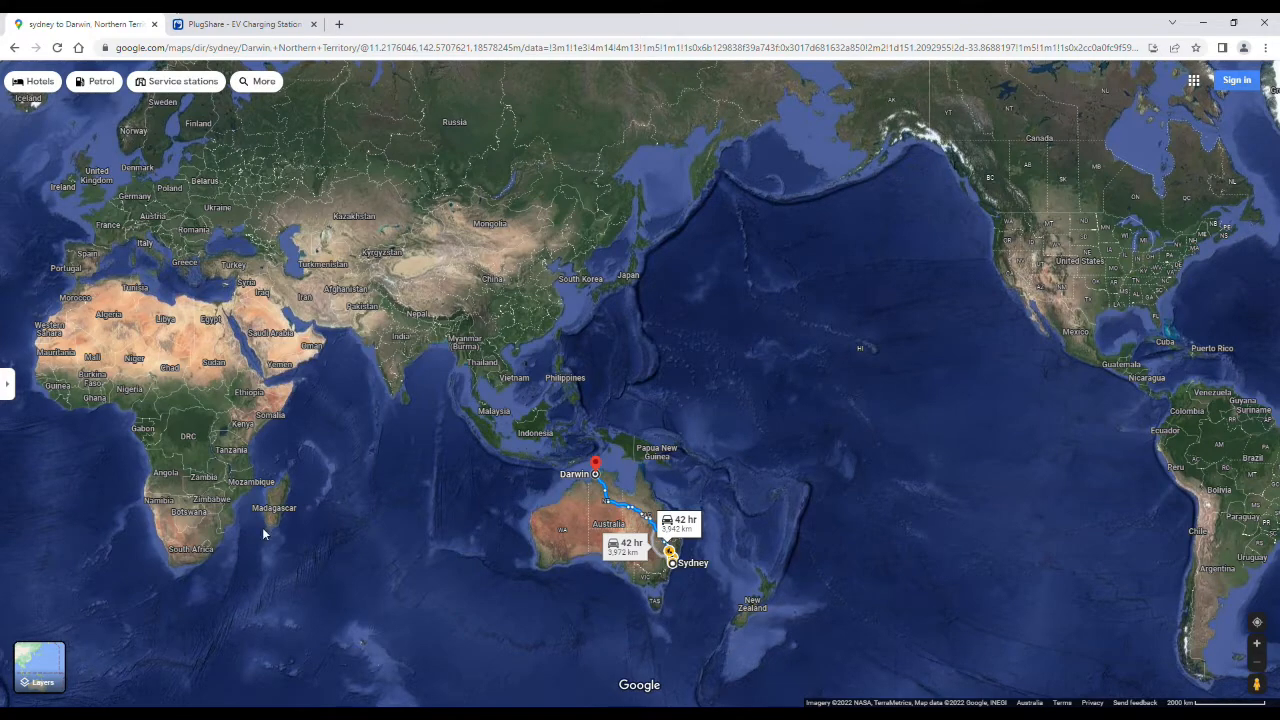
pyautogui.moveTo(782, 560)
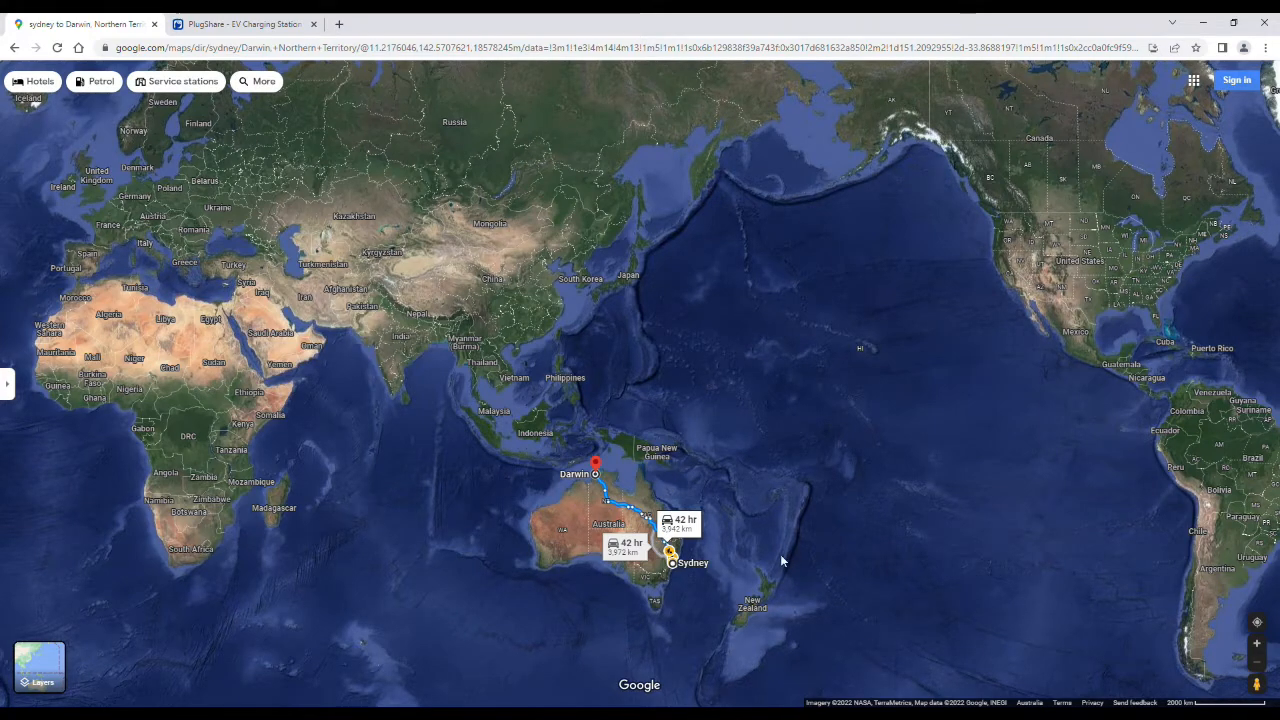
# - Zoom the map from the world view to show the full Sydney–Darwin route across Australia
pyautogui.scroll(-3)
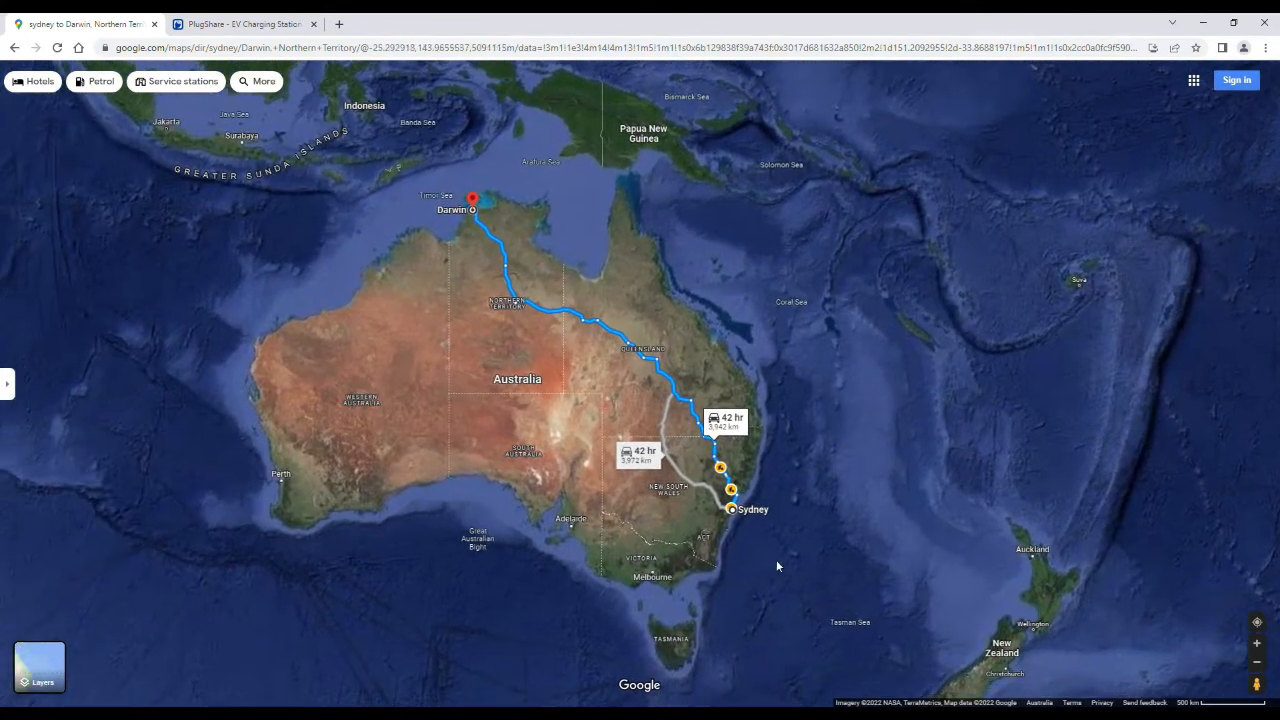
pyautogui.moveTo(820, 492)
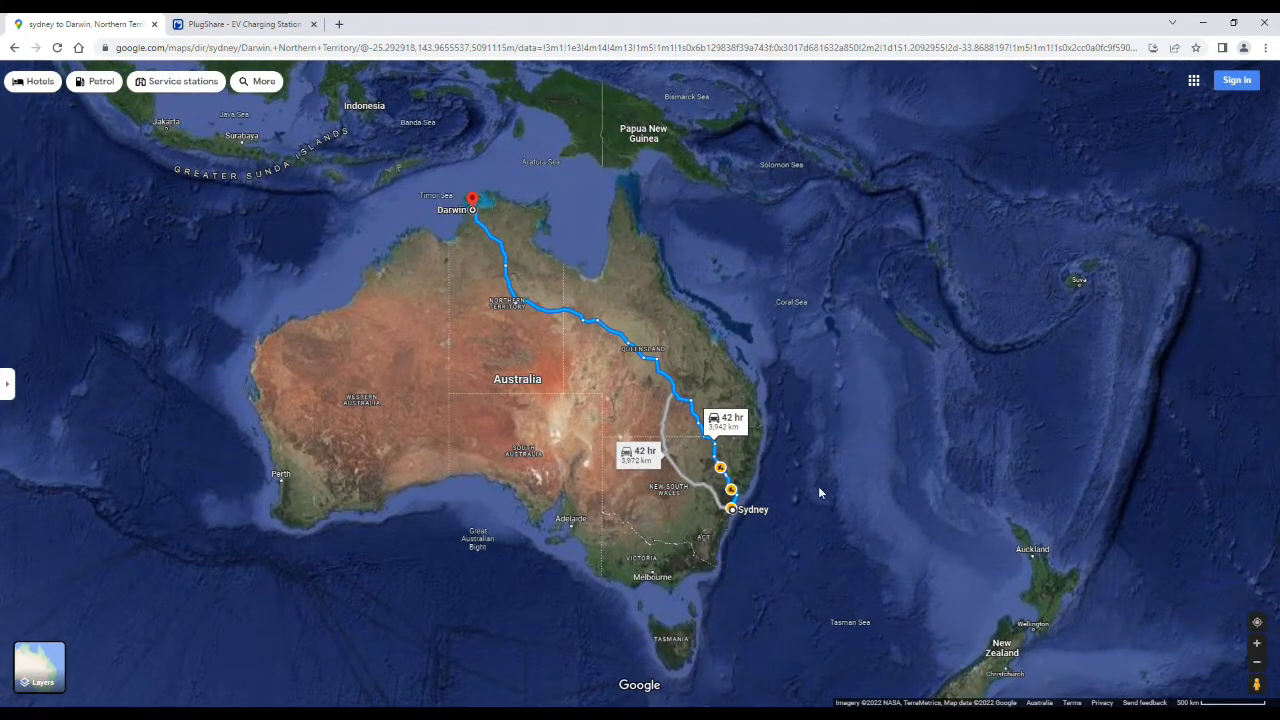
pyautogui.moveTo(712, 434)
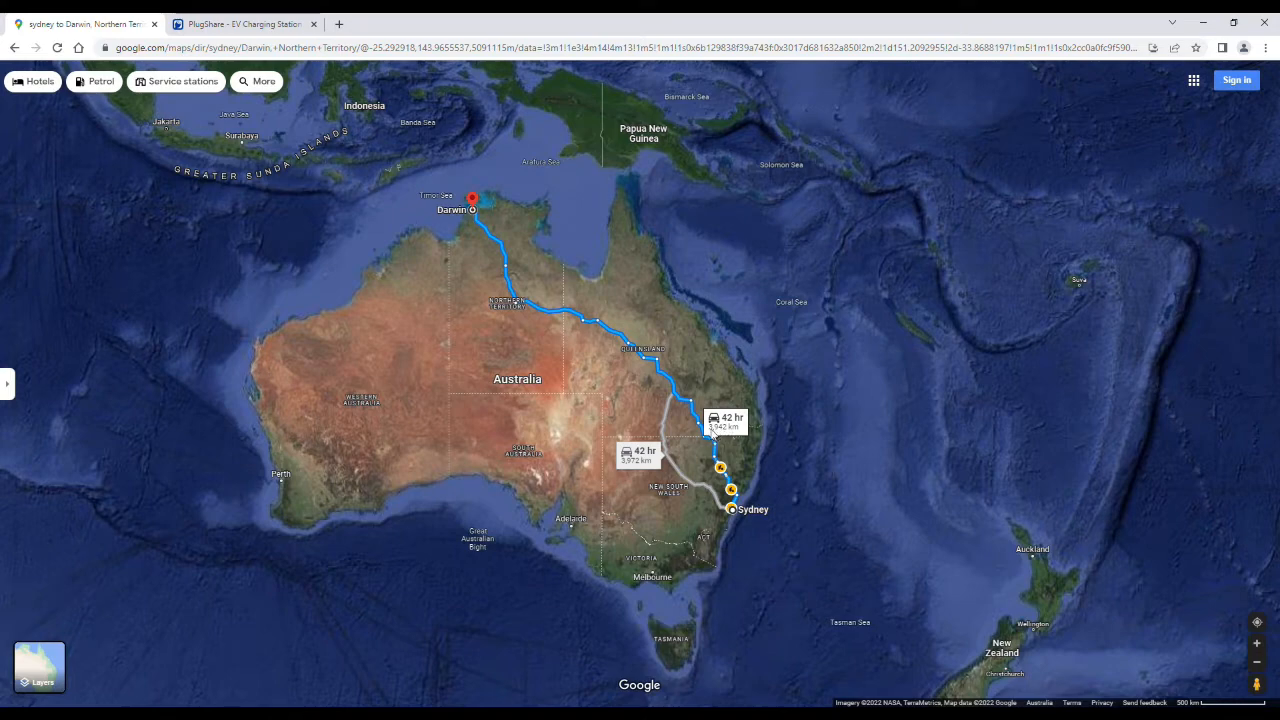
pyautogui.moveTo(788, 492)
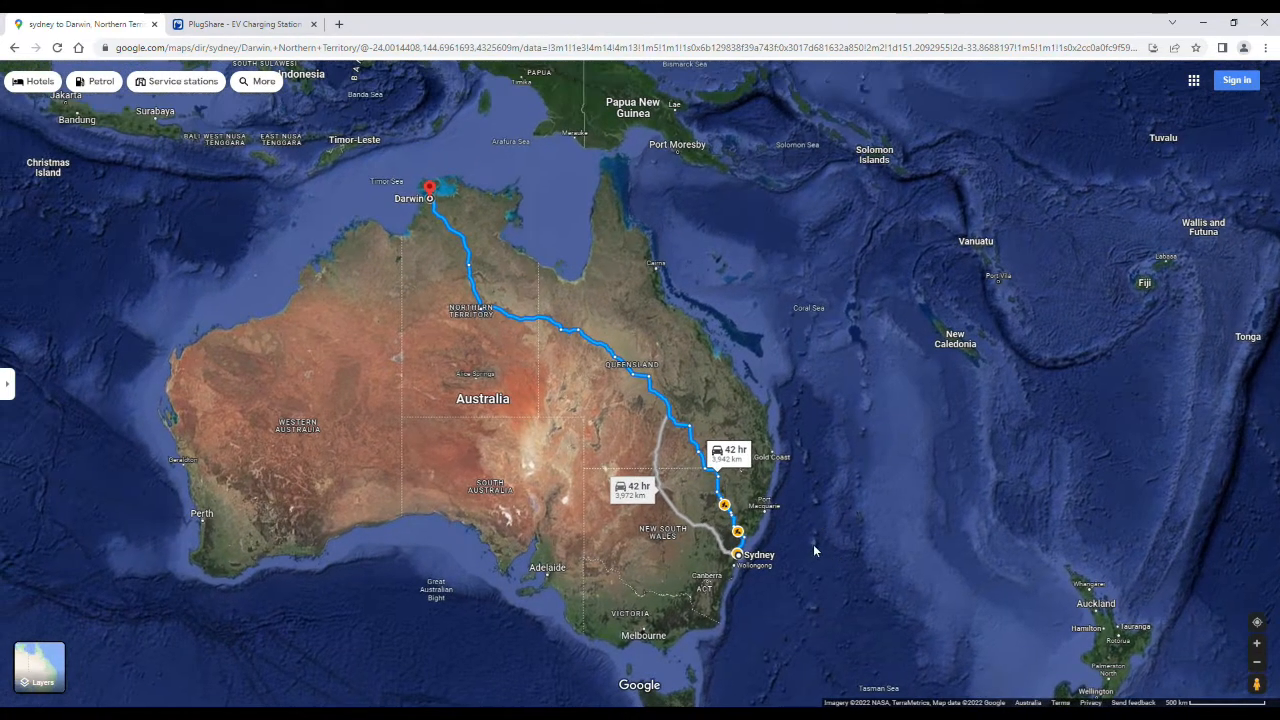
pyautogui.moveTo(668, 430)
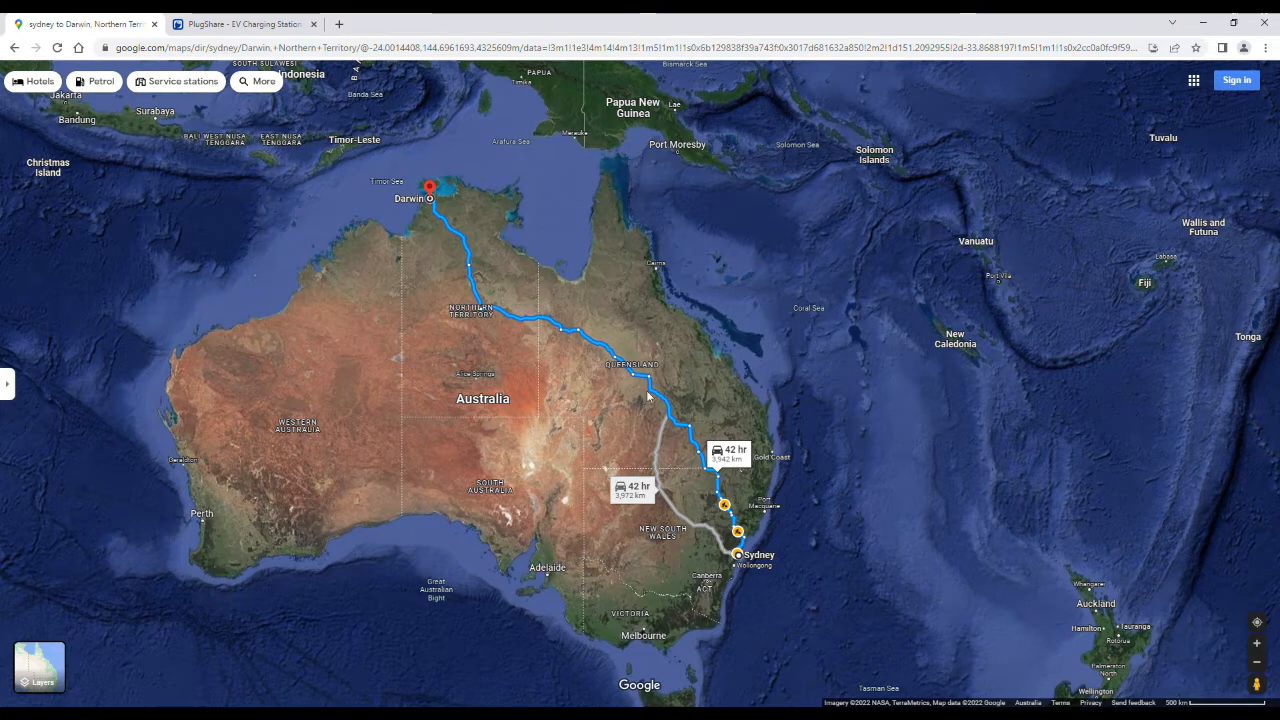
pyautogui.moveTo(652, 414)
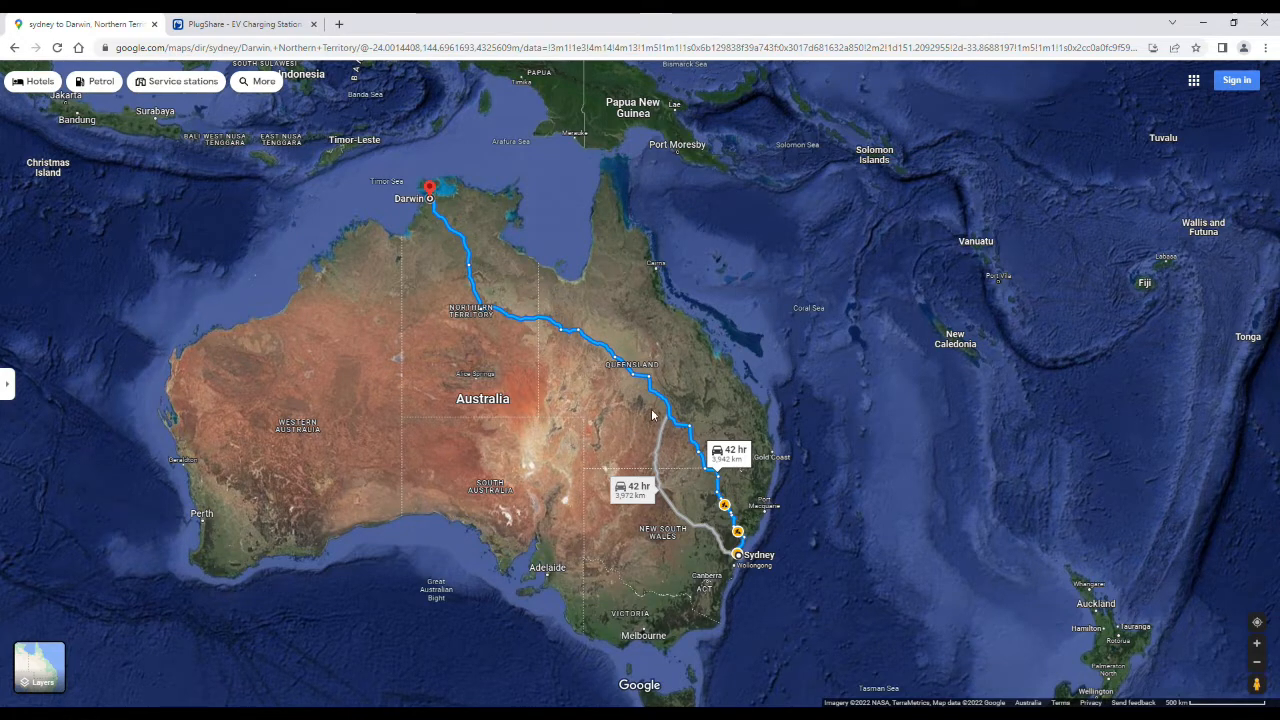
pyautogui.moveTo(620, 460)
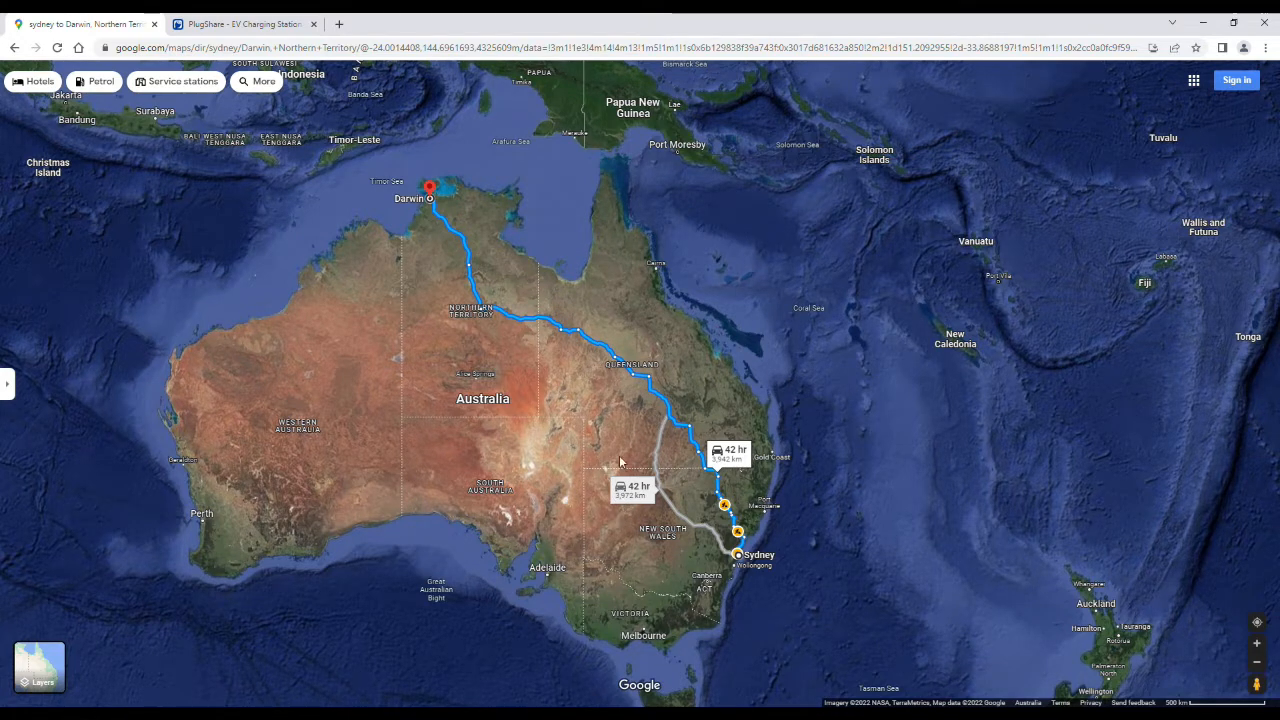
pyautogui.moveTo(764, 408)
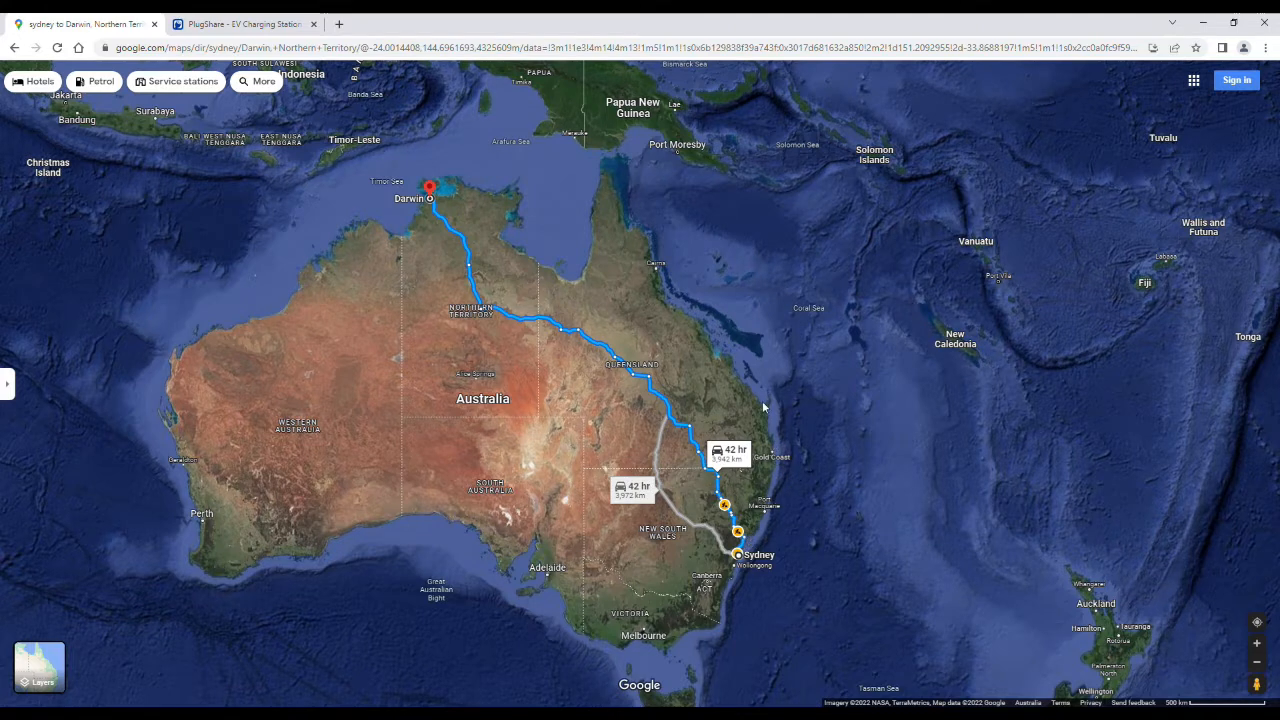
pyautogui.moveTo(748, 564)
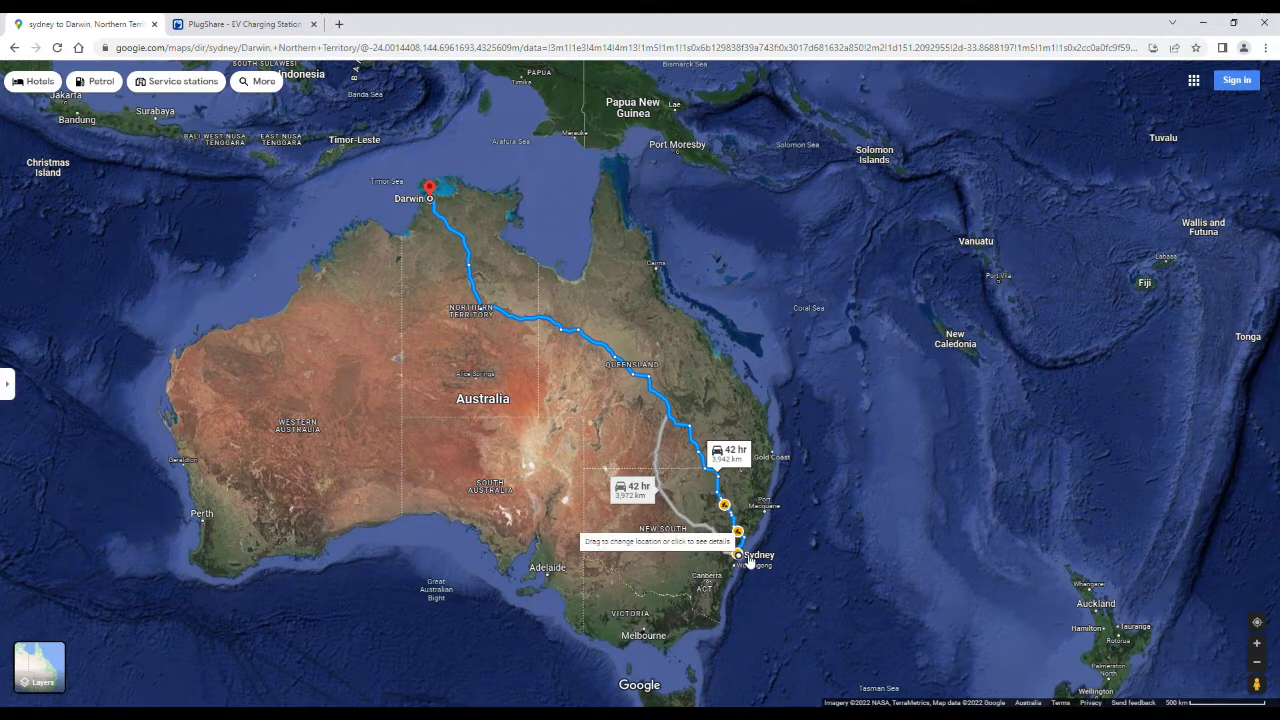
pyautogui.moveTo(712, 622)
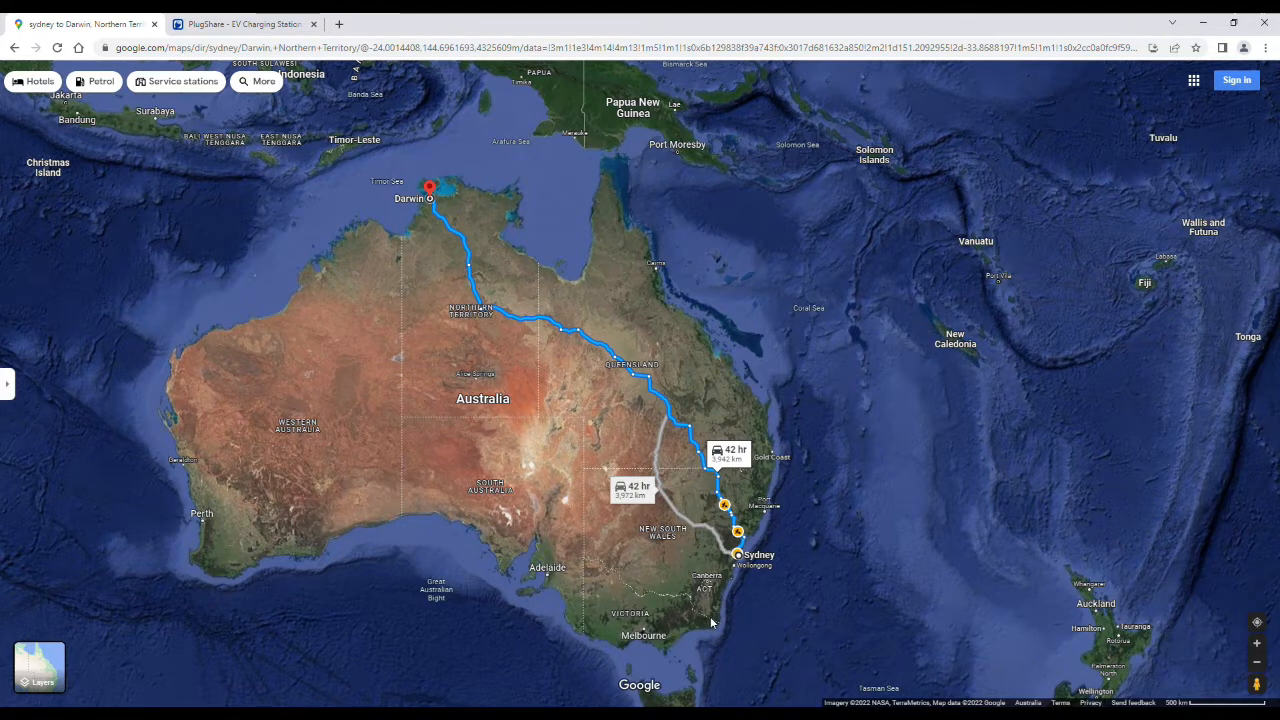
pyautogui.moveTo(702, 492)
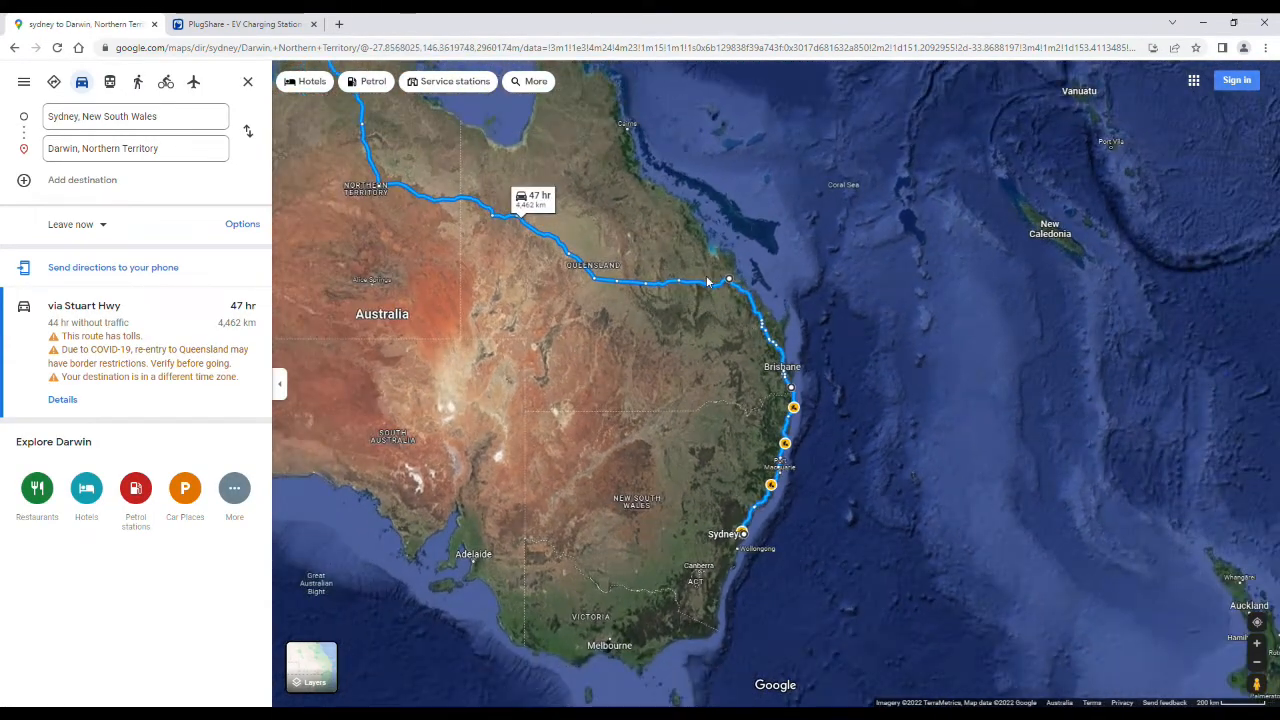
pyautogui.moveTo(576, 336)
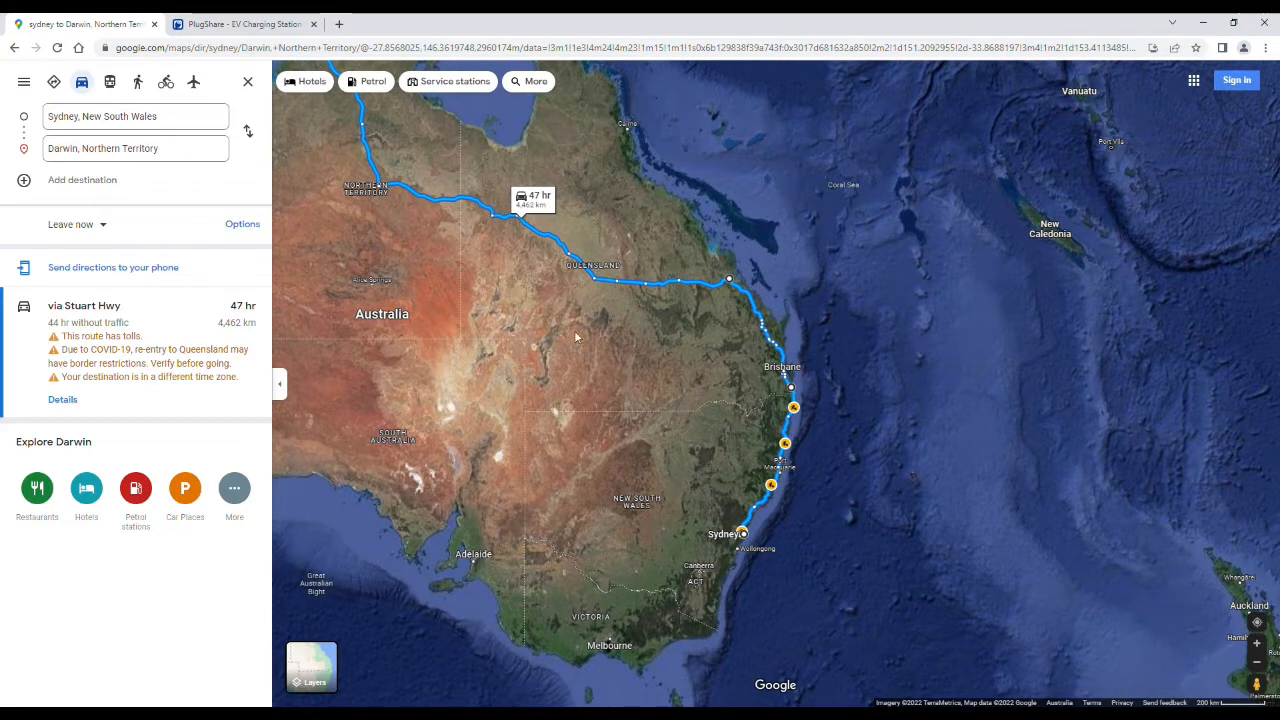
pyautogui.moveTo(468, 234)
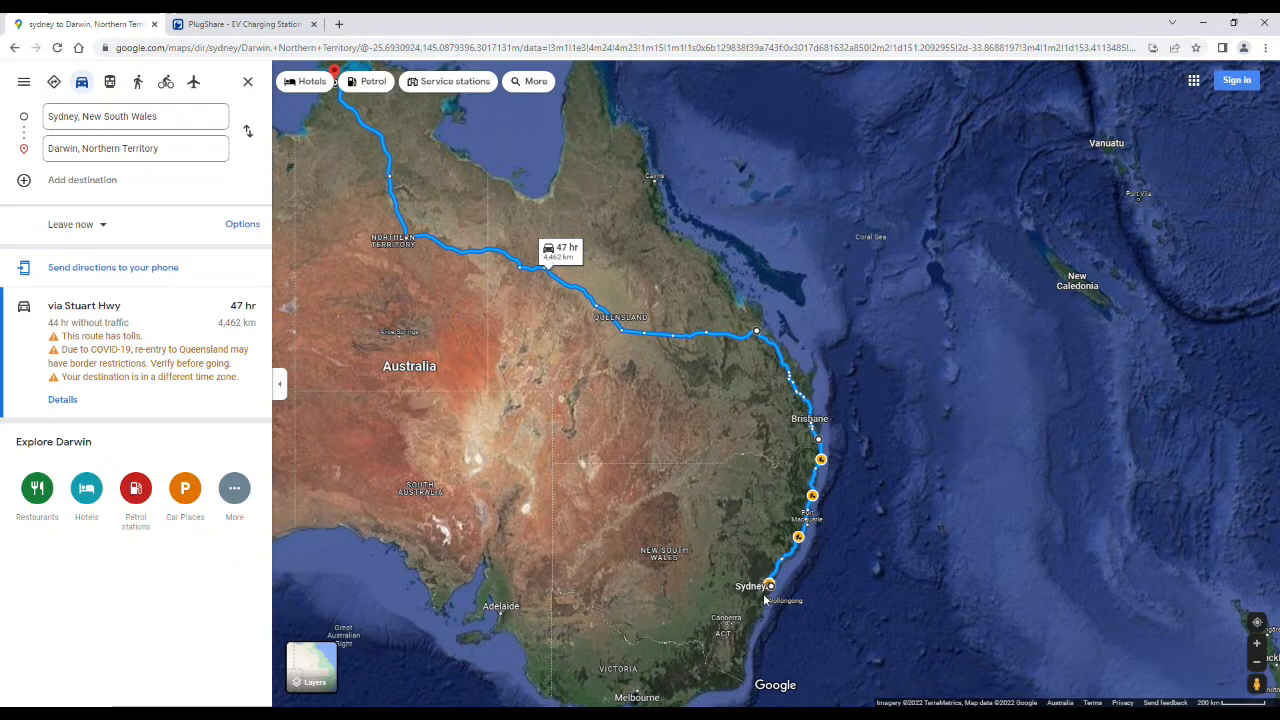
pyautogui.moveTo(760, 584)
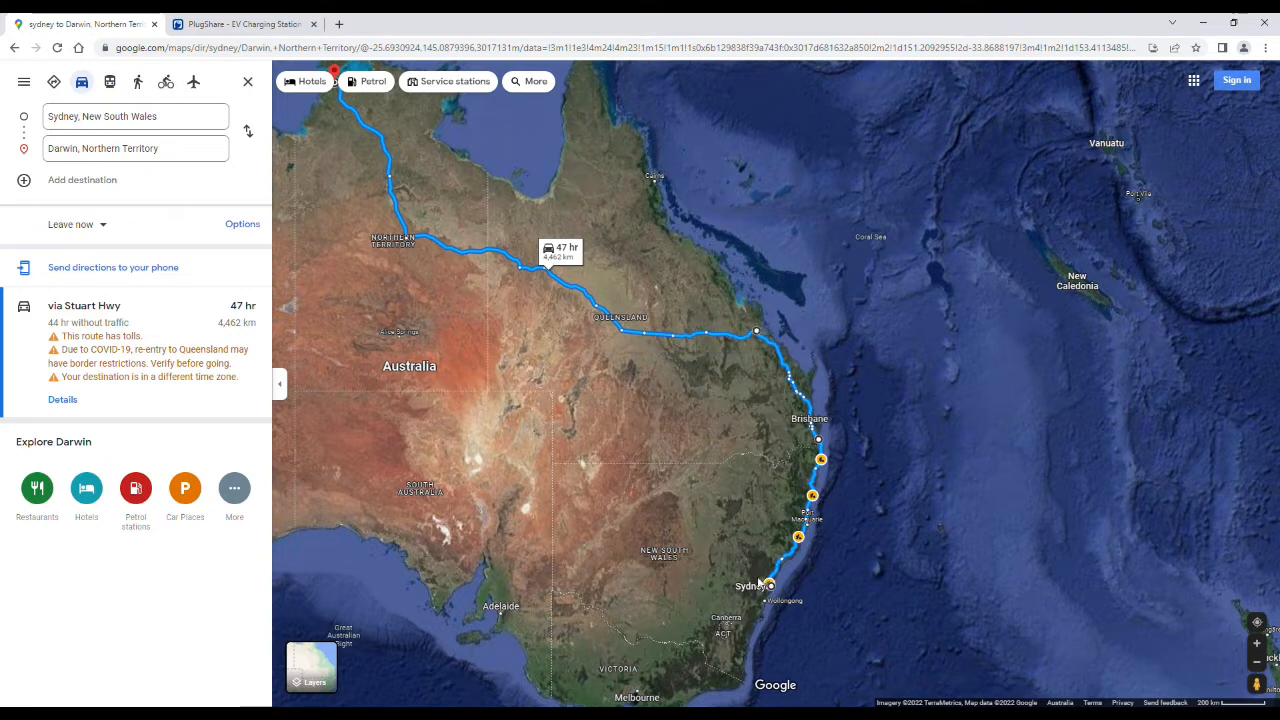
pyautogui.moveTo(658, 348)
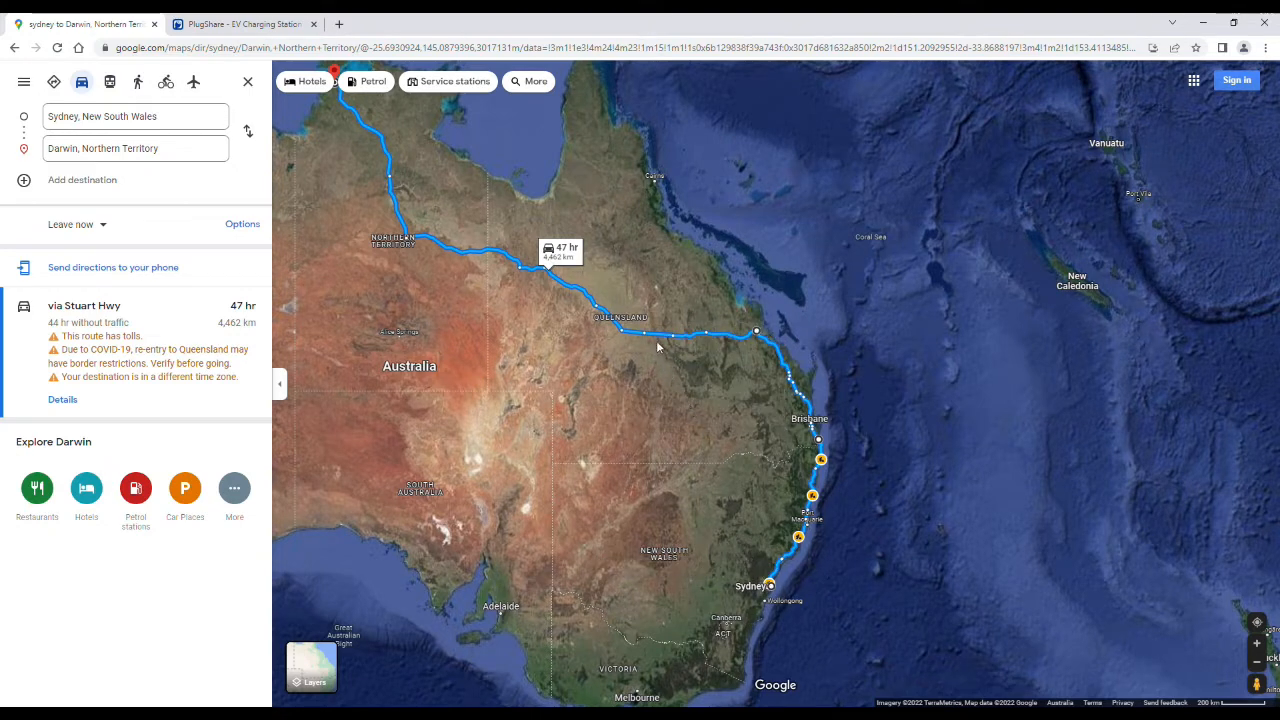
pyautogui.moveTo(660, 340)
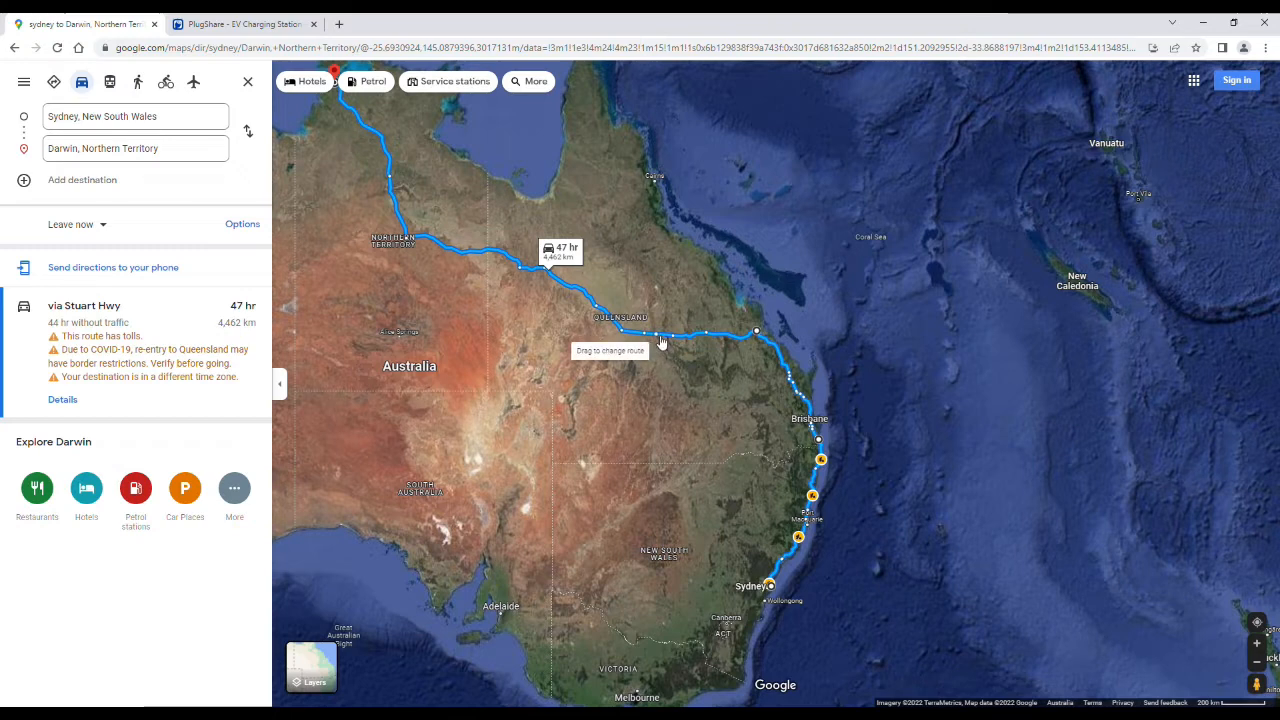
pyautogui.moveTo(688, 424)
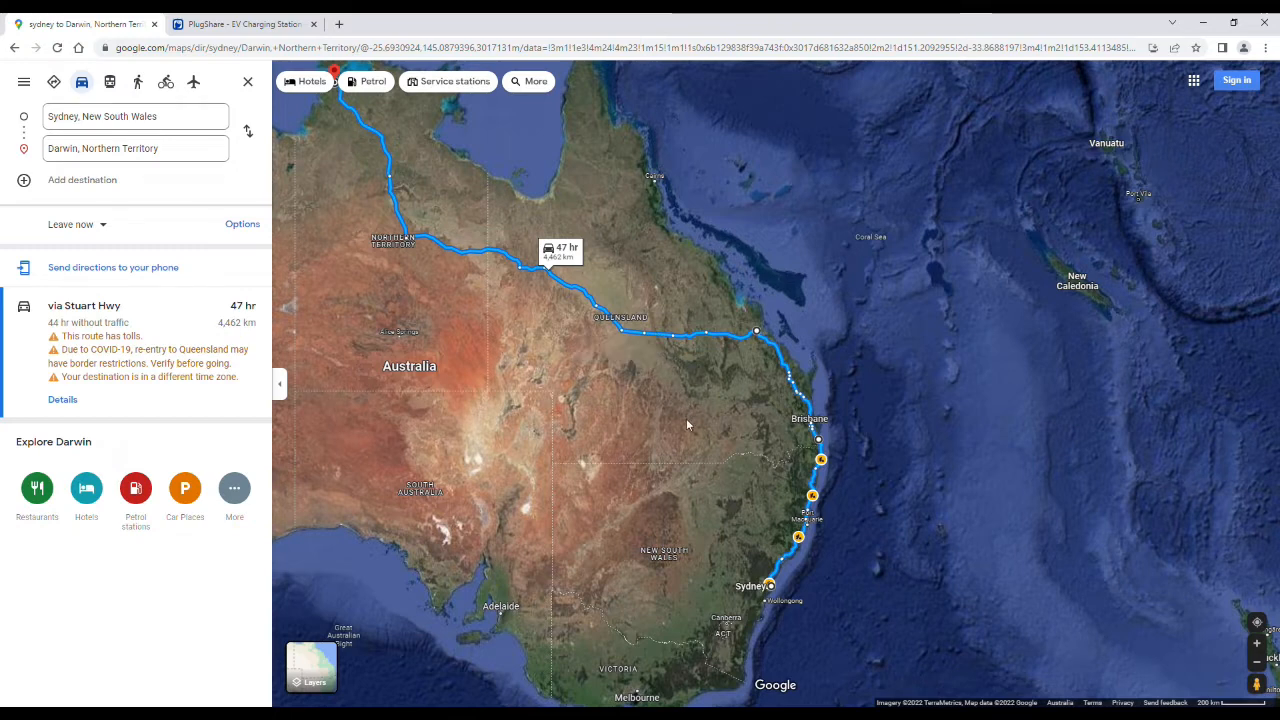
pyautogui.moveTo(558, 434)
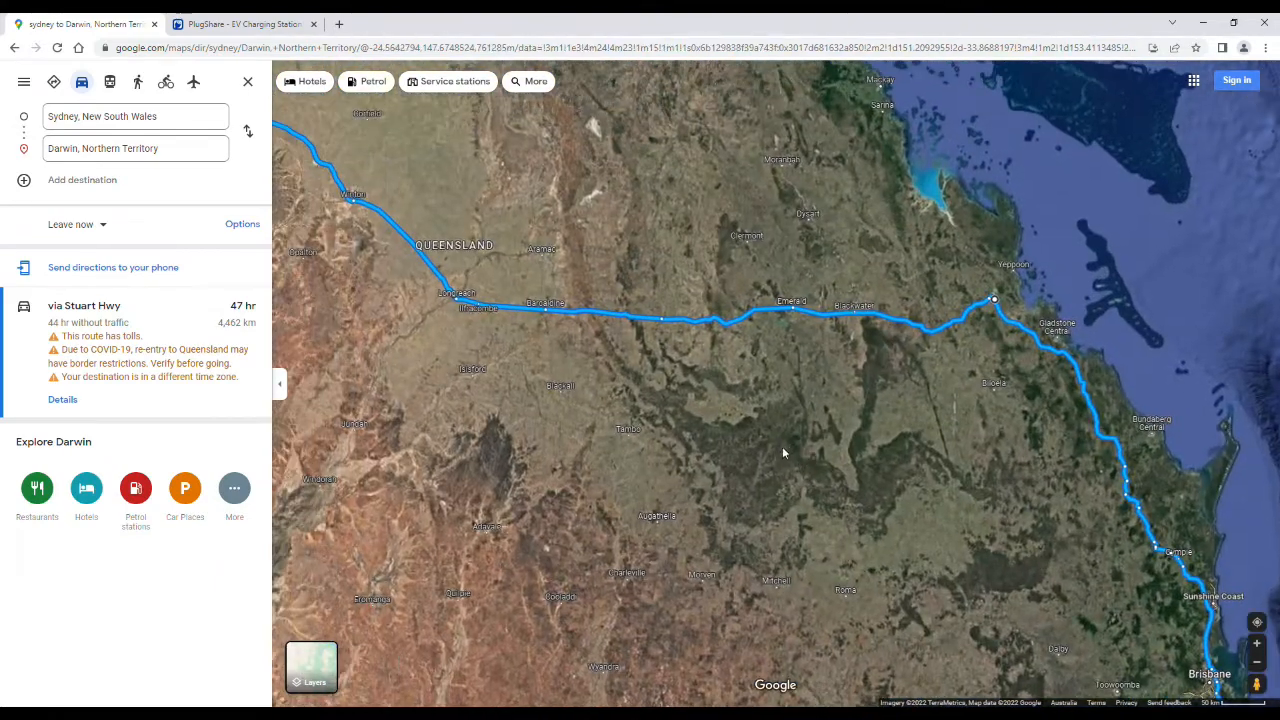
pyautogui.moveTo(1004, 320)
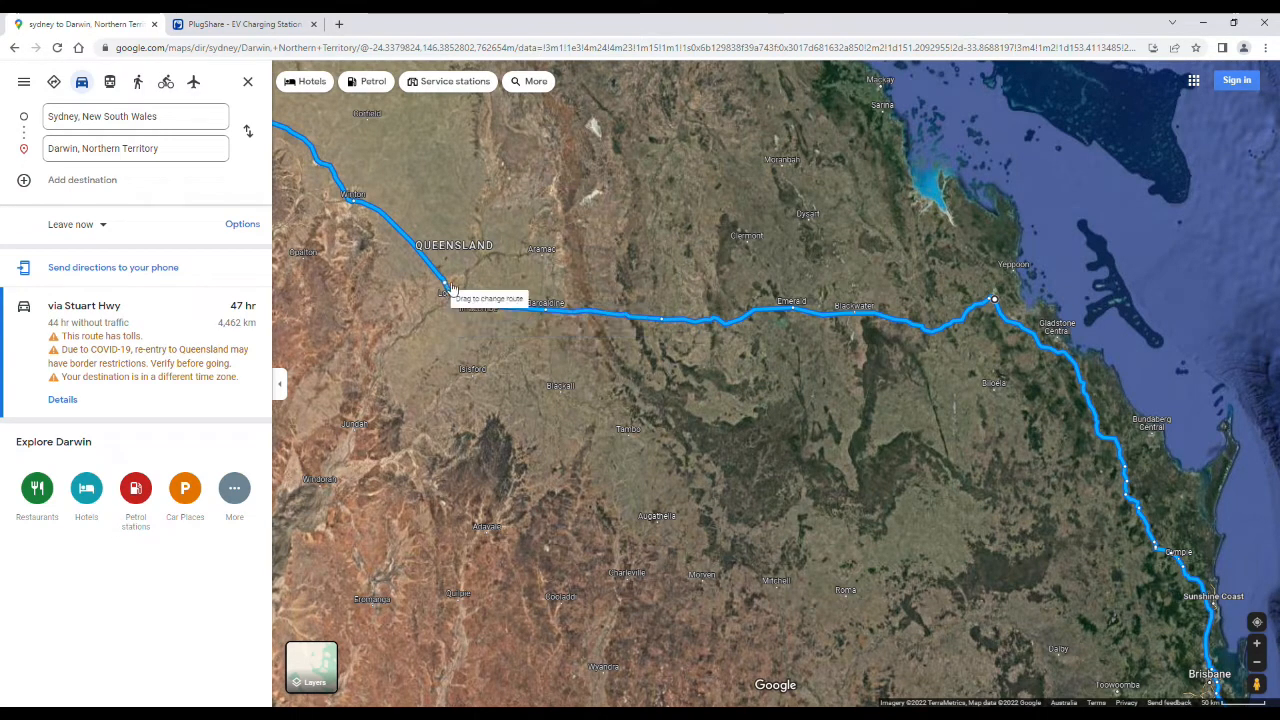
pyautogui.moveTo(764, 320)
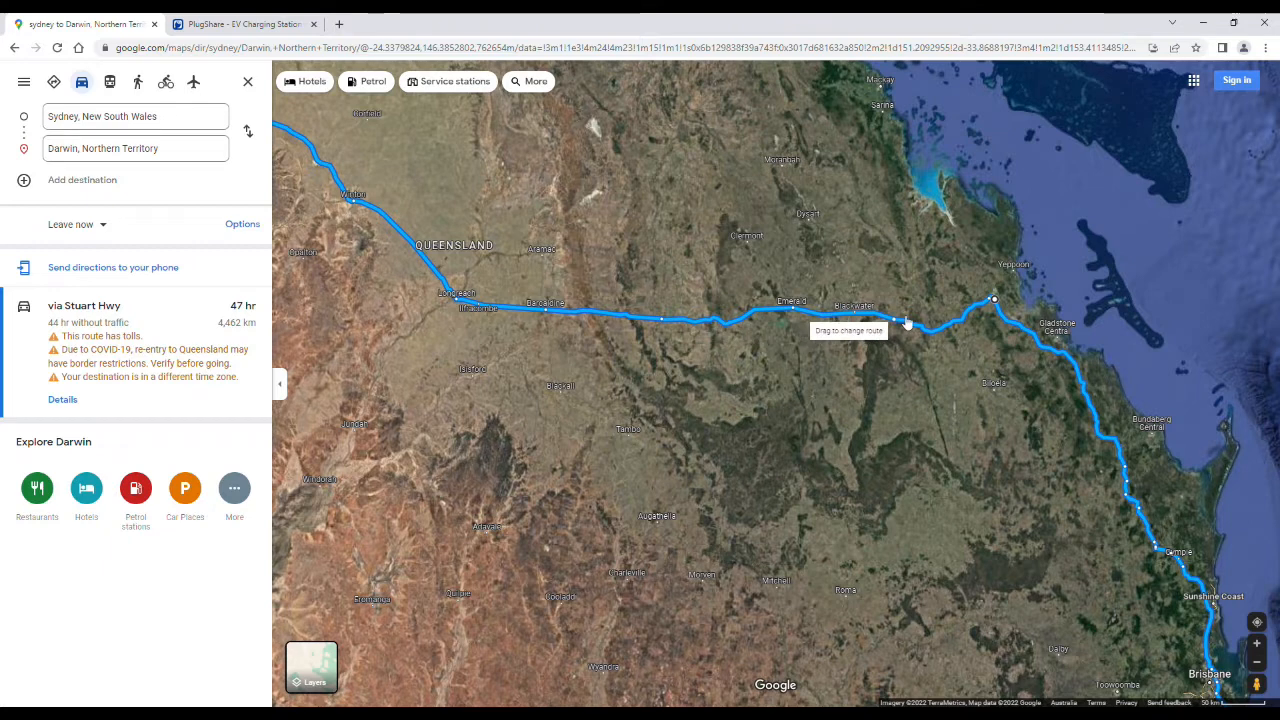
pyautogui.moveTo(576, 320)
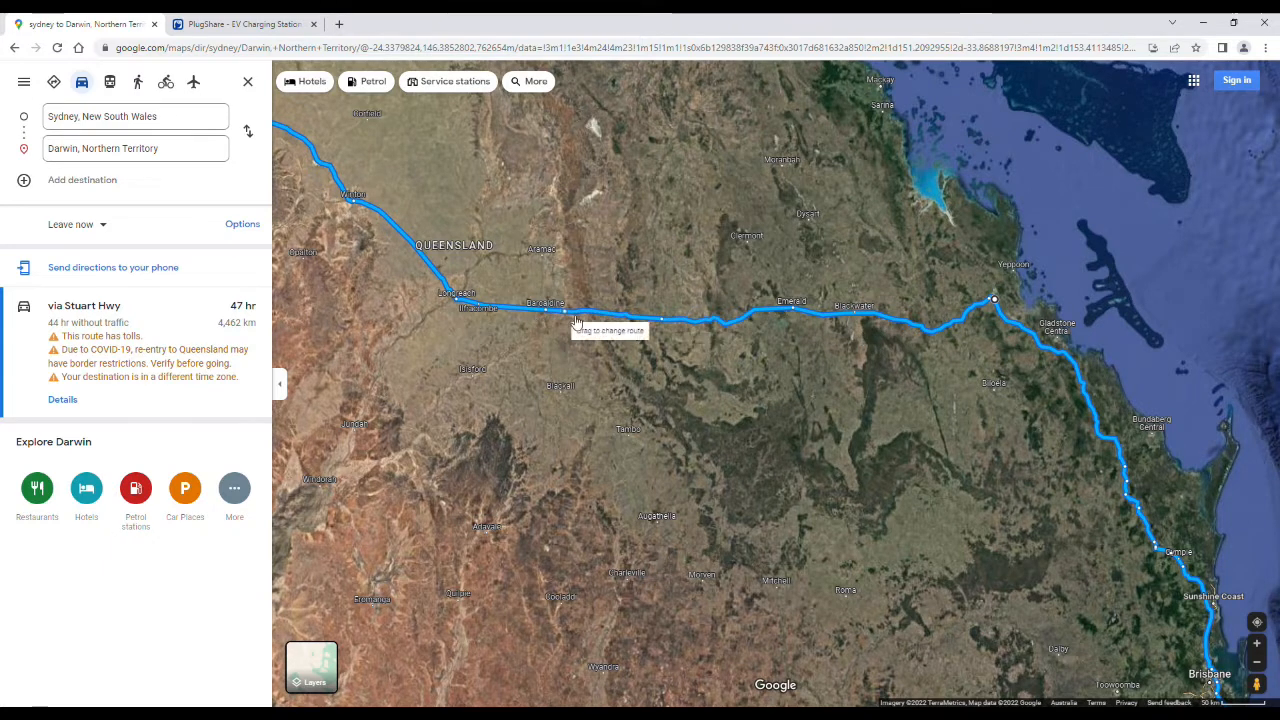
pyautogui.moveTo(872, 304)
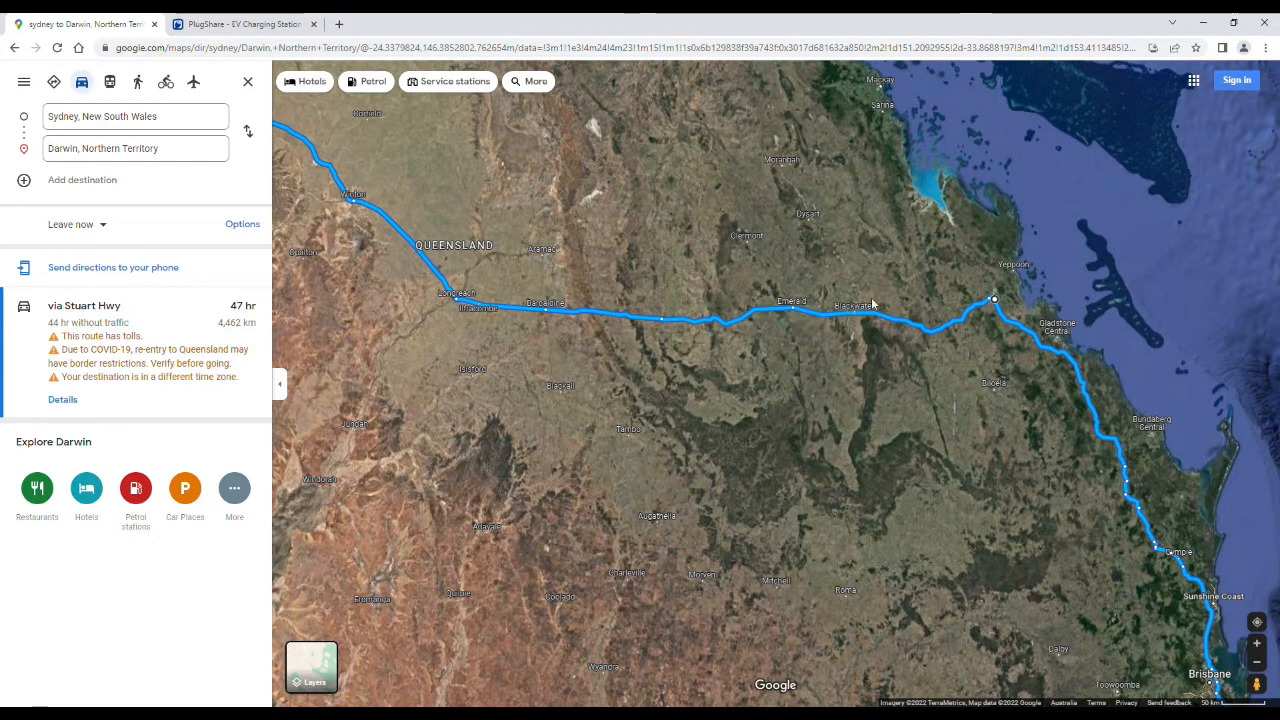
pyautogui.moveTo(838, 320)
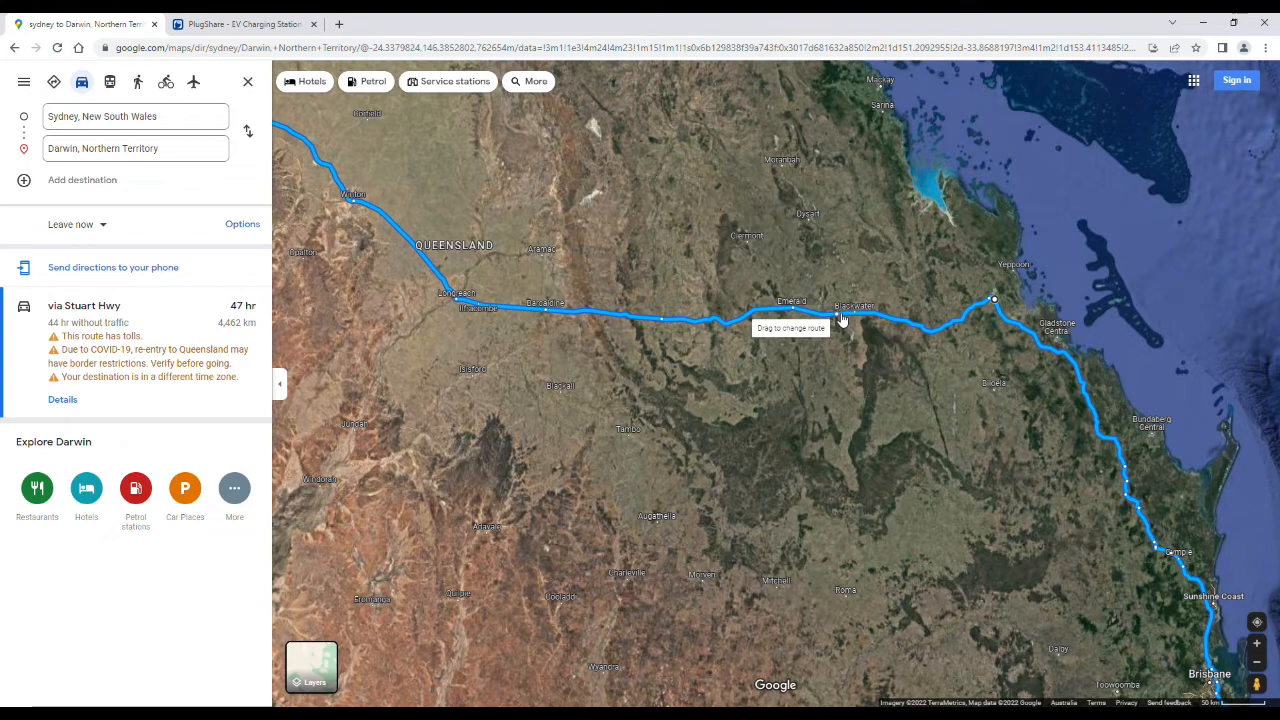
pyautogui.moveTo(1250, 44)
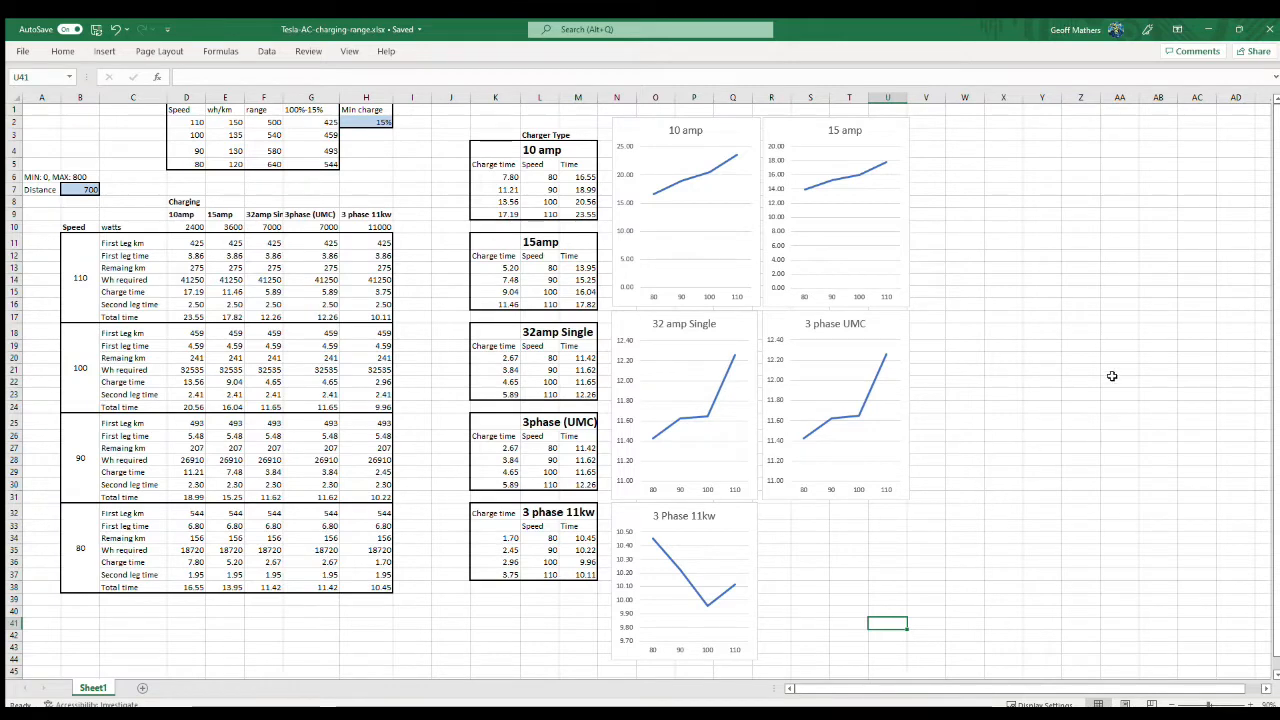
pyautogui.moveTo(376, 144)
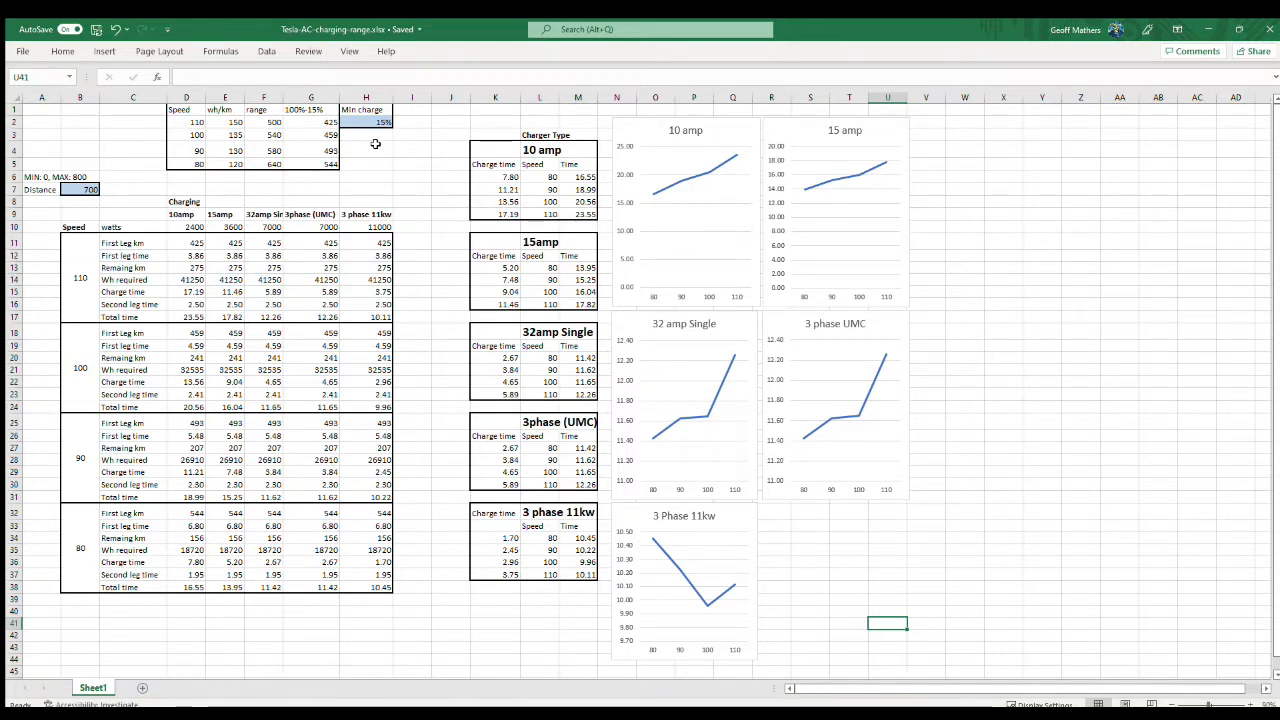
pyautogui.moveTo(416, 172)
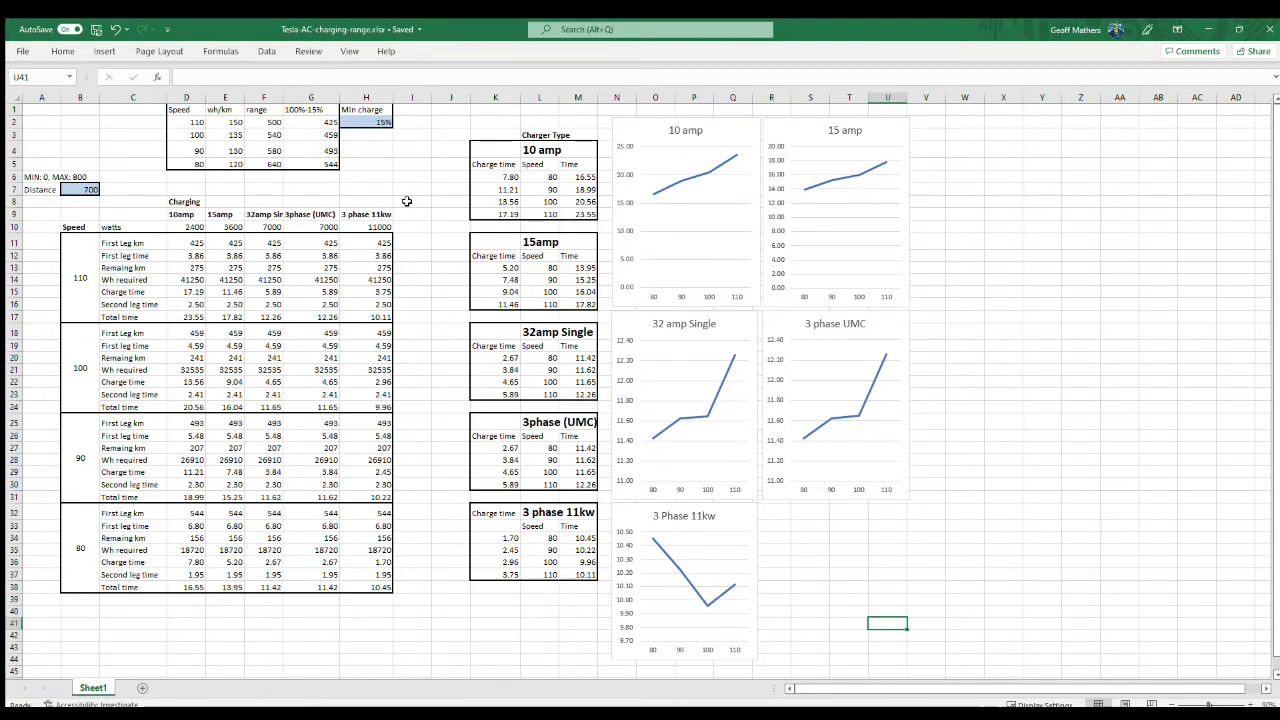
pyautogui.moveTo(346, 236)
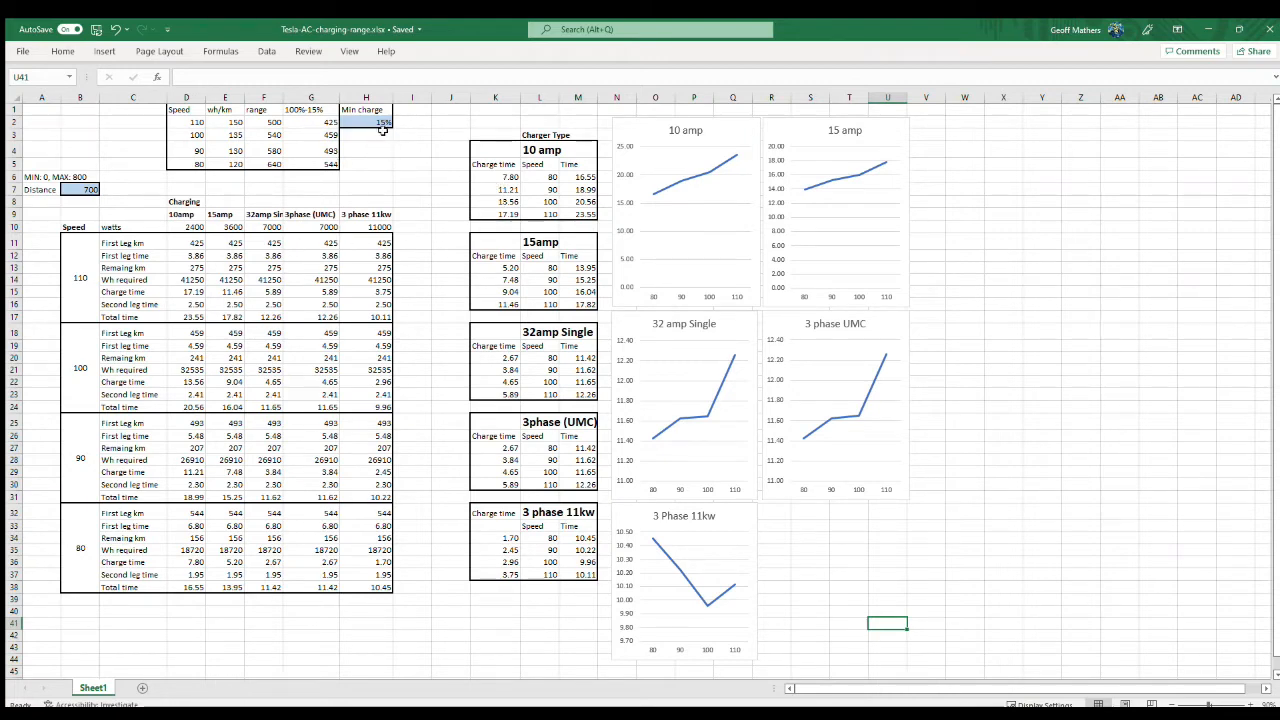
pyautogui.moveTo(396, 144)
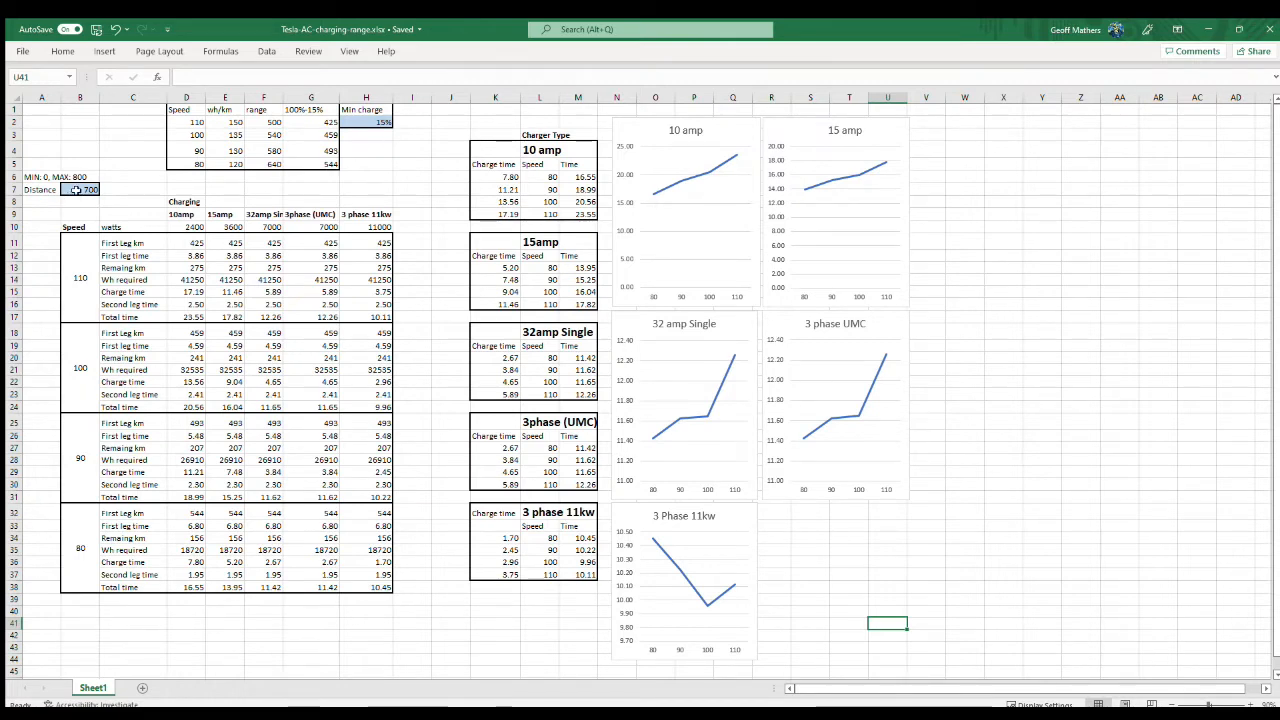
pyautogui.click(80, 188)
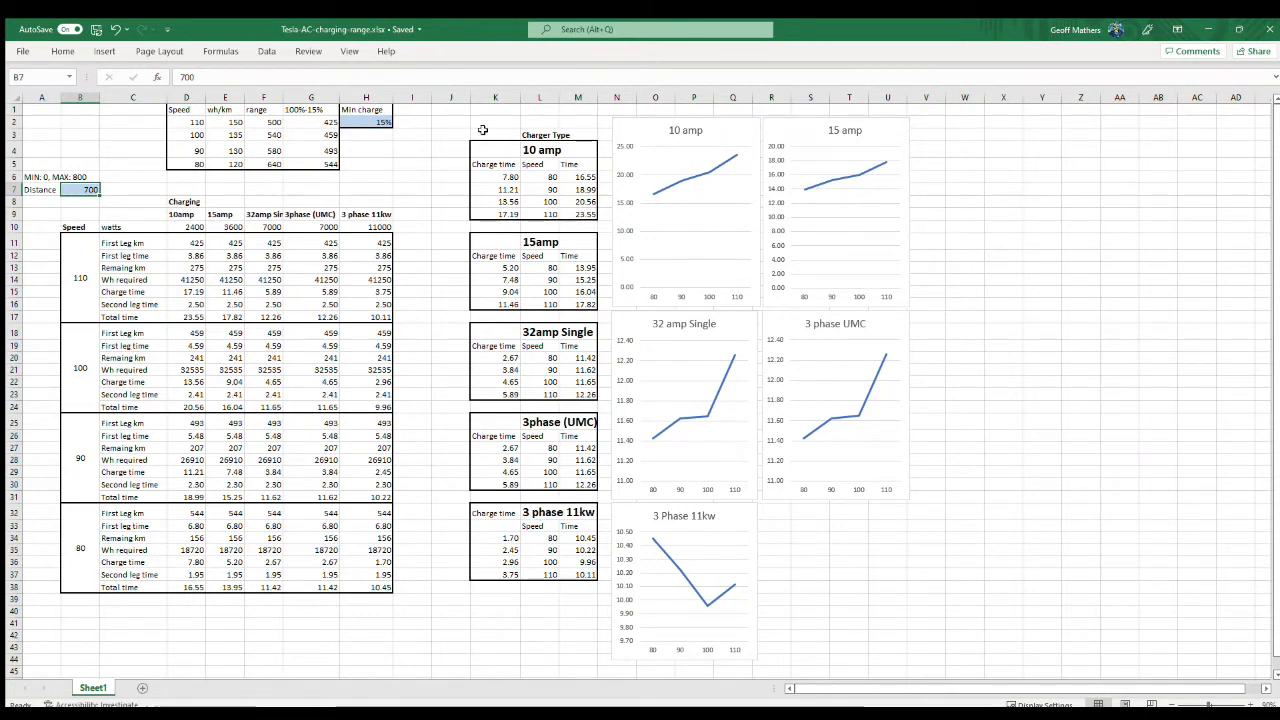
pyautogui.moveTo(650, 150)
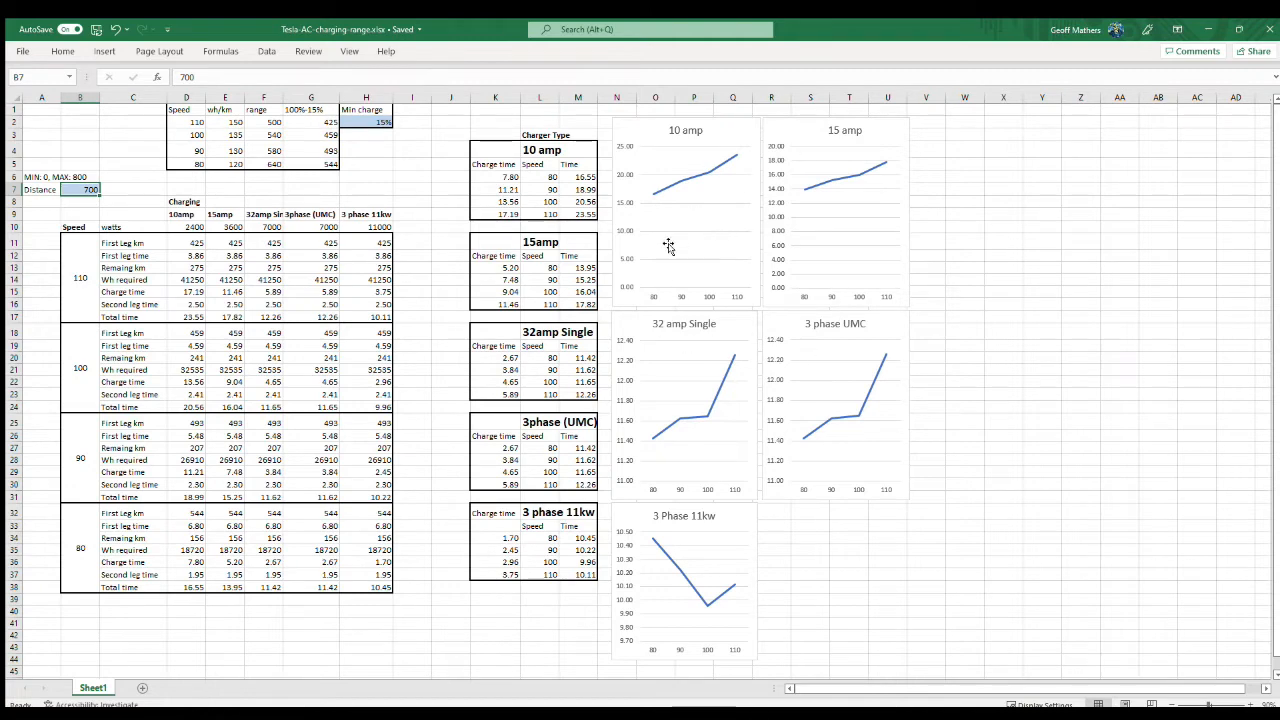
pyautogui.moveTo(650, 302)
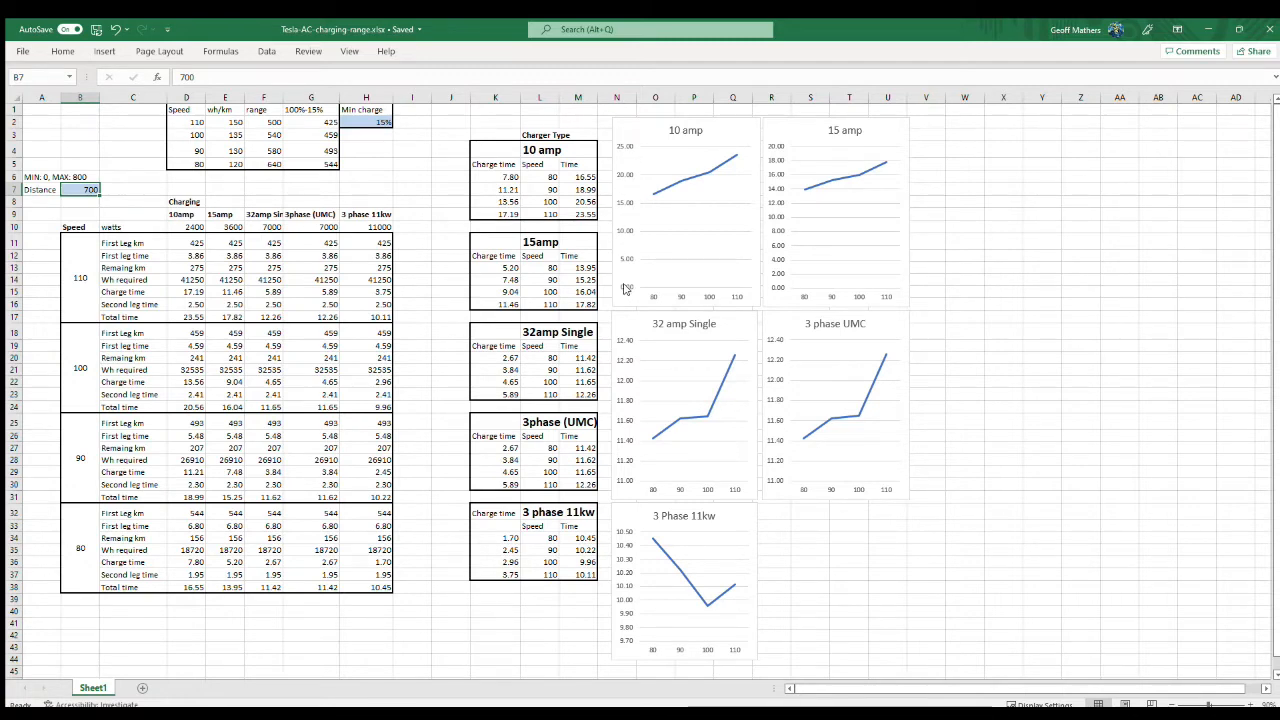
pyautogui.moveTo(696, 144)
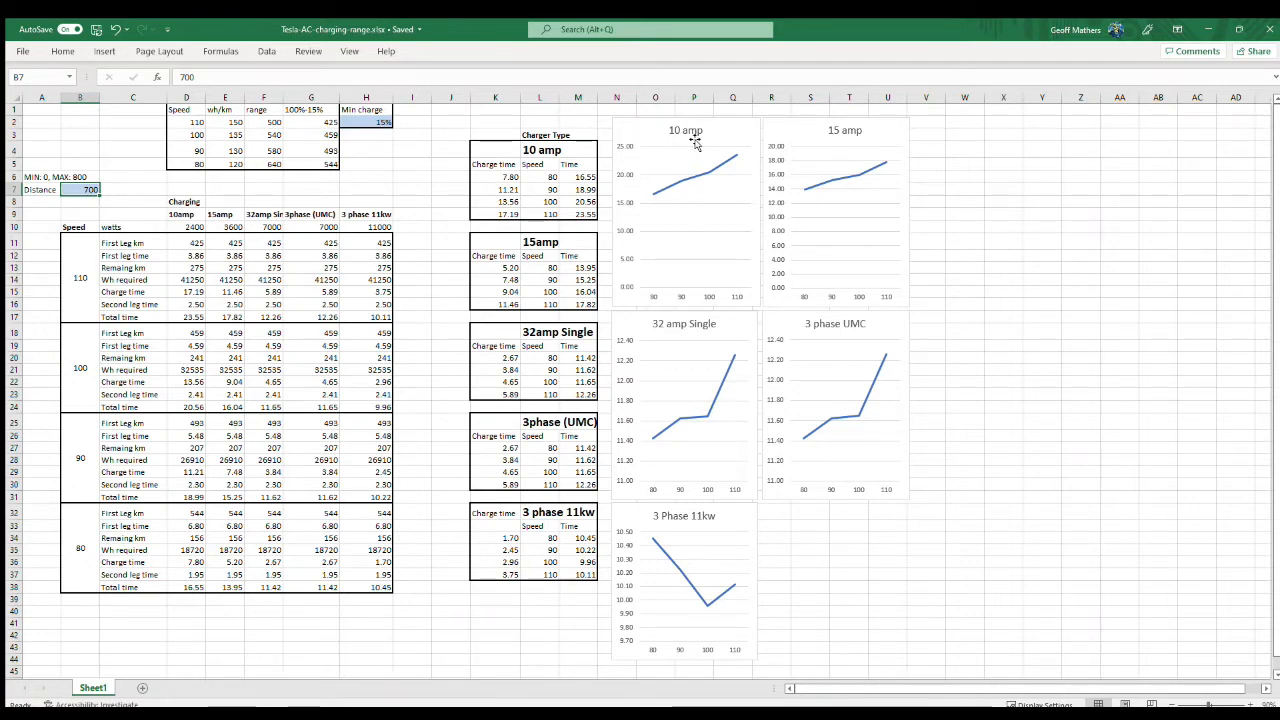
pyautogui.moveTo(658, 204)
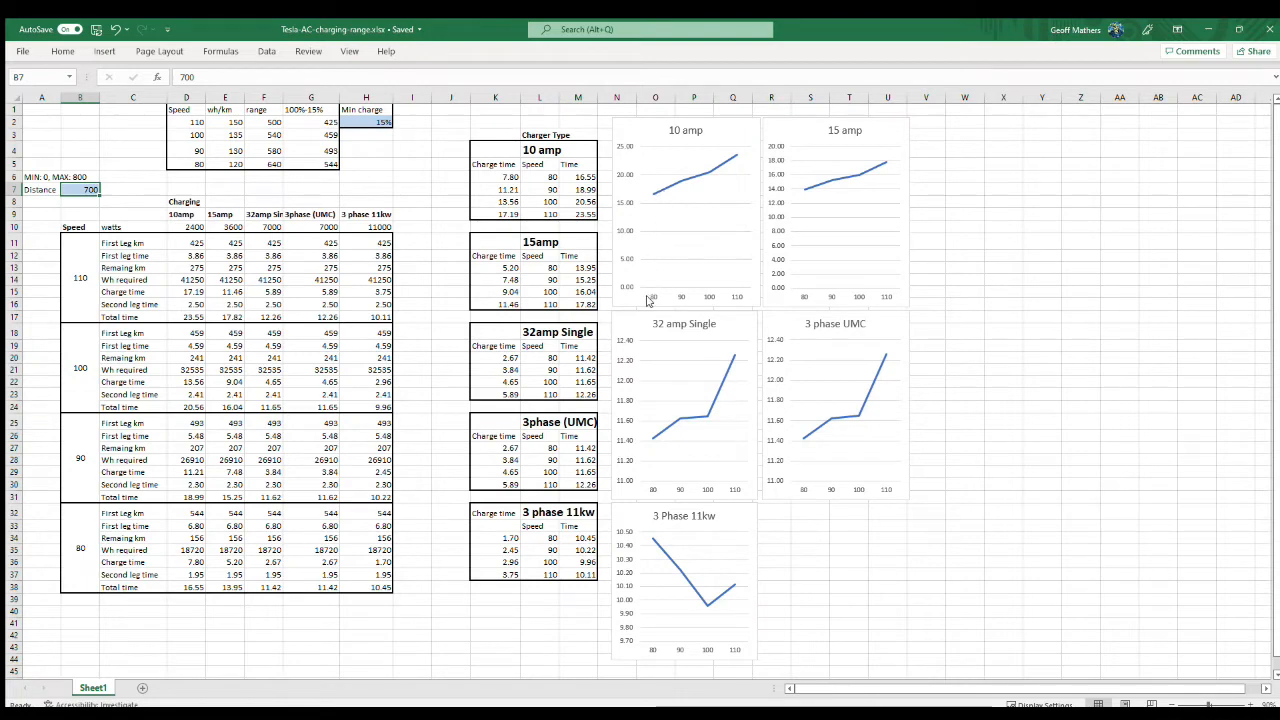
pyautogui.moveTo(672, 164)
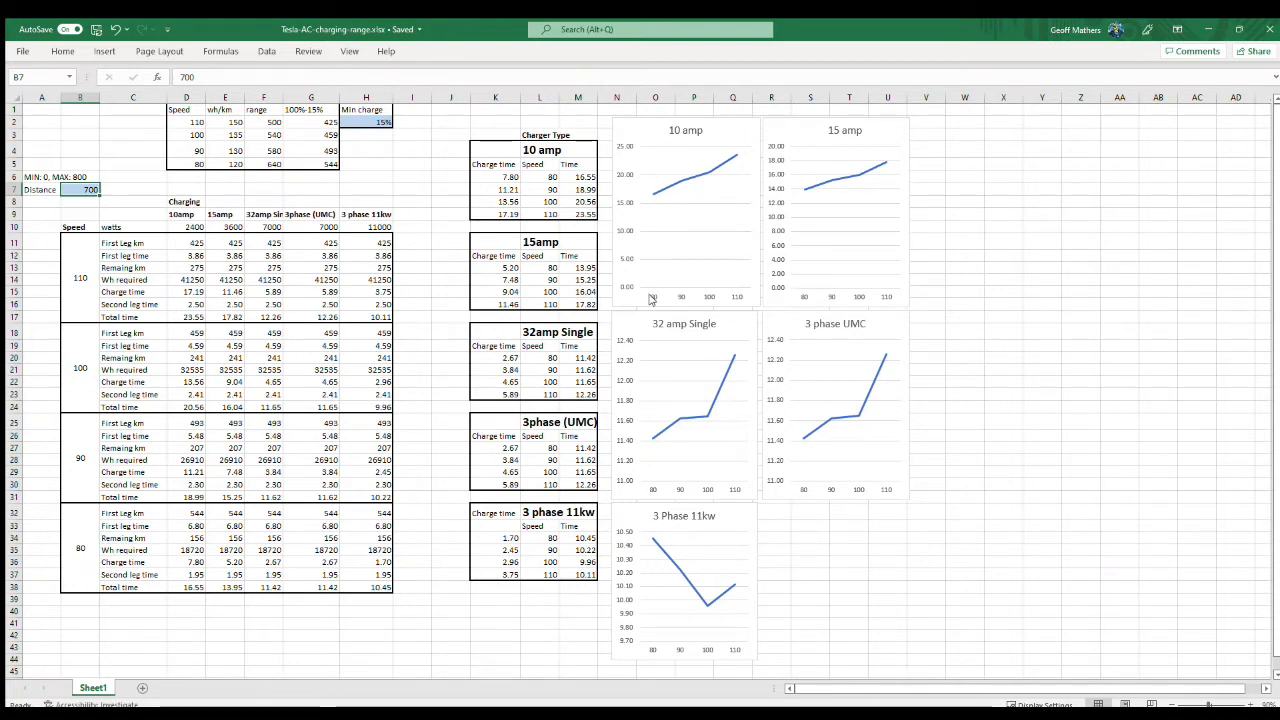
pyautogui.moveTo(652, 196)
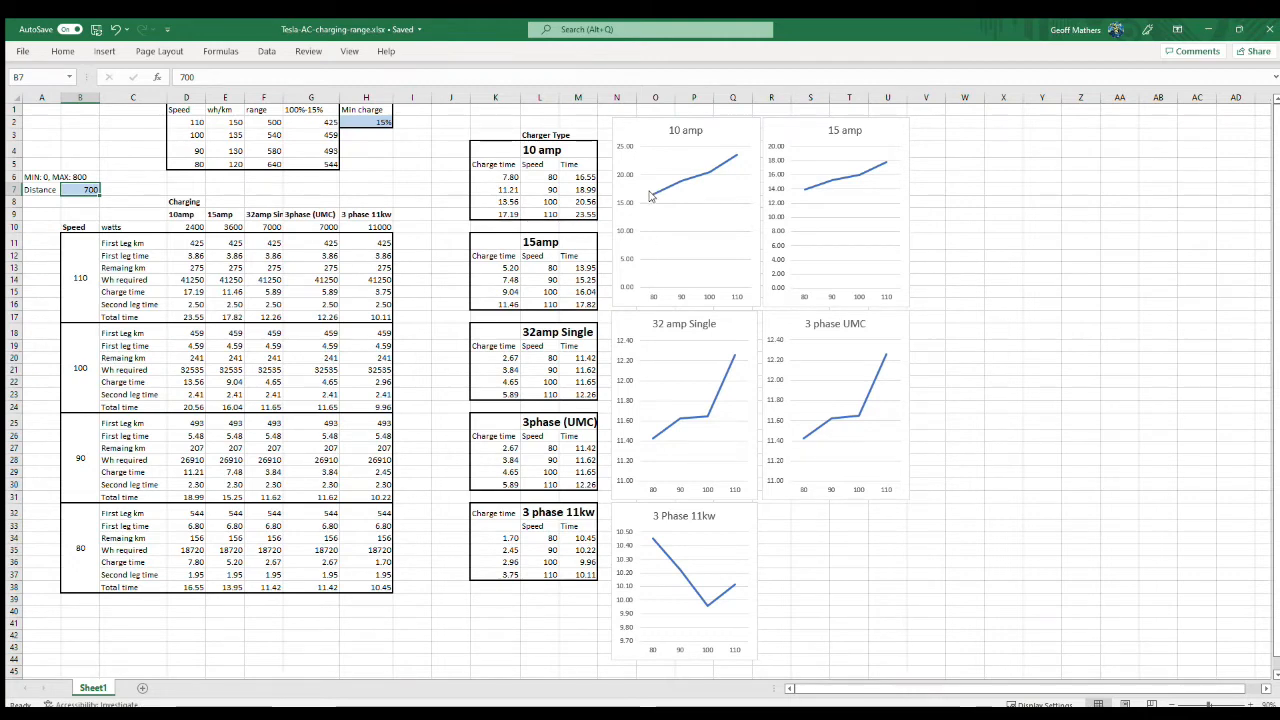
pyautogui.moveTo(648, 194)
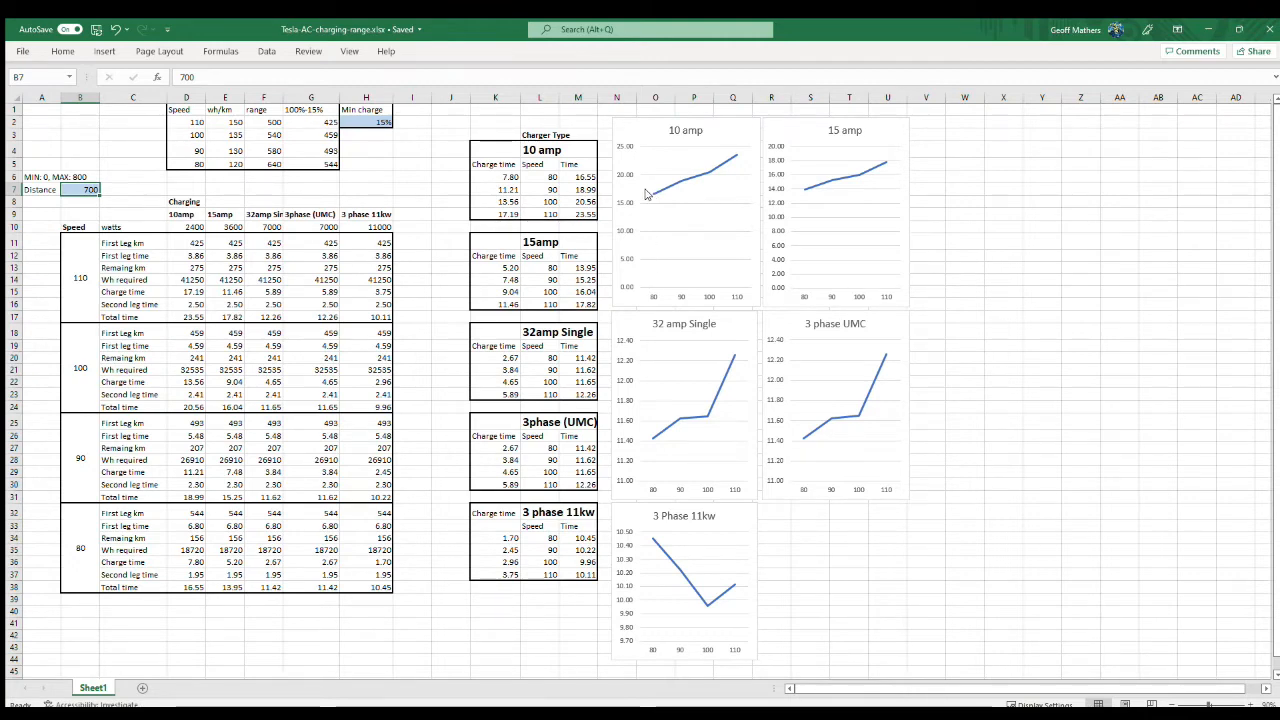
pyautogui.moveTo(732, 298)
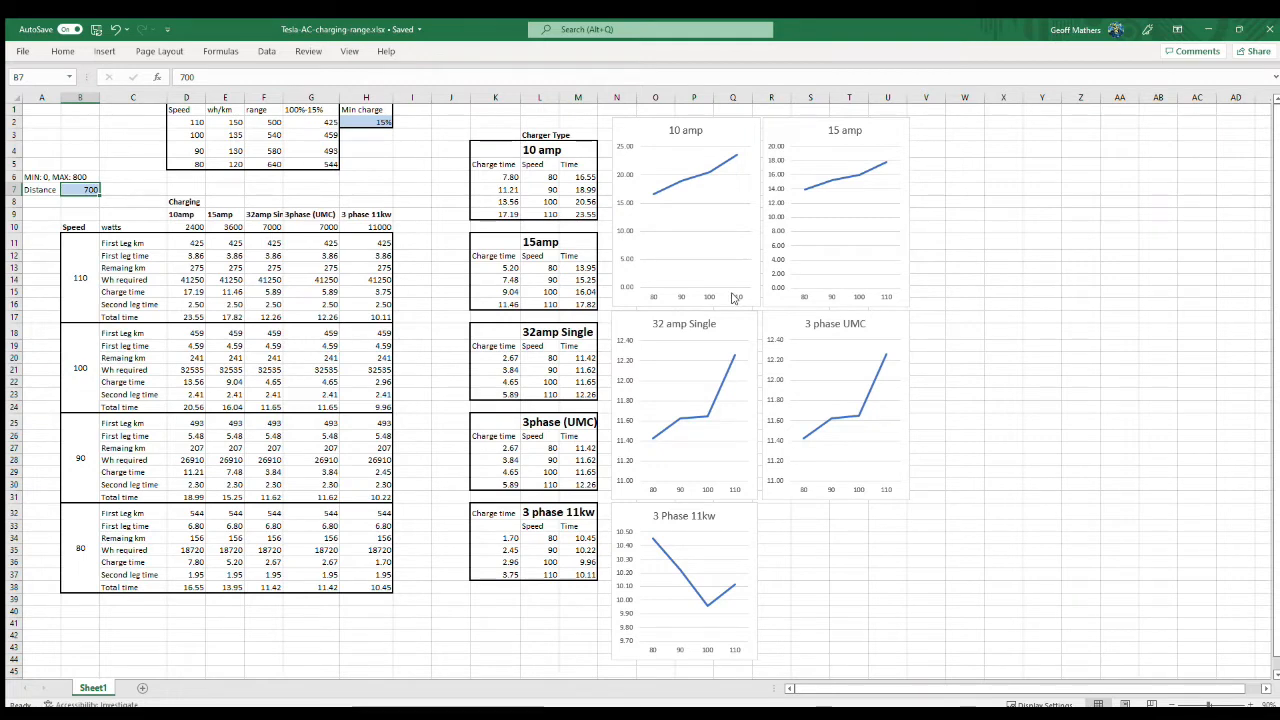
pyautogui.moveTo(732, 156)
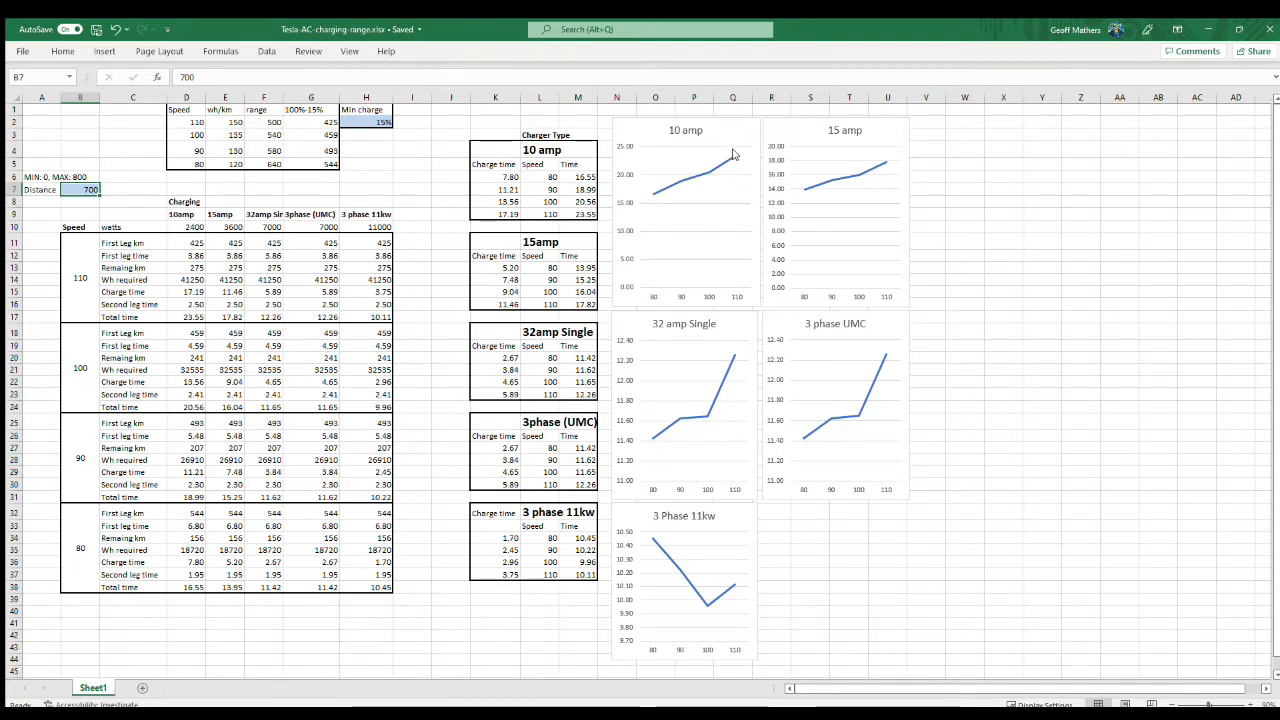
pyautogui.moveTo(660, 196)
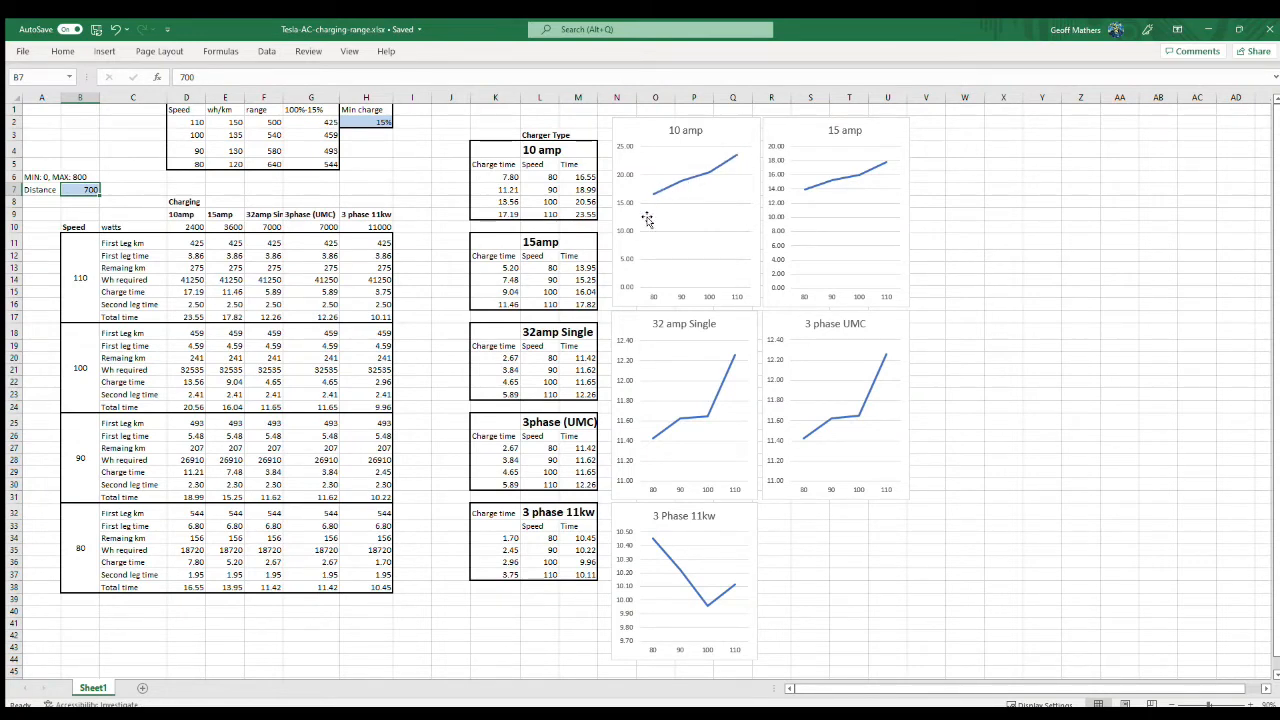
pyautogui.moveTo(824, 240)
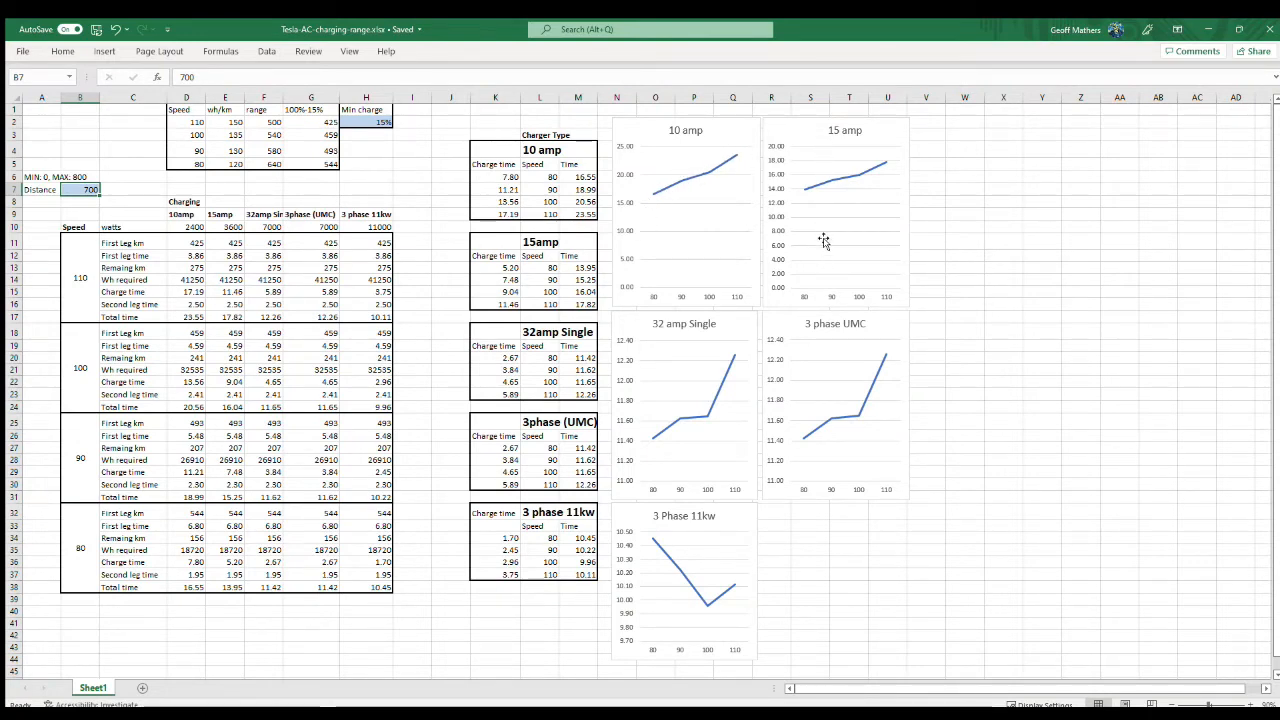
pyautogui.moveTo(864, 172)
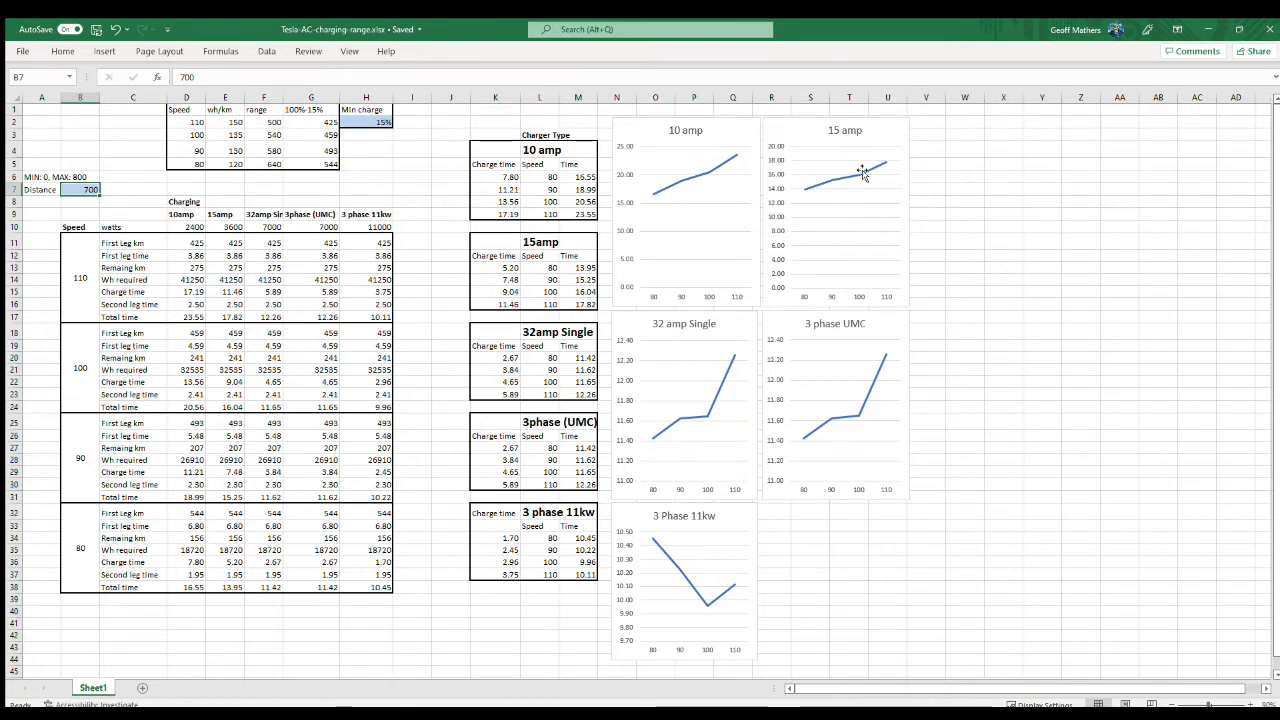
pyautogui.moveTo(832, 204)
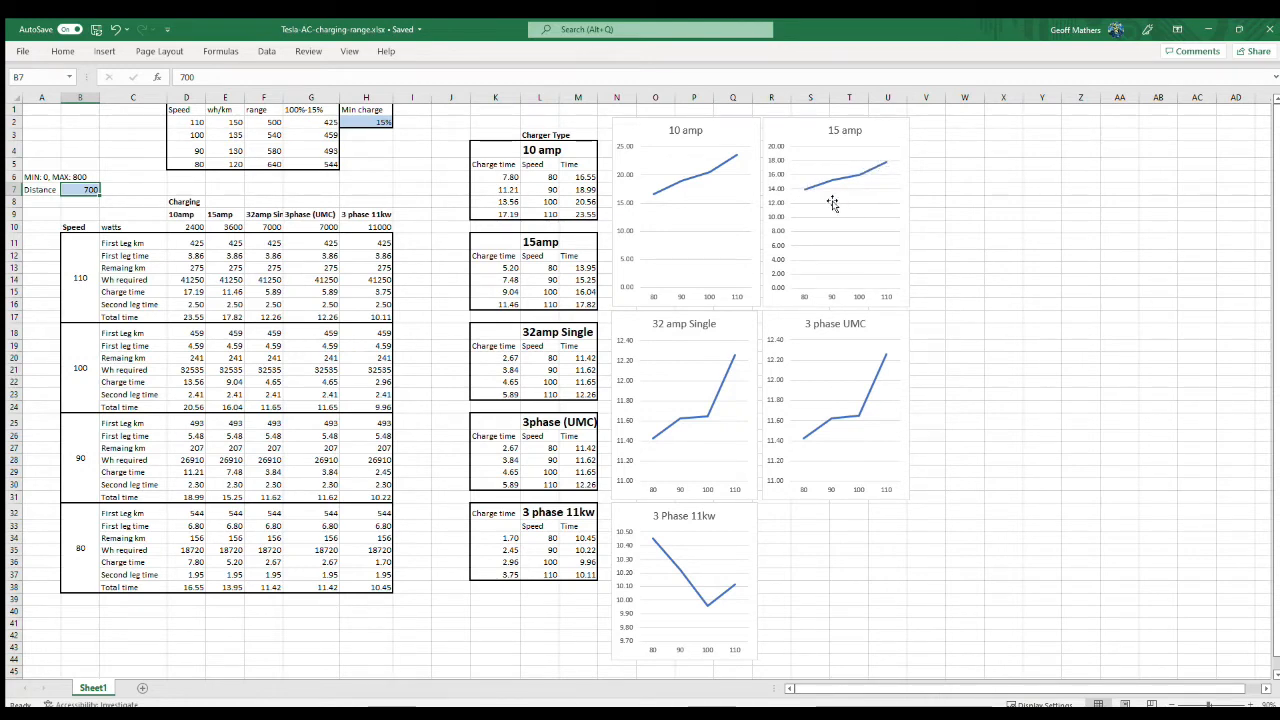
pyautogui.moveTo(888, 168)
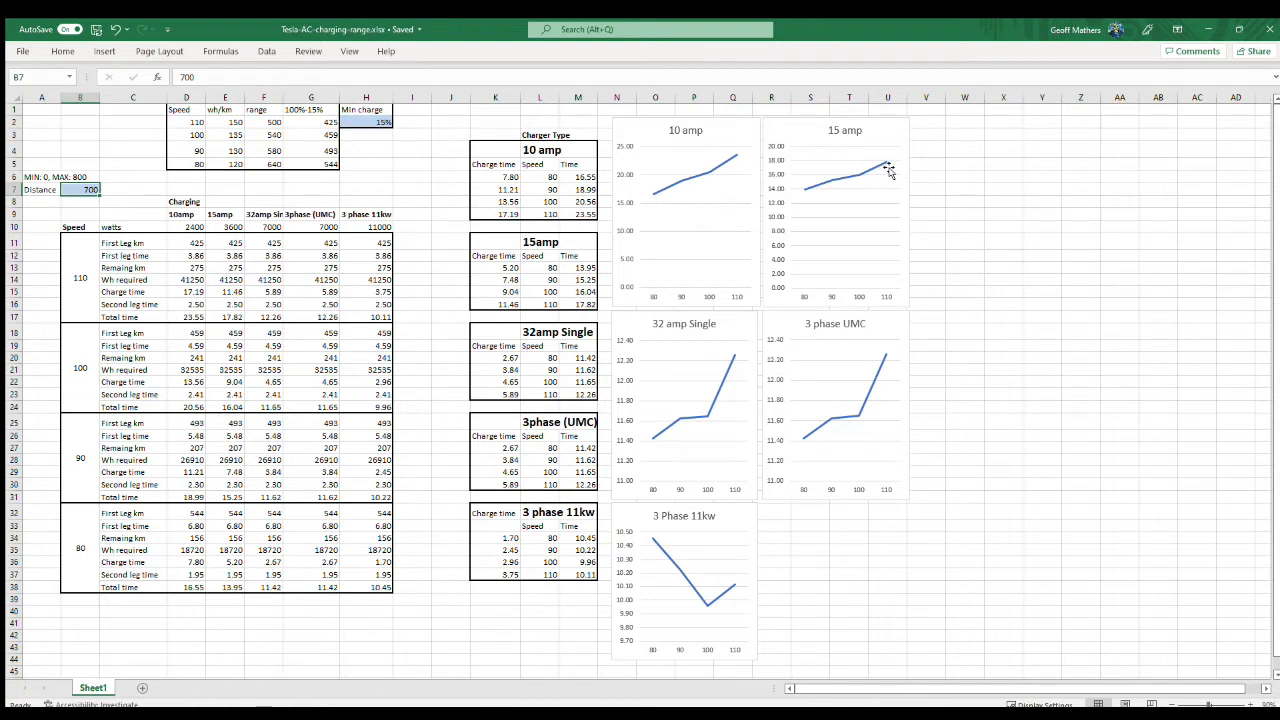
pyautogui.moveTo(808, 274)
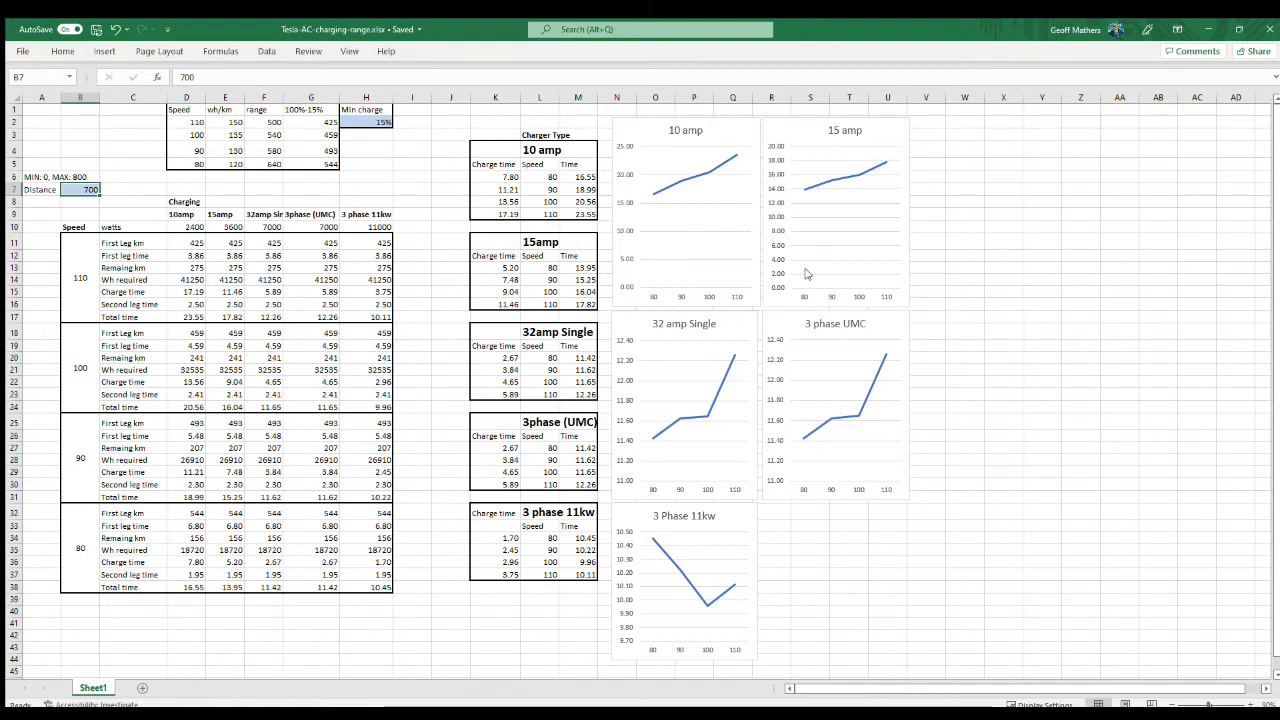
pyautogui.moveTo(808, 308)
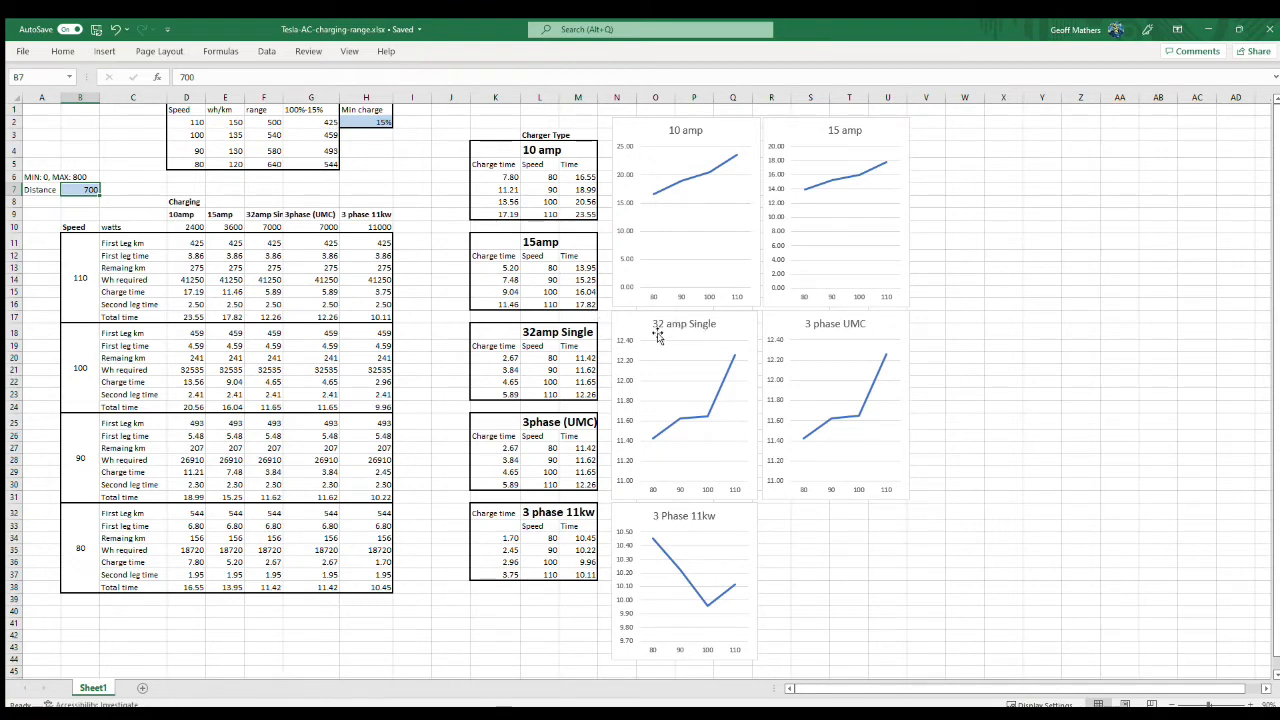
pyautogui.moveTo(708, 460)
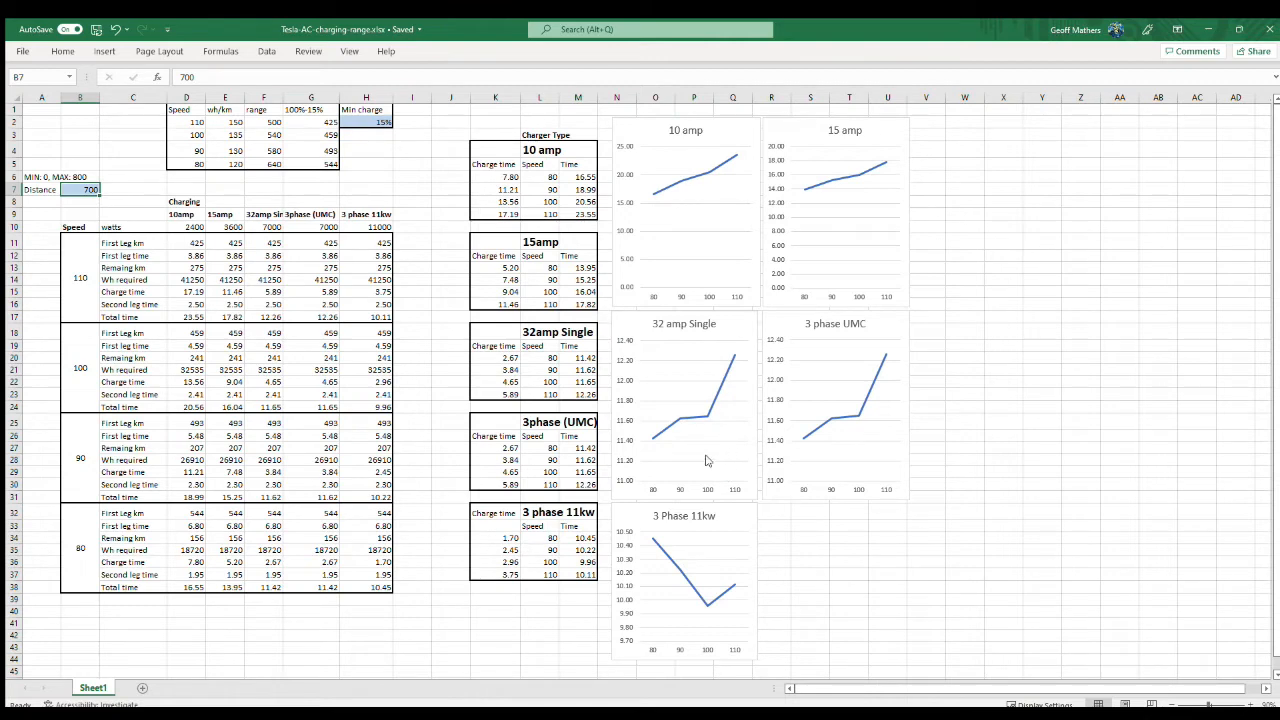
pyautogui.moveTo(670, 438)
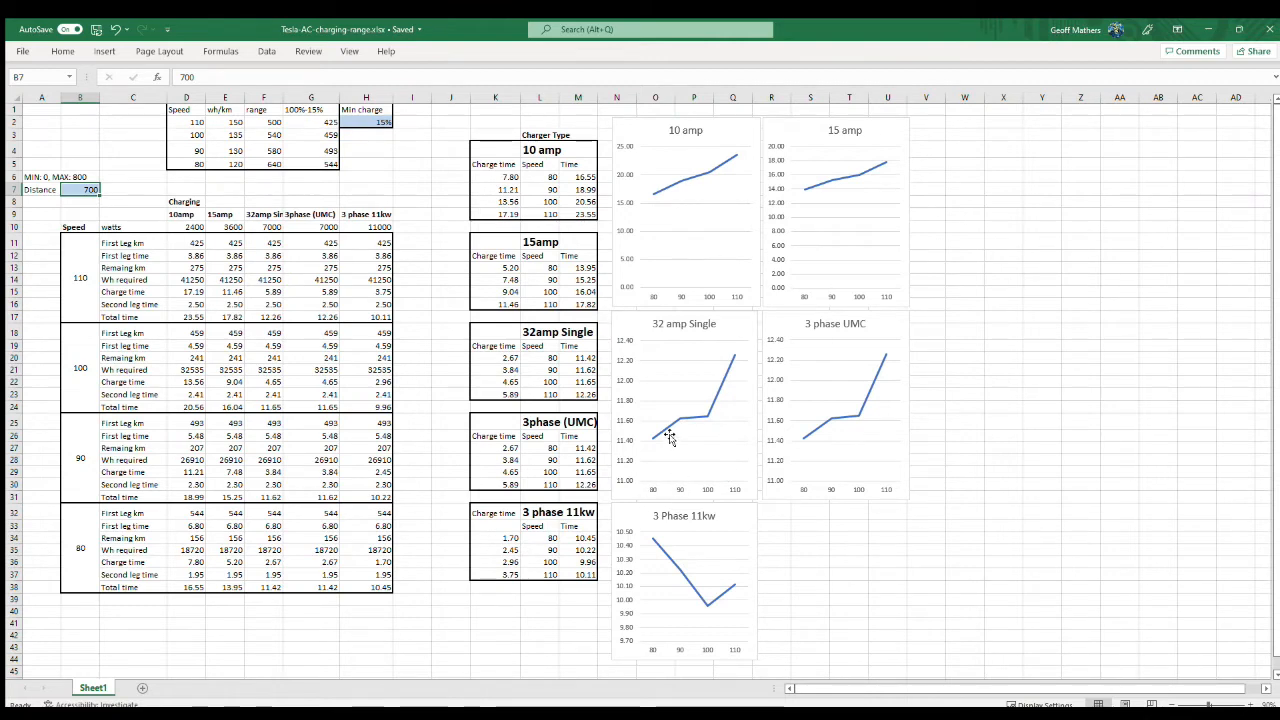
pyautogui.moveTo(668, 424)
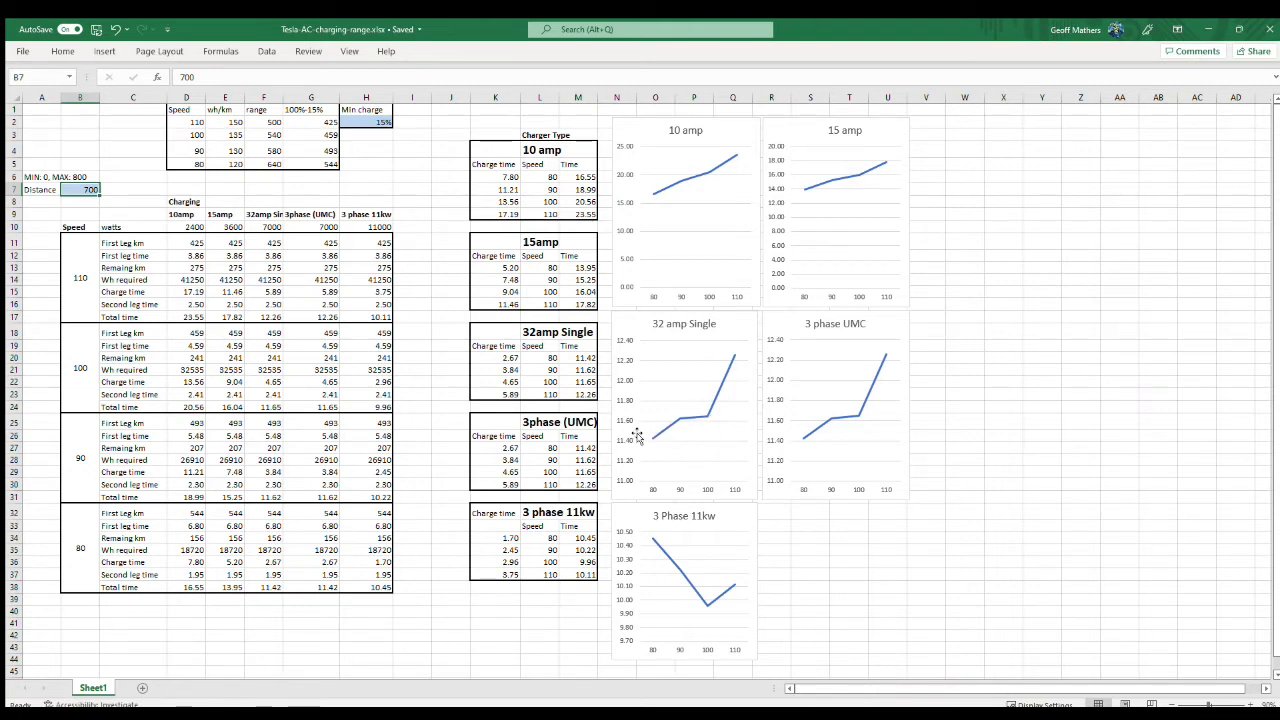
pyautogui.moveTo(690, 416)
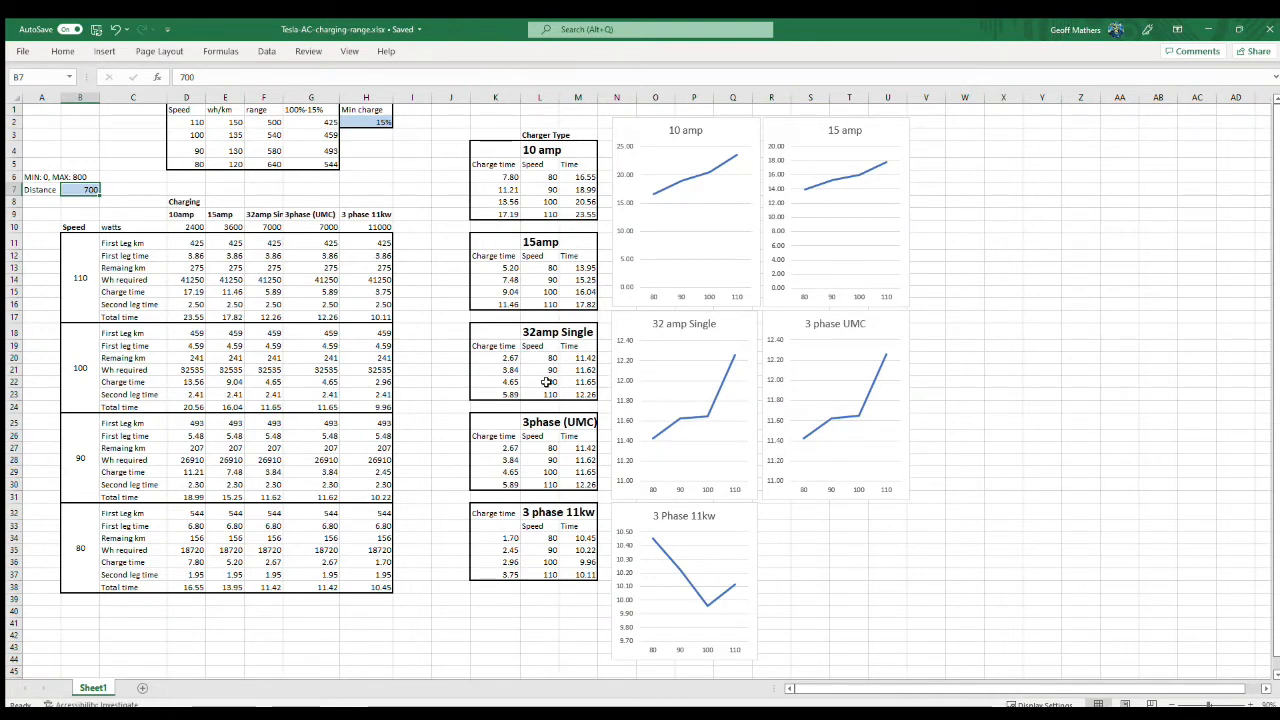
pyautogui.moveTo(496, 384)
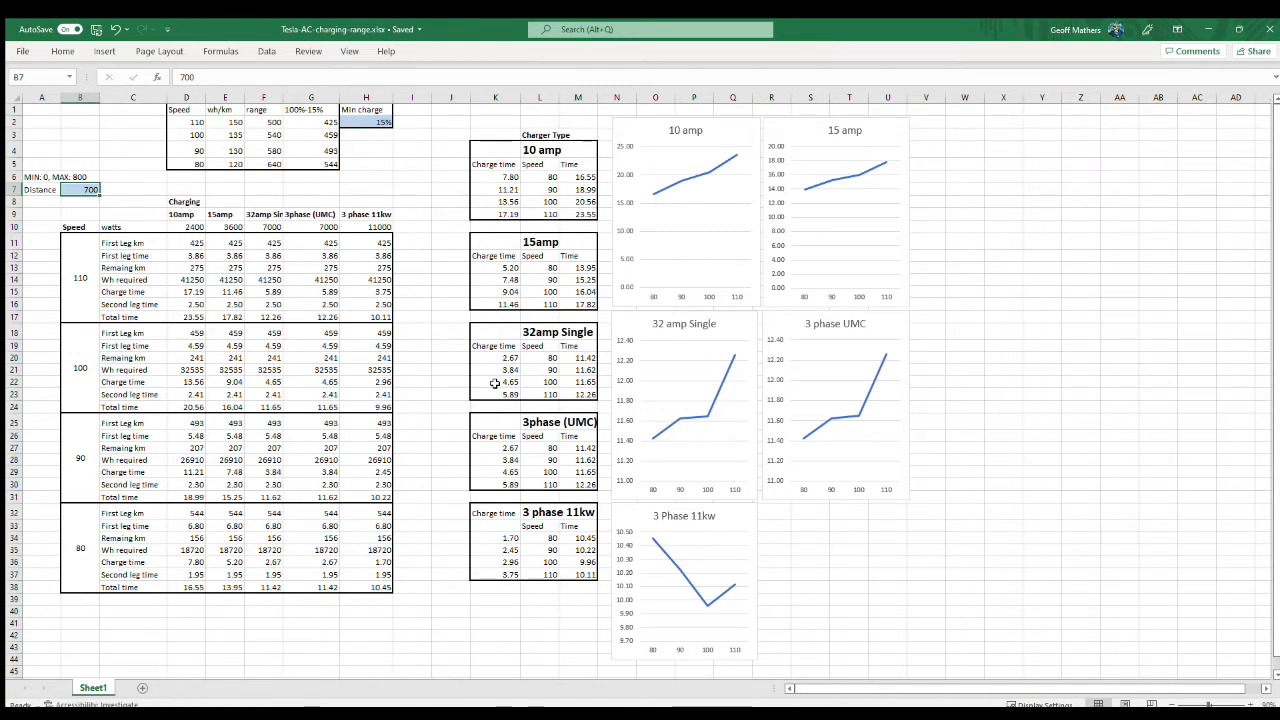
pyautogui.moveTo(516, 388)
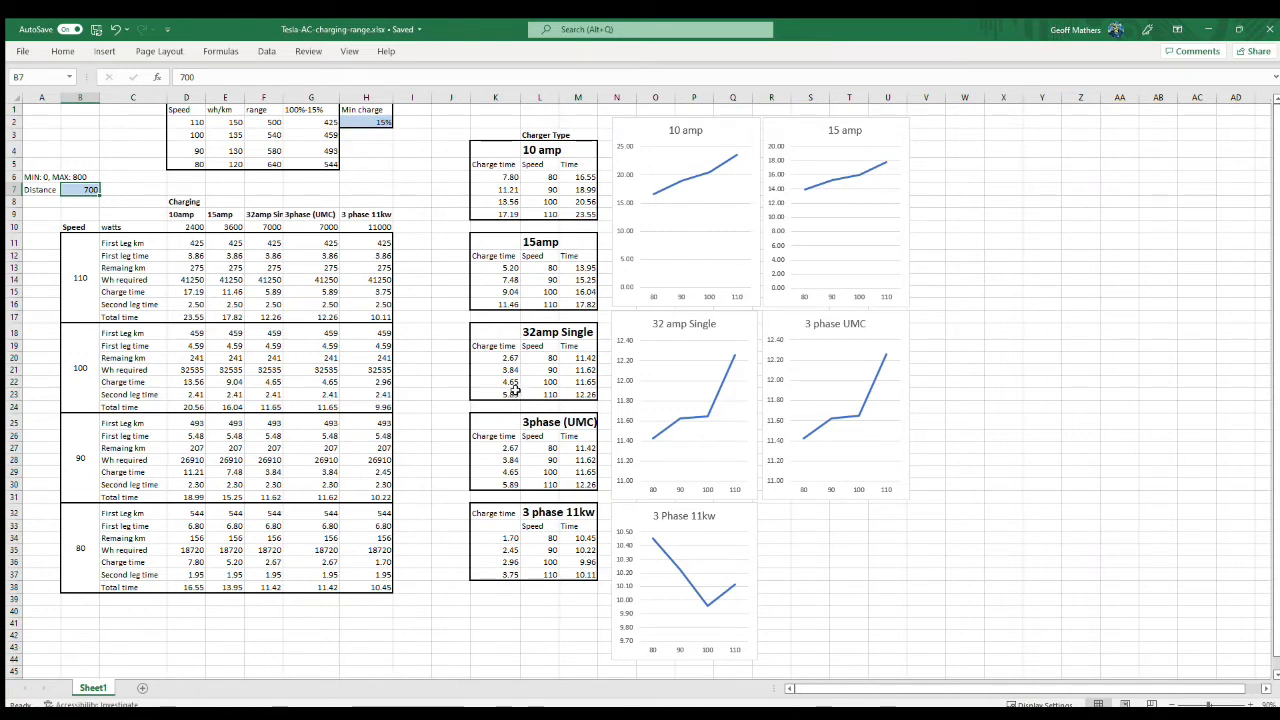
pyautogui.moveTo(828, 332)
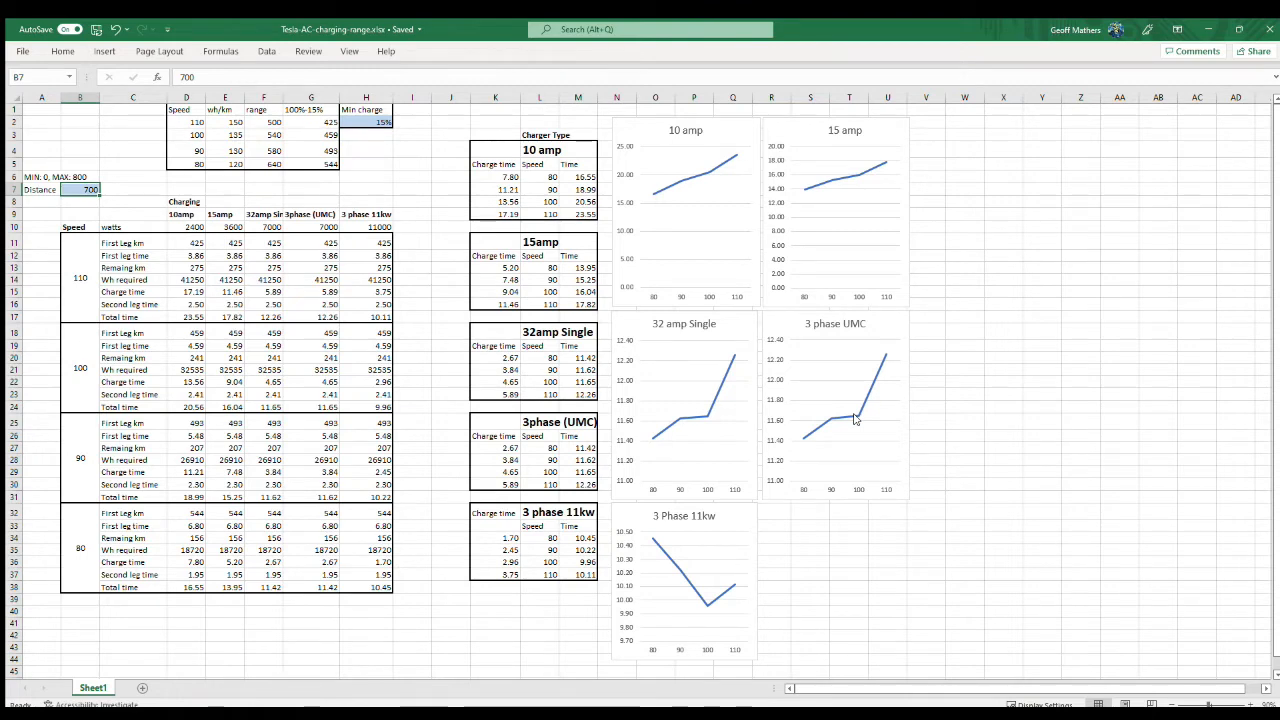
pyautogui.moveTo(834, 422)
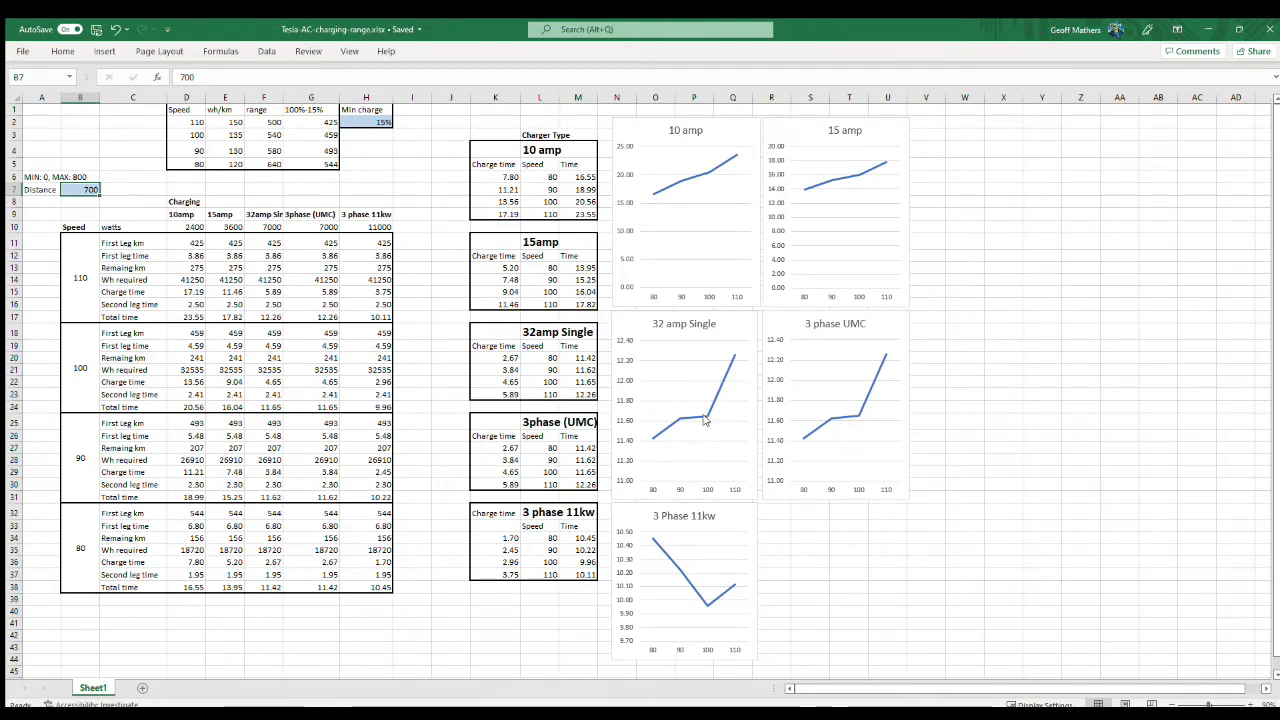
pyautogui.moveTo(704, 420)
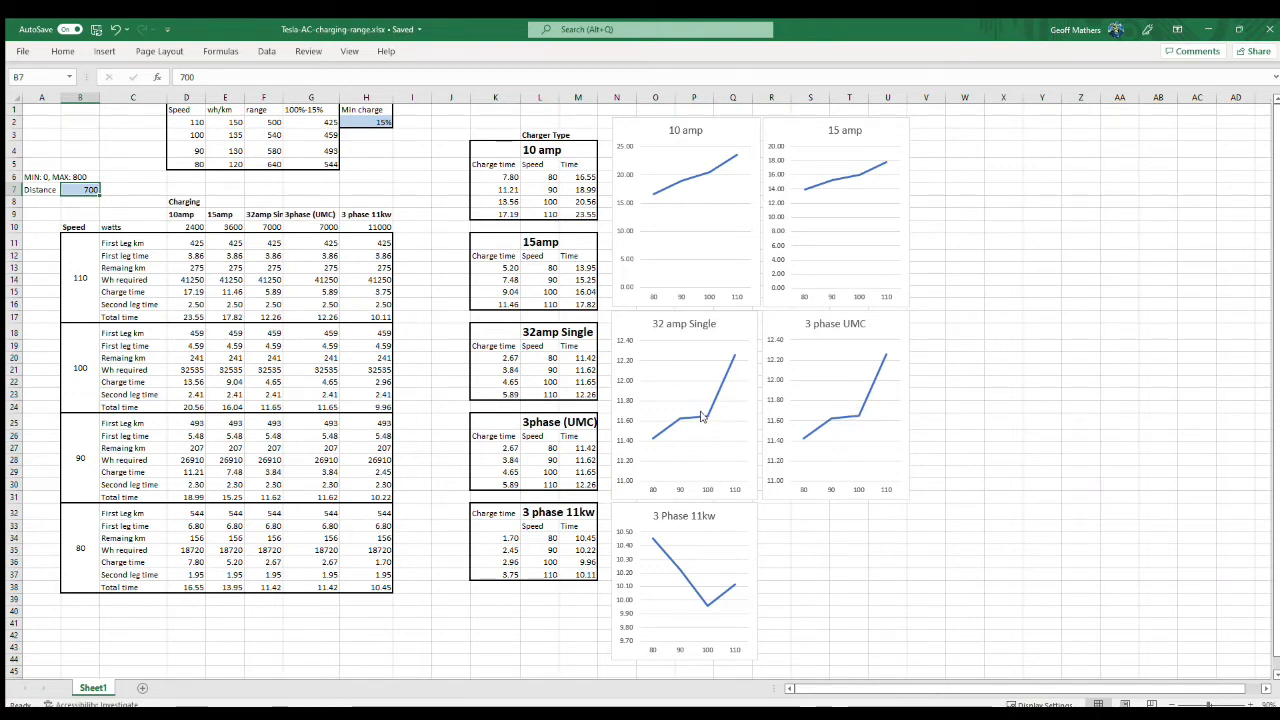
pyautogui.moveTo(824, 344)
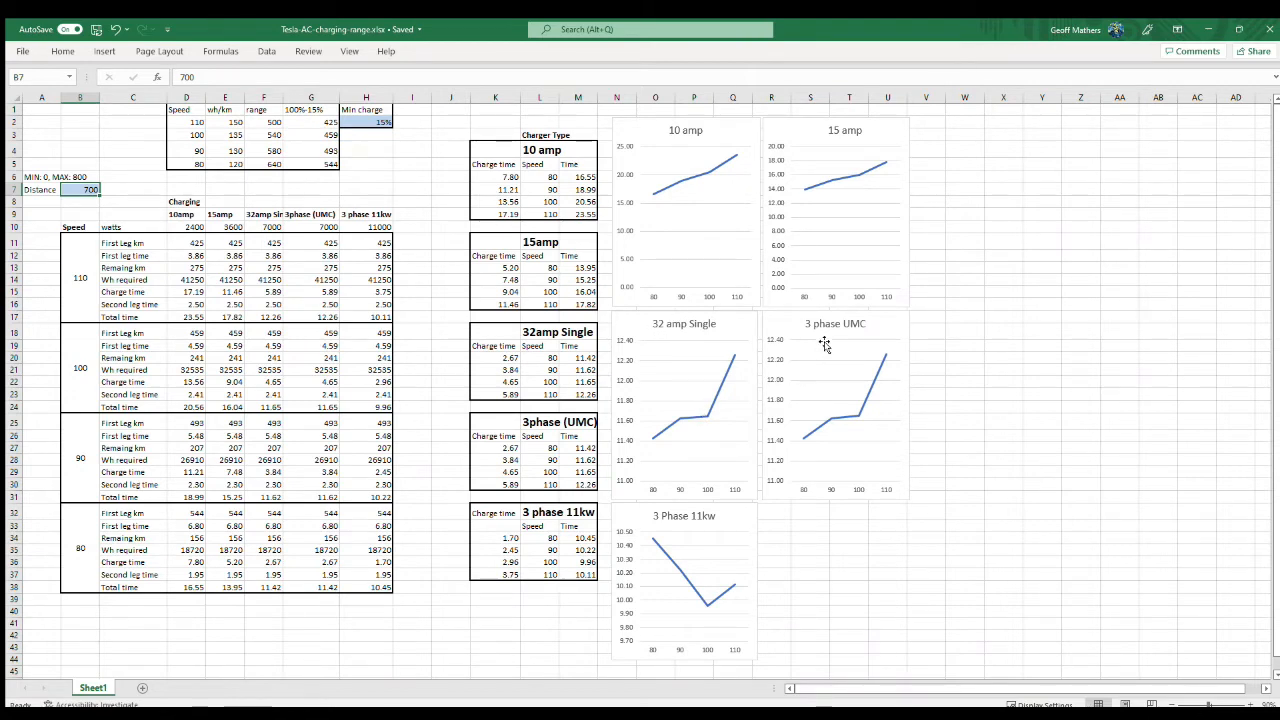
pyautogui.moveTo(750, 352)
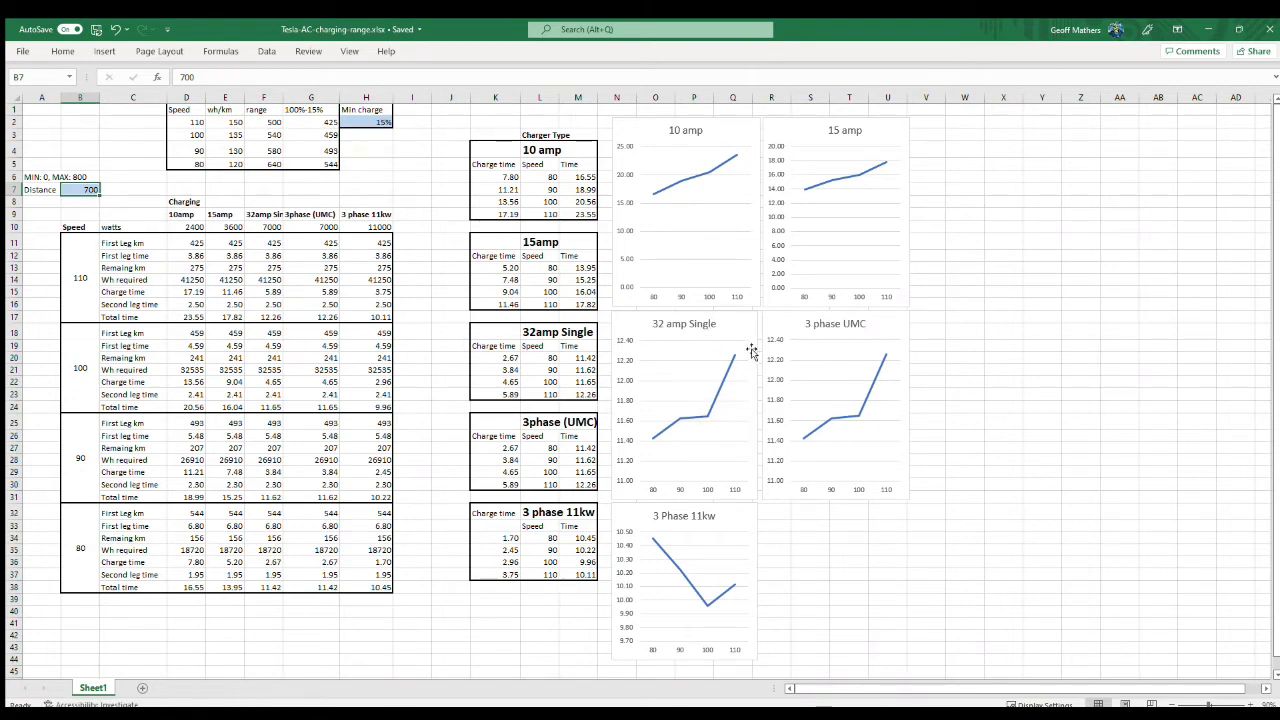
pyautogui.moveTo(844, 408)
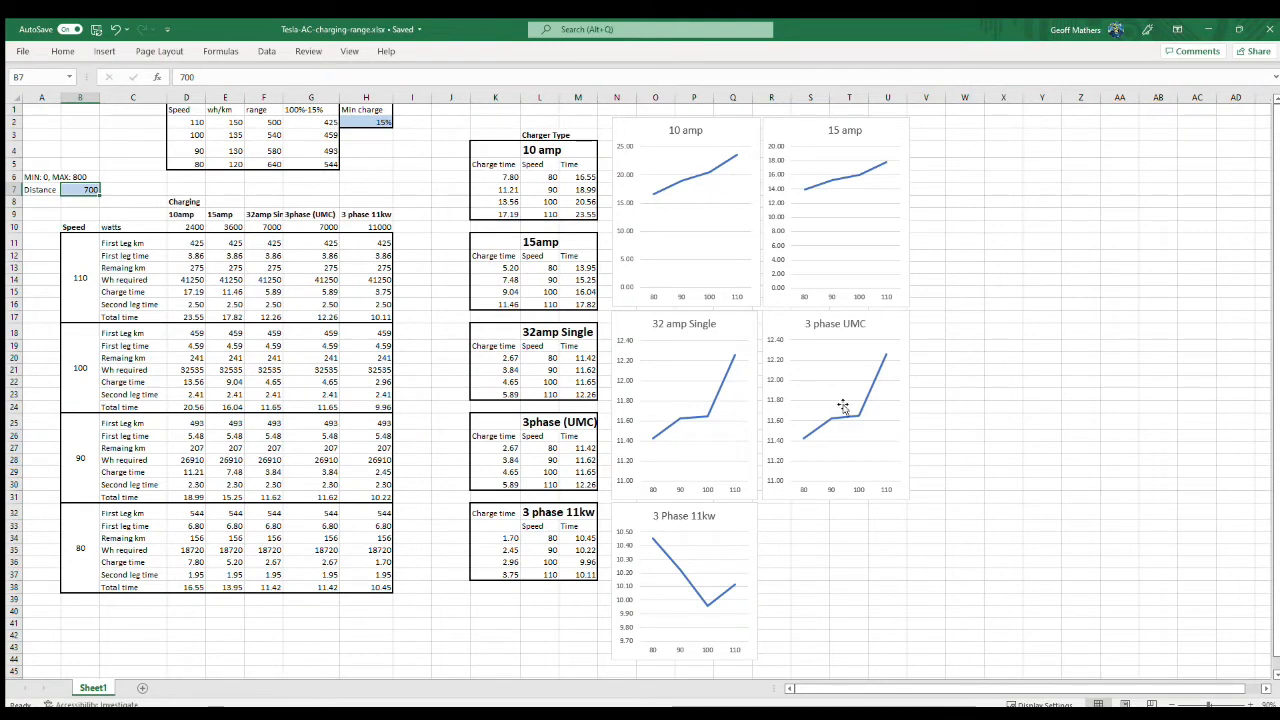
pyautogui.moveTo(772, 568)
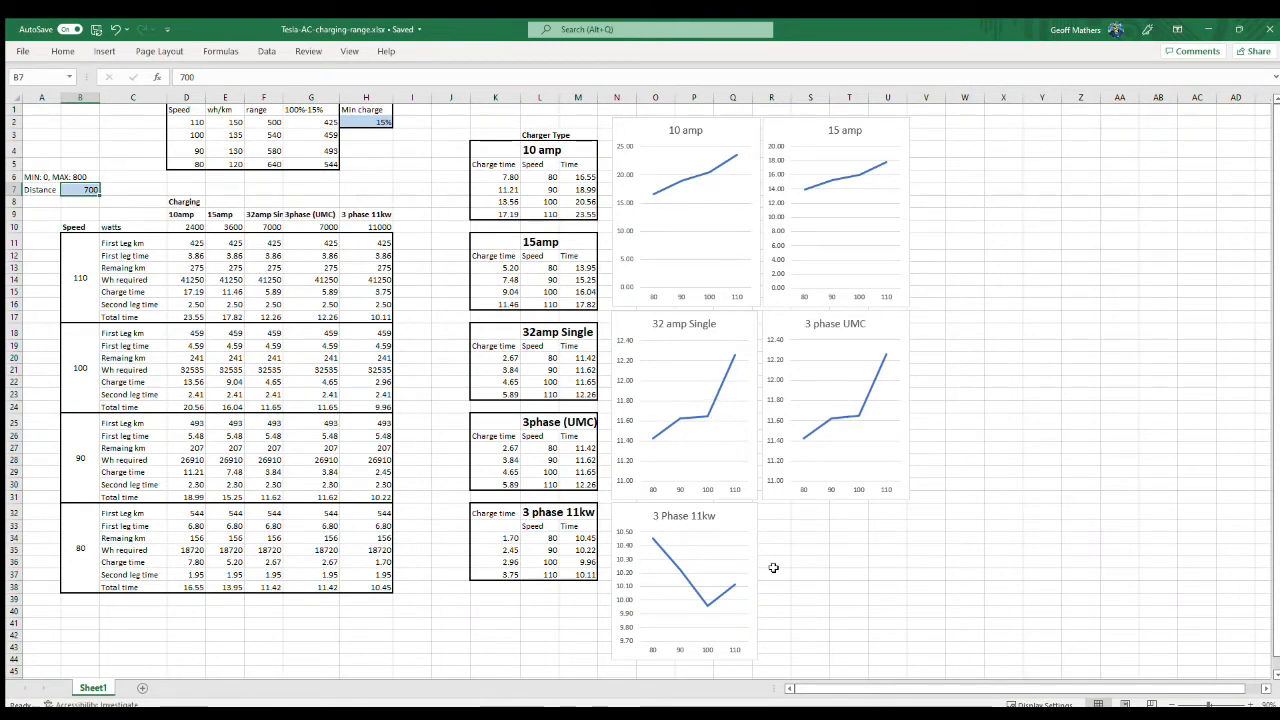
pyautogui.moveTo(700, 528)
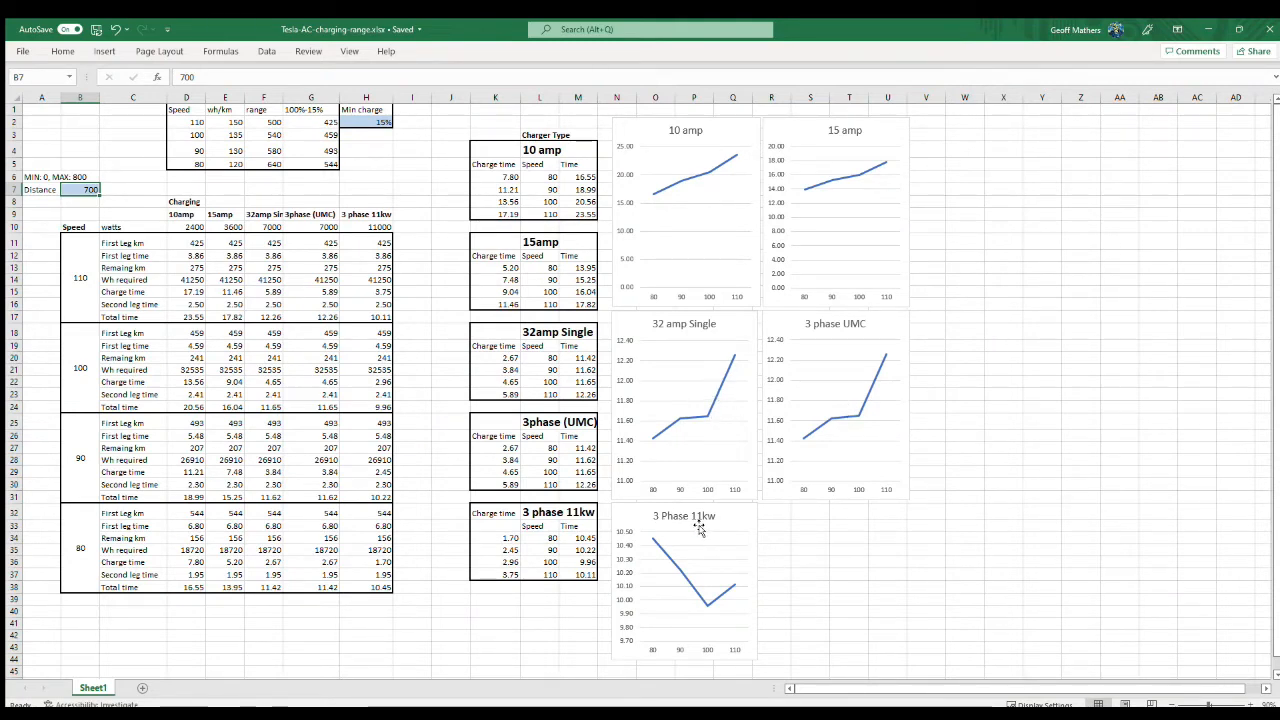
pyautogui.moveTo(716, 520)
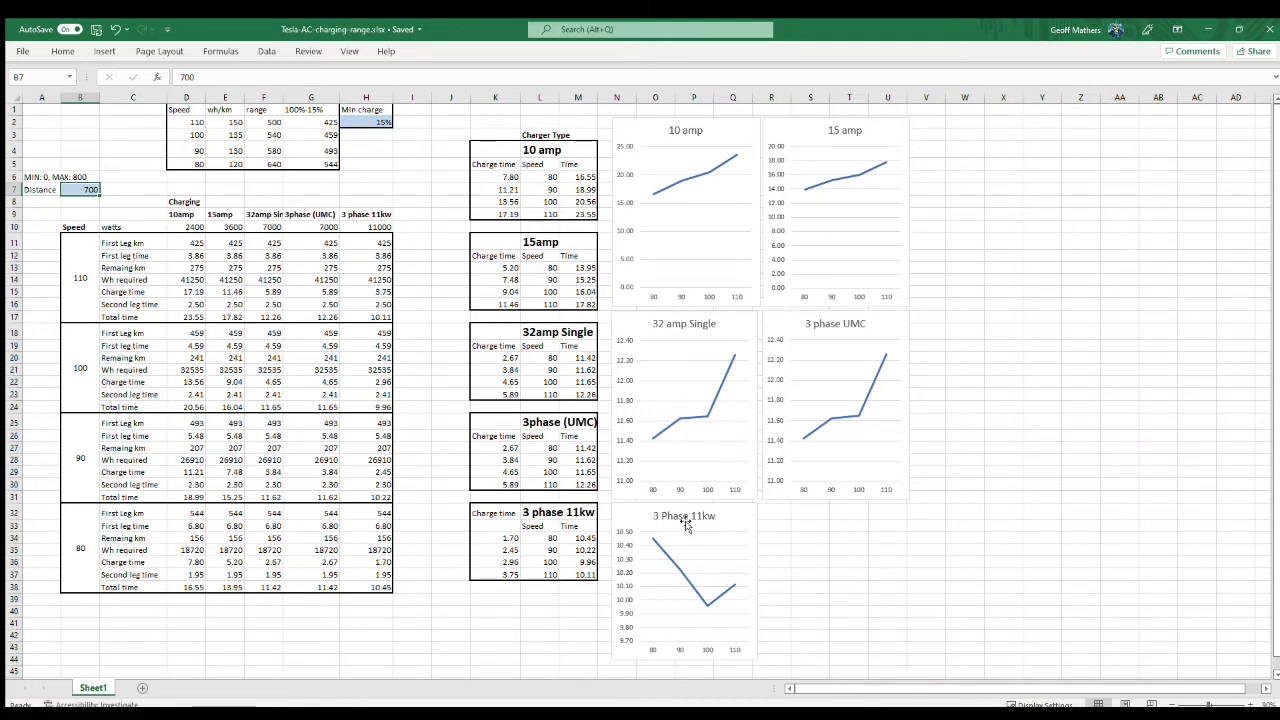
pyautogui.moveTo(650, 542)
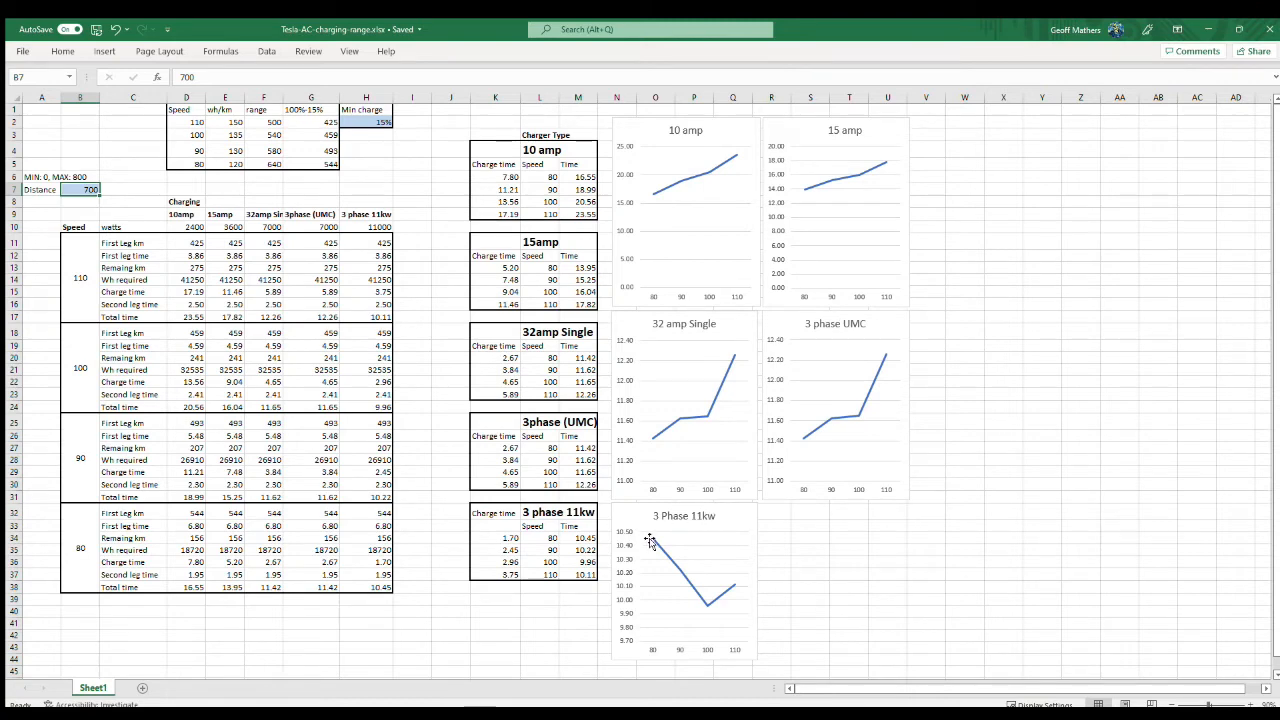
pyautogui.moveTo(704, 608)
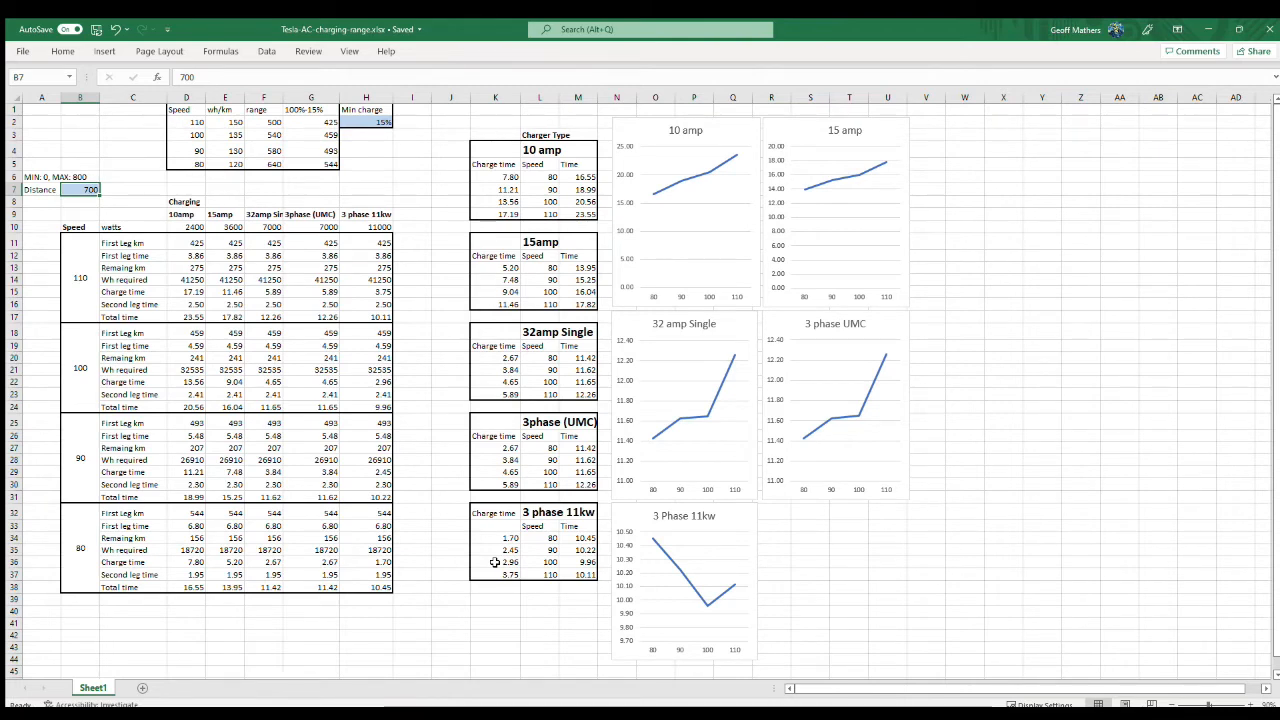
pyautogui.moveTo(476, 564)
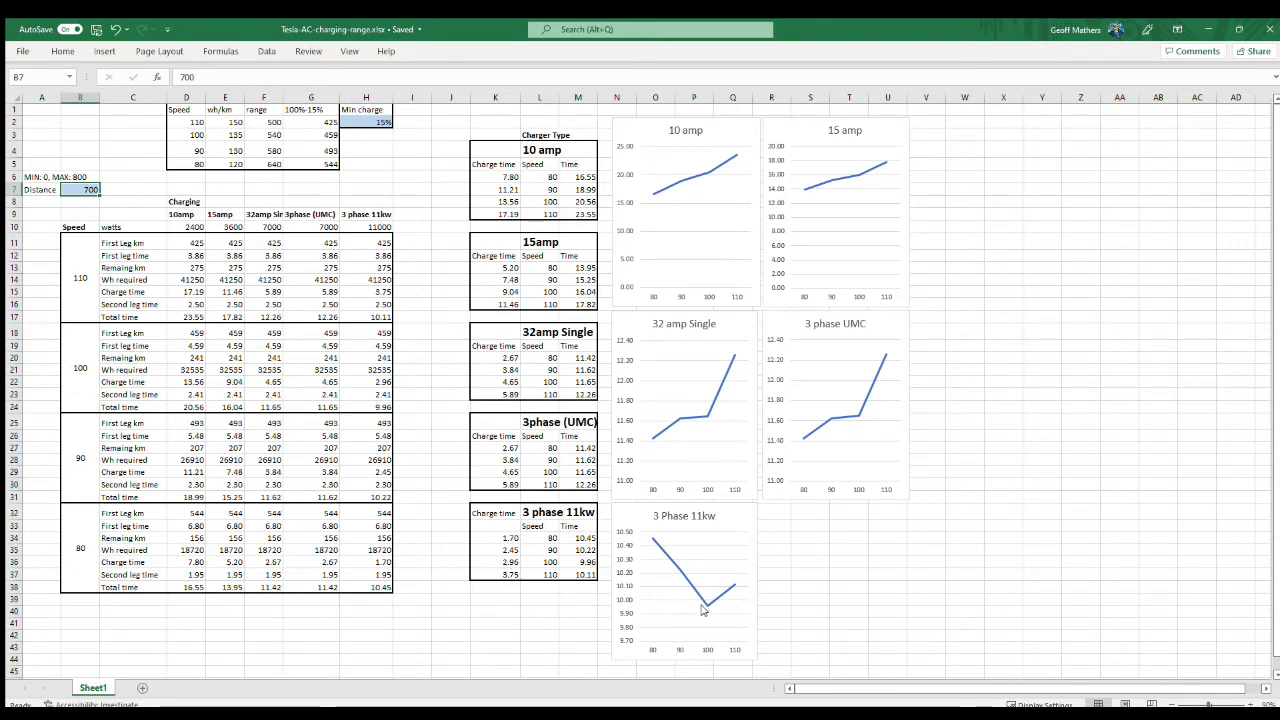
pyautogui.moveTo(732, 584)
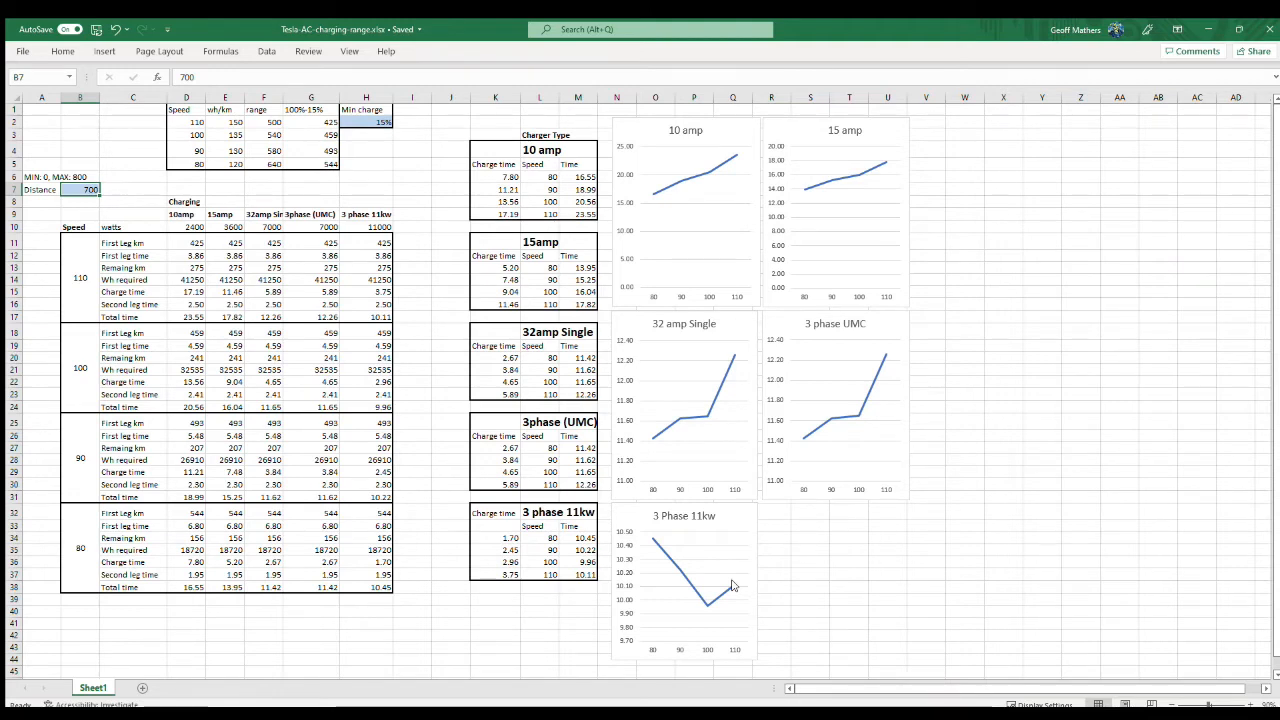
pyautogui.moveTo(700, 616)
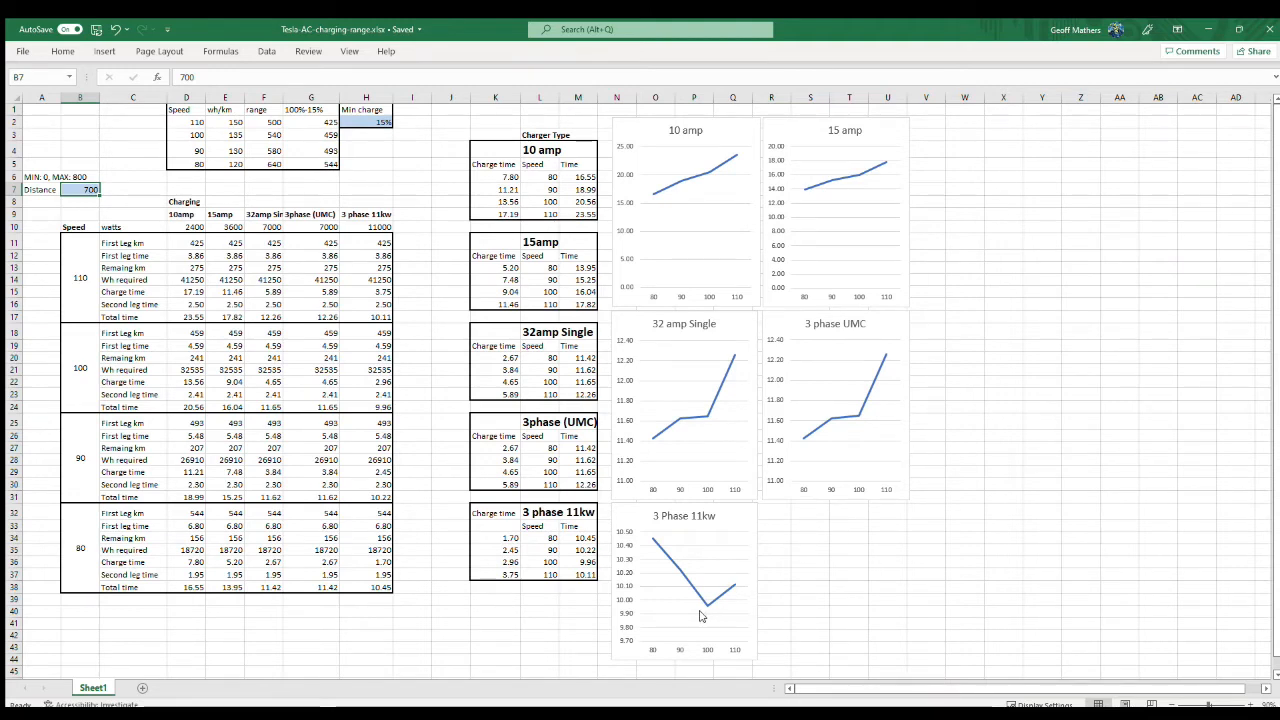
pyautogui.moveTo(732, 584)
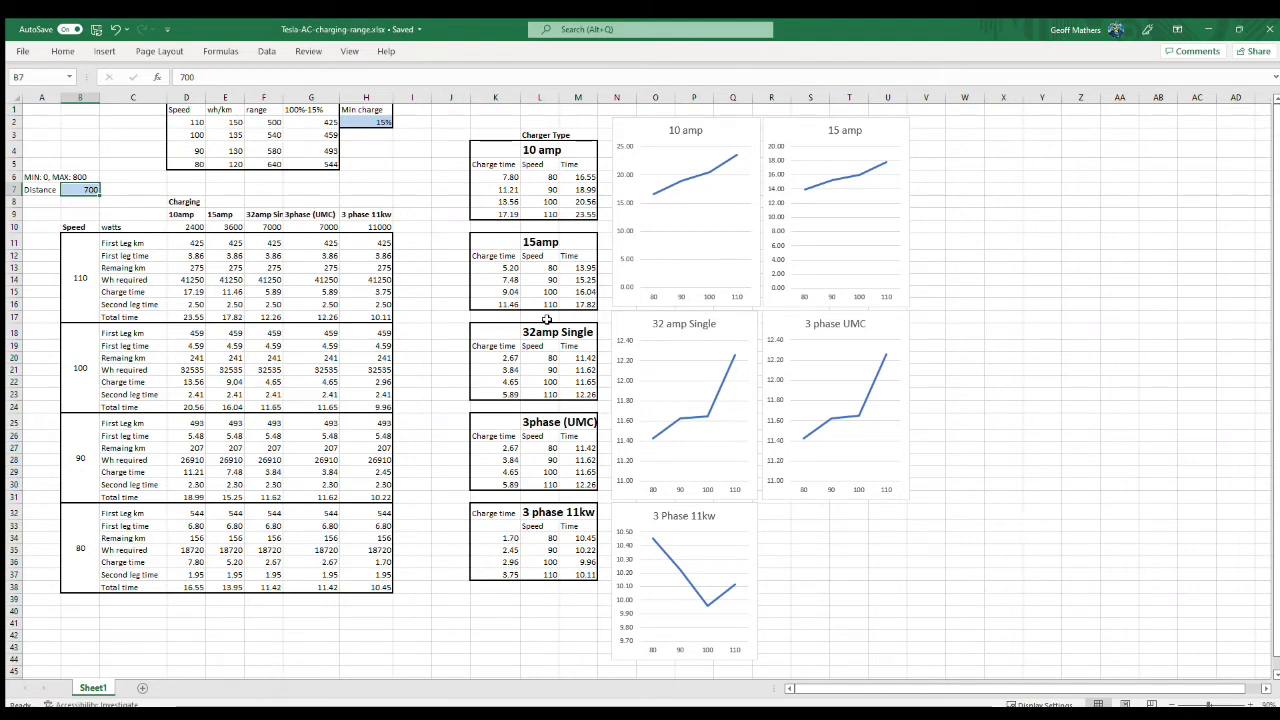
pyautogui.moveTo(846, 160)
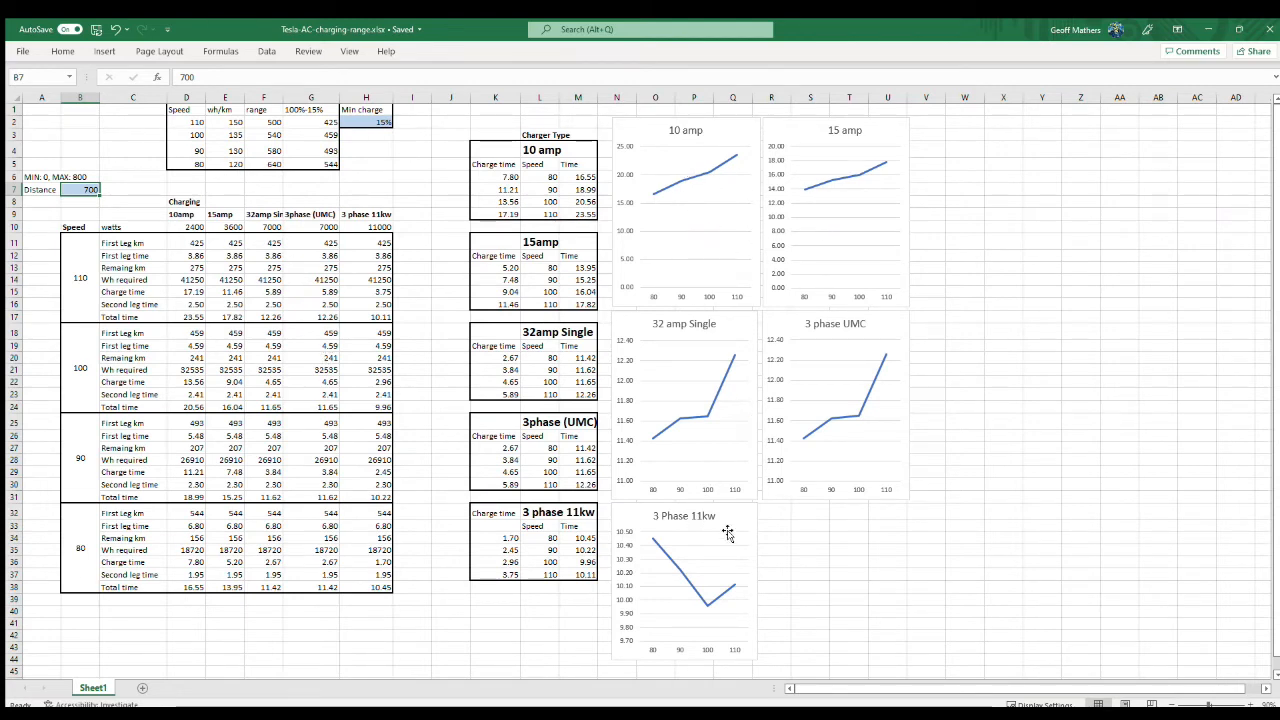
pyautogui.moveTo(728, 452)
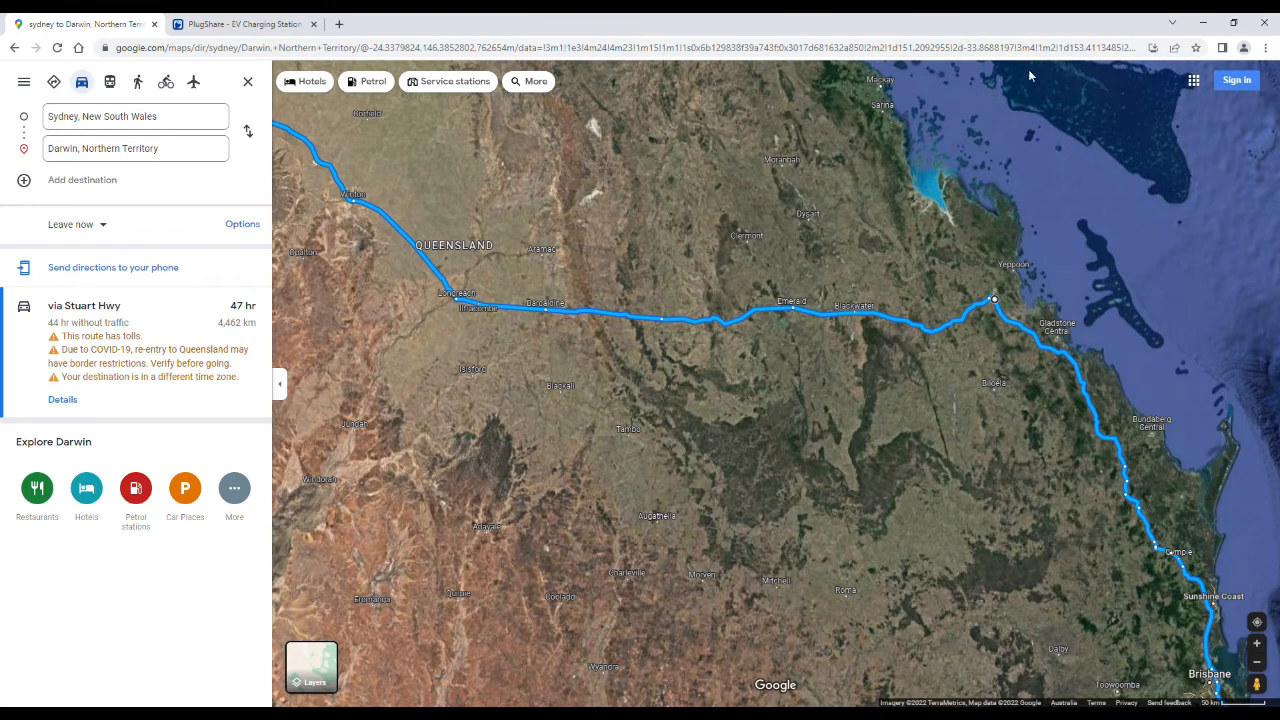
pyautogui.moveTo(972, 340)
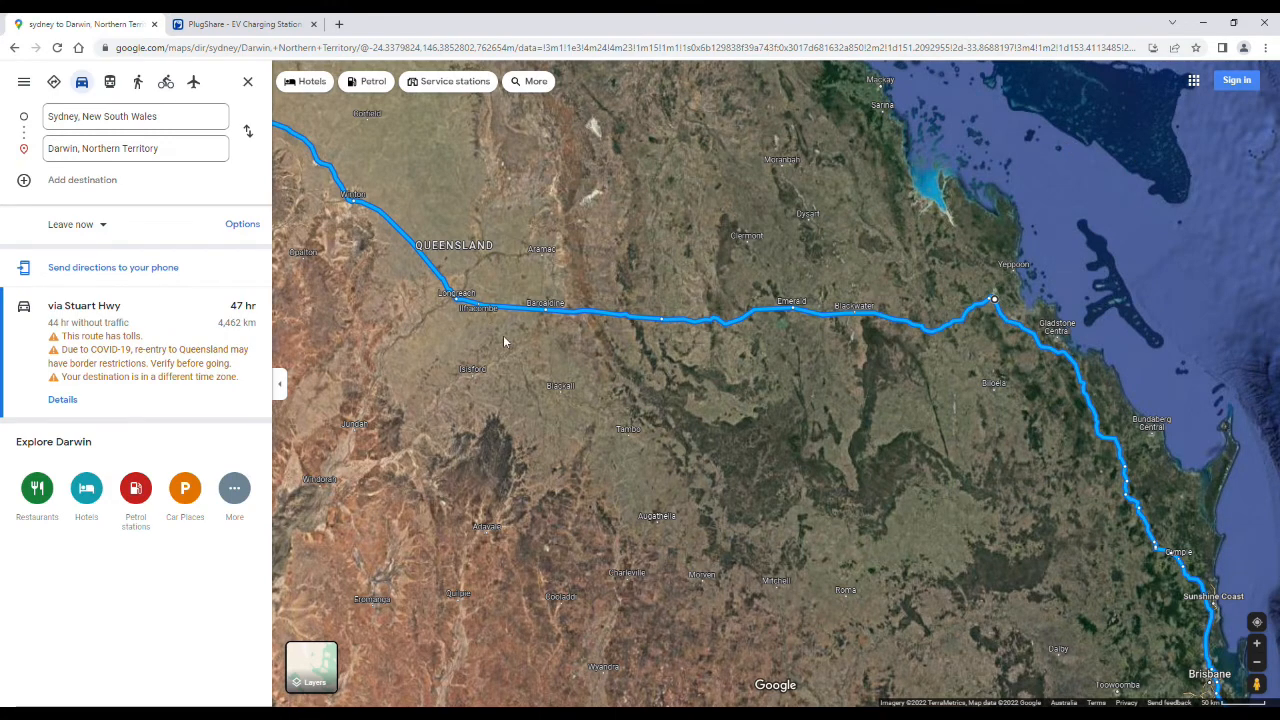
pyautogui.moveTo(764, 324)
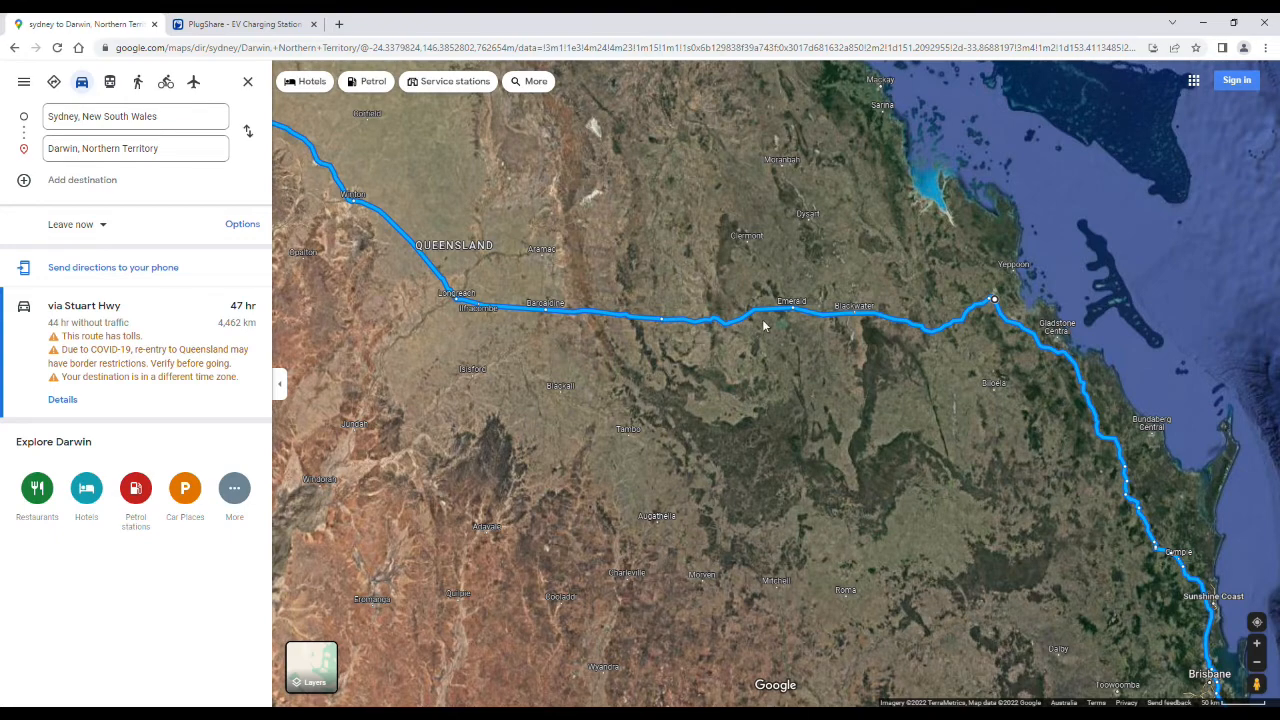
pyautogui.moveTo(496, 340)
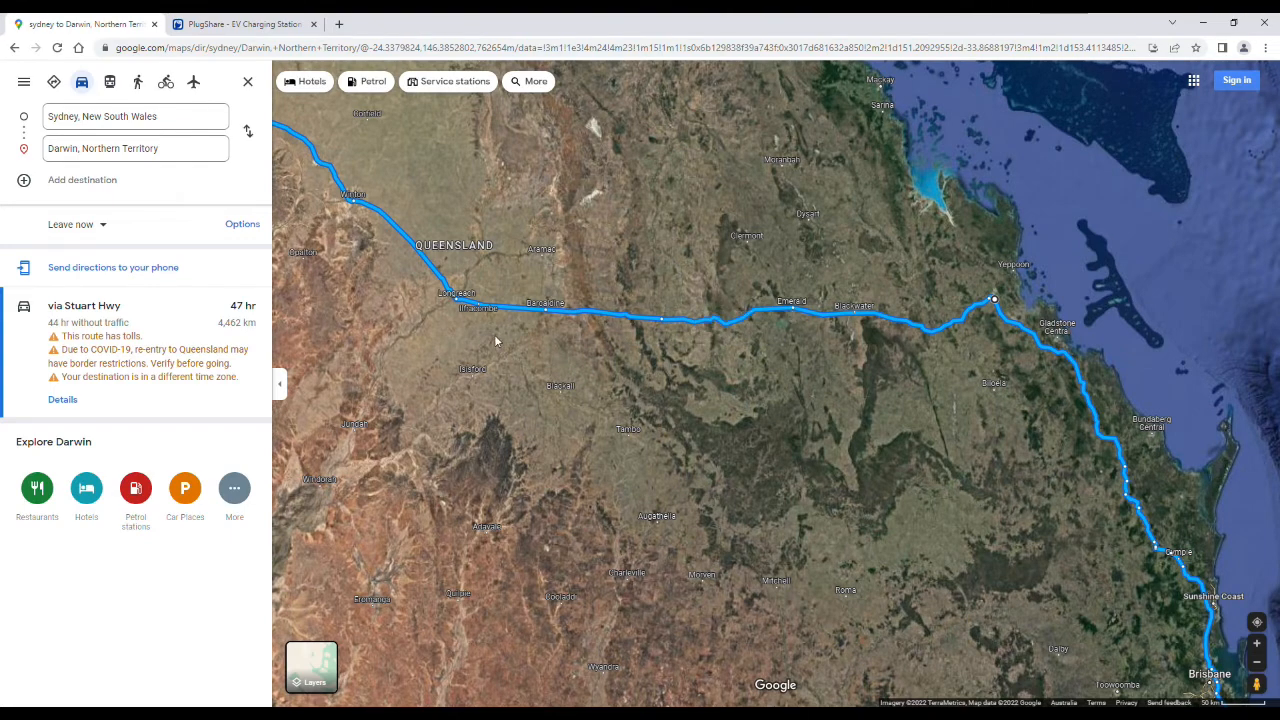
pyautogui.moveTo(478, 336)
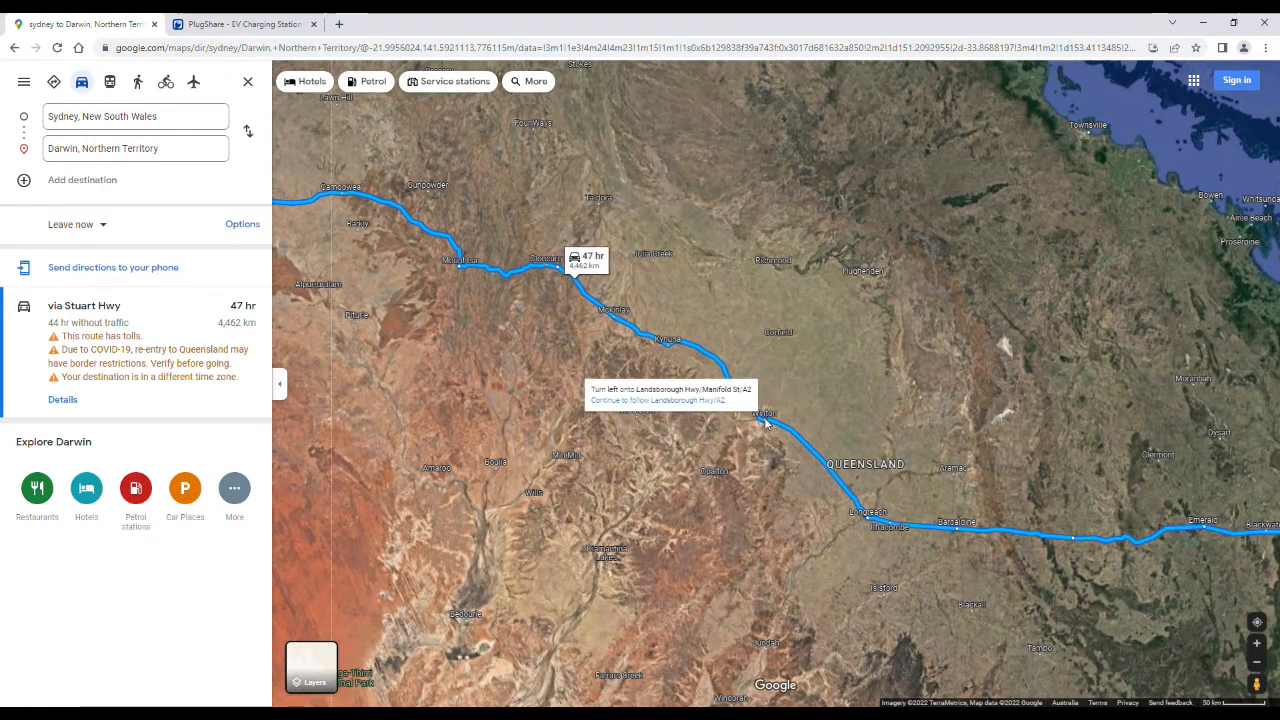
pyautogui.moveTo(766, 430)
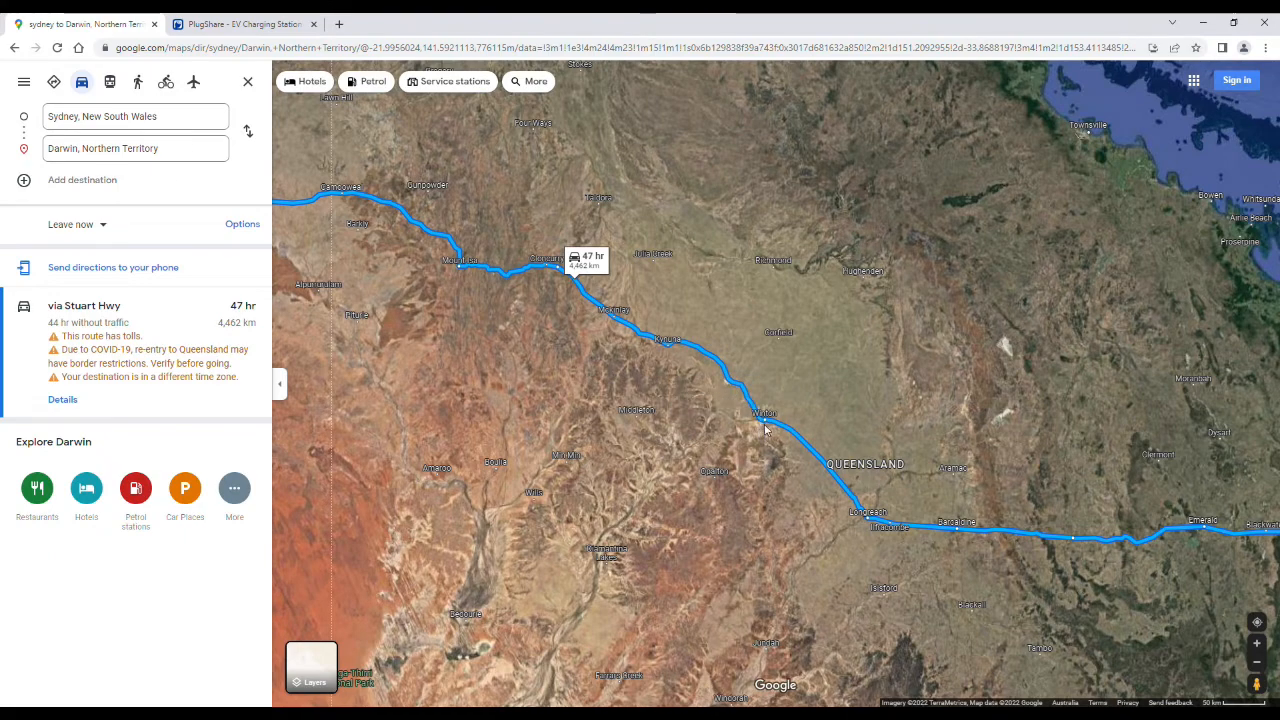
pyautogui.moveTo(718, 418)
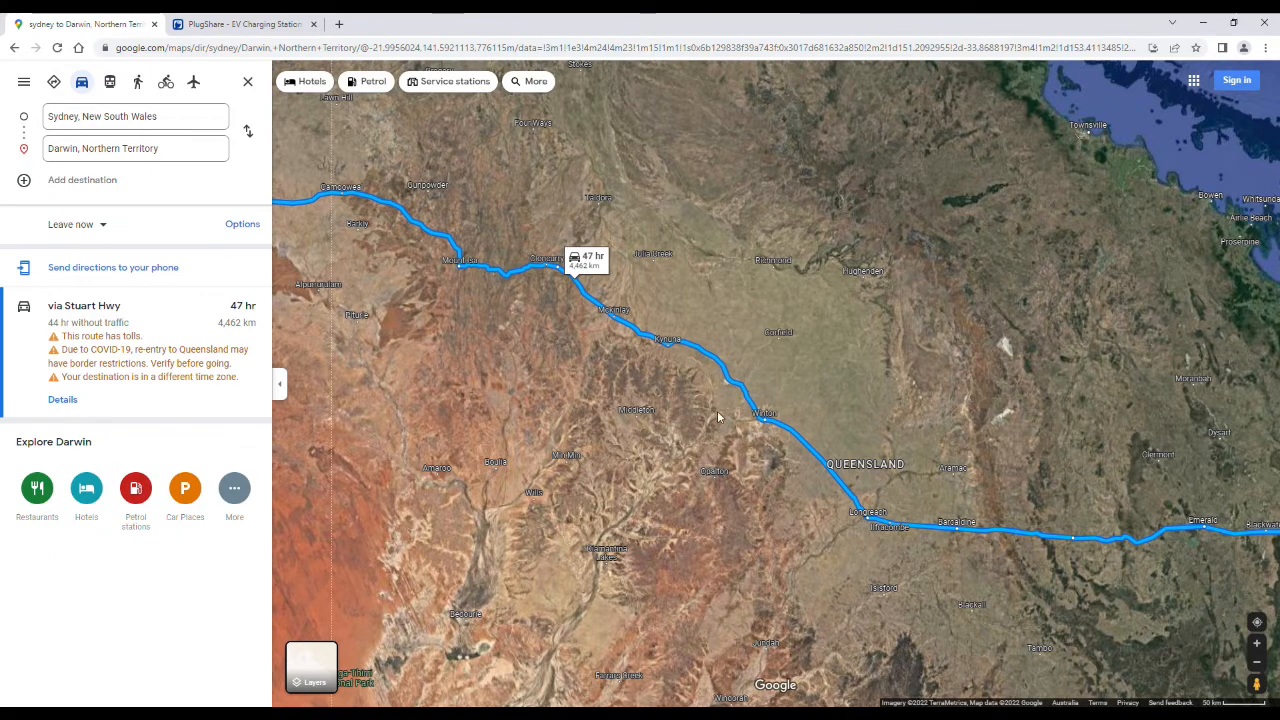
pyautogui.moveTo(750, 428)
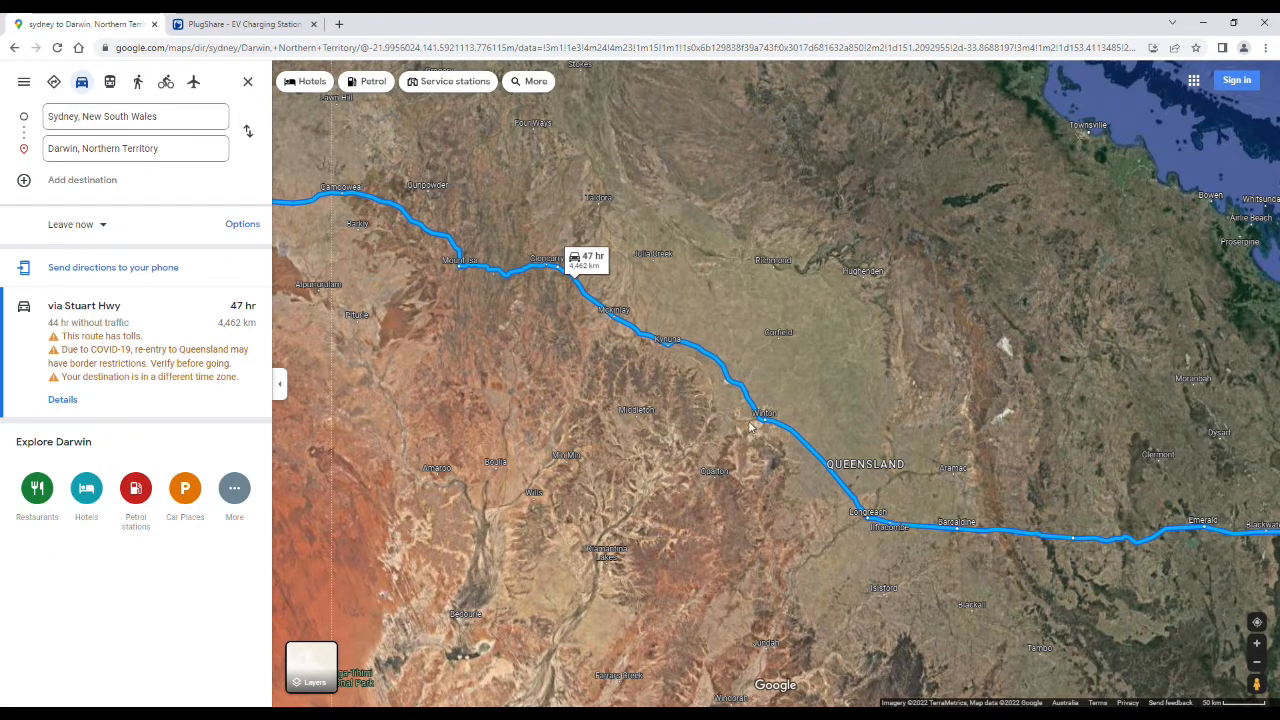
pyautogui.moveTo(756, 420)
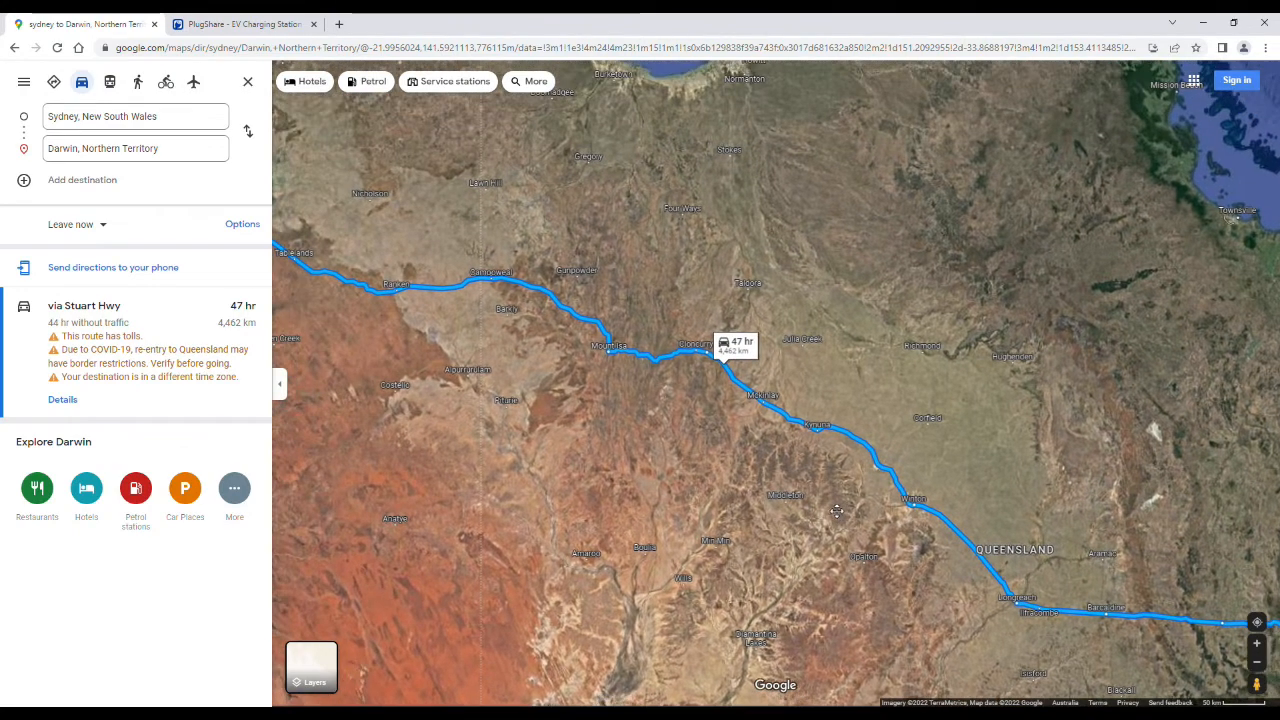
pyautogui.moveTo(610, 350)
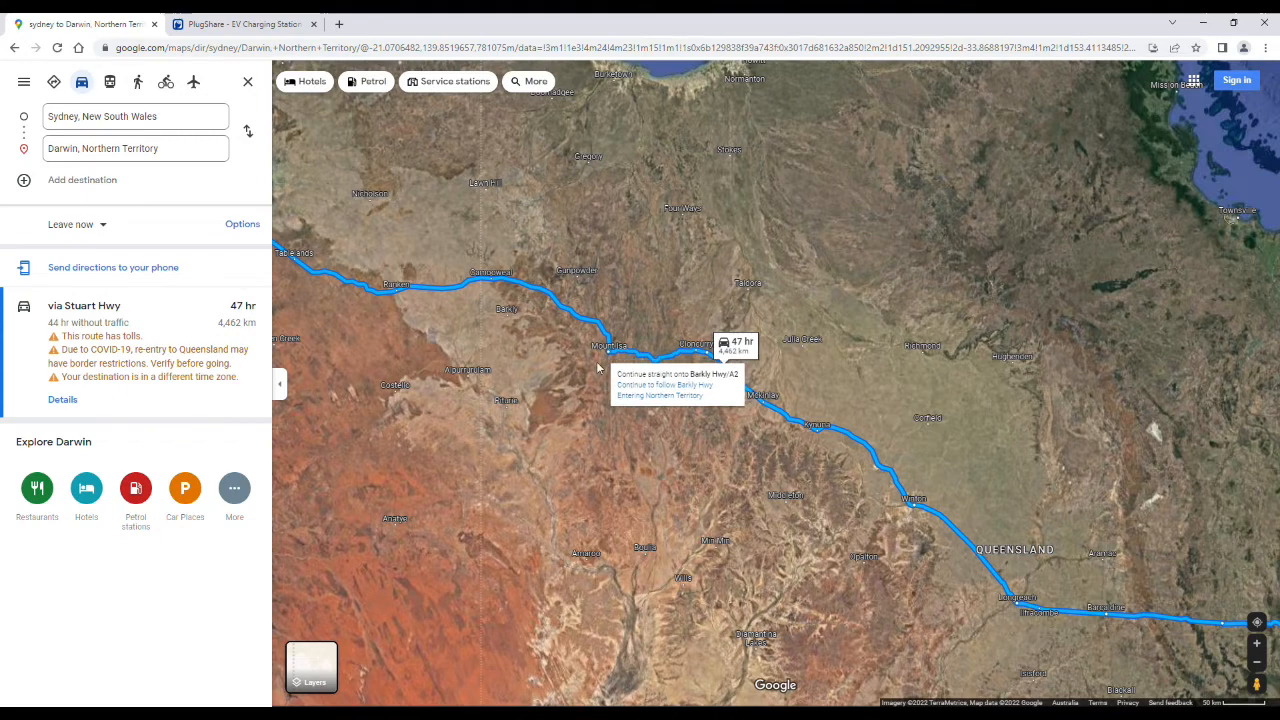
pyautogui.moveTo(600, 370); pyautogui.dragTo(900, 450)
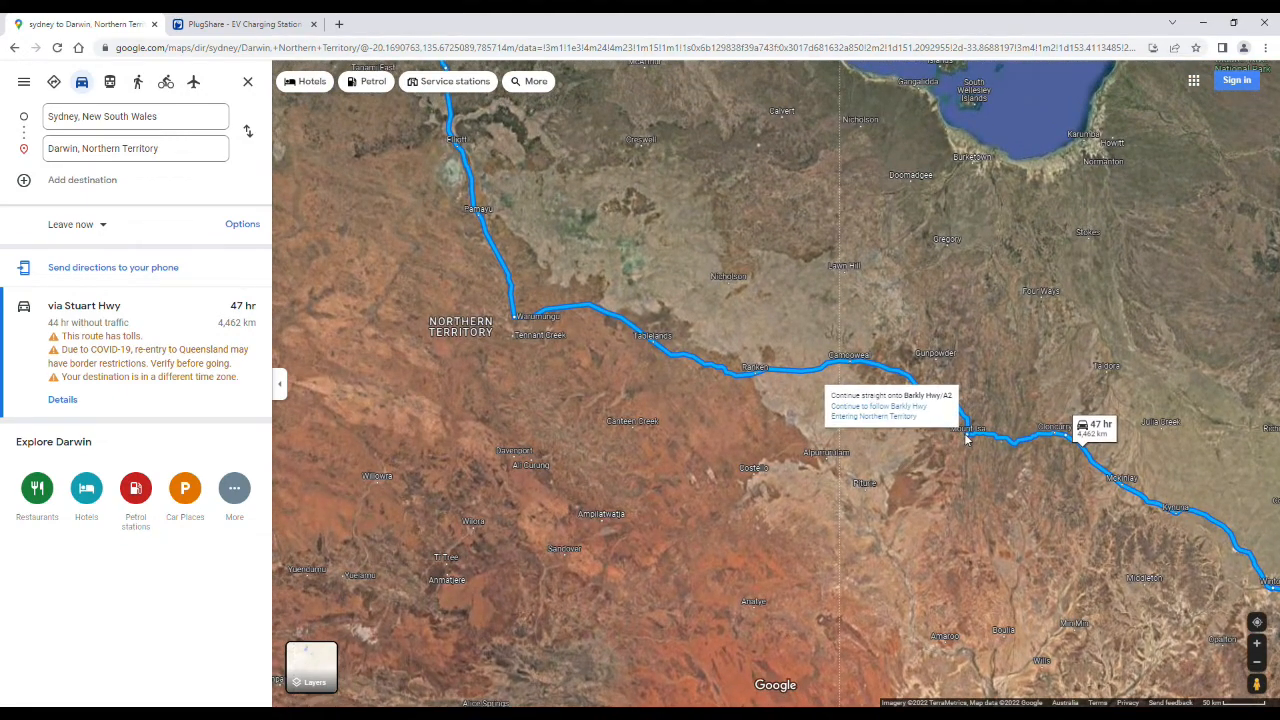
pyautogui.moveTo(850, 370)
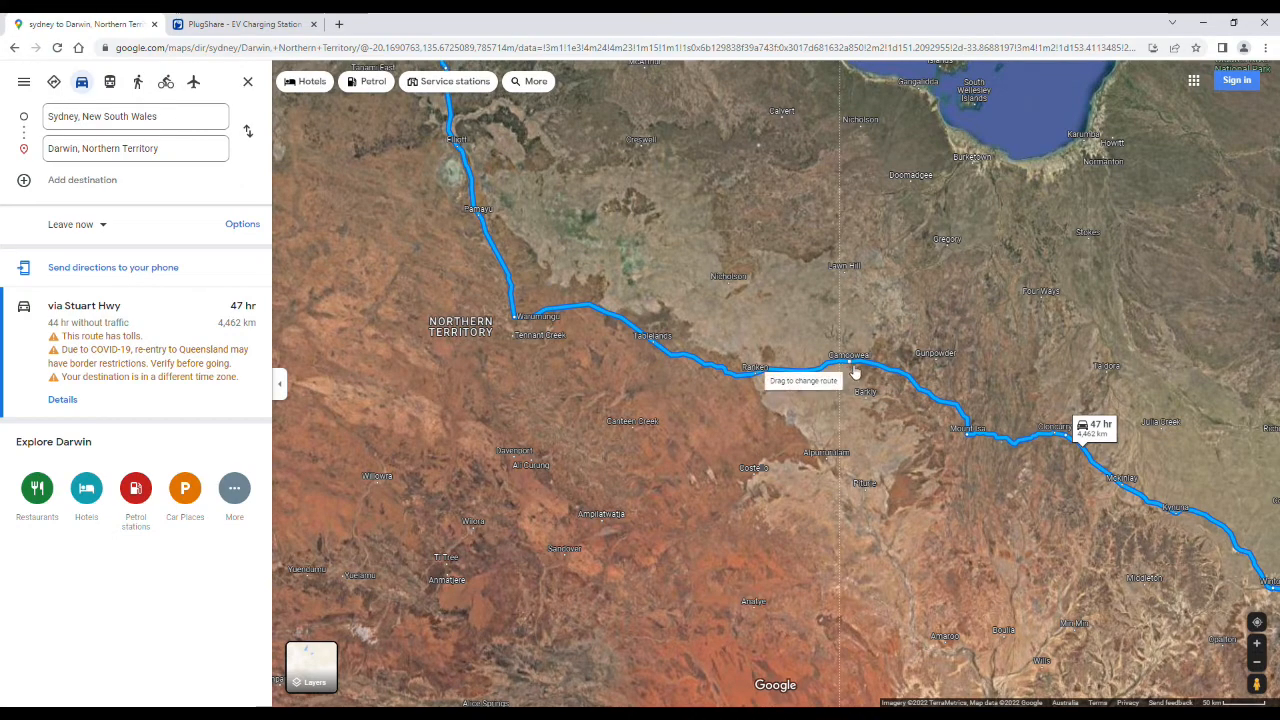
pyautogui.moveTo(856, 372)
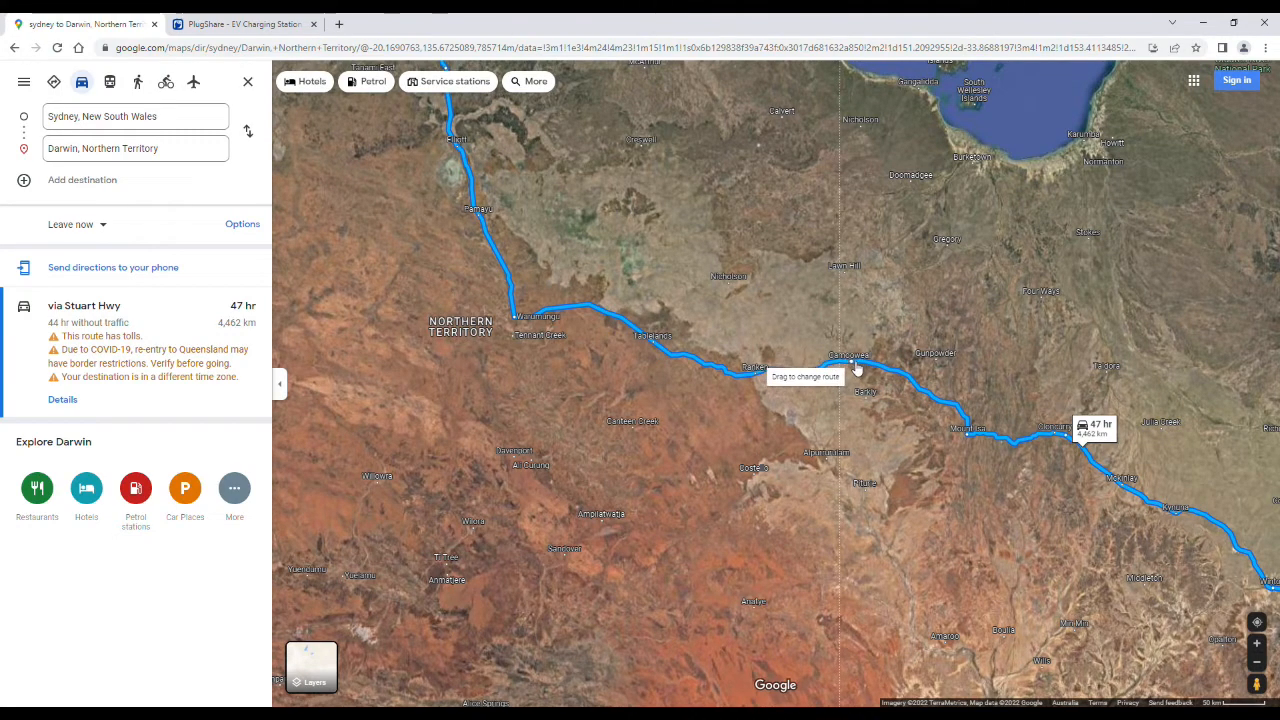
pyautogui.moveTo(864, 374)
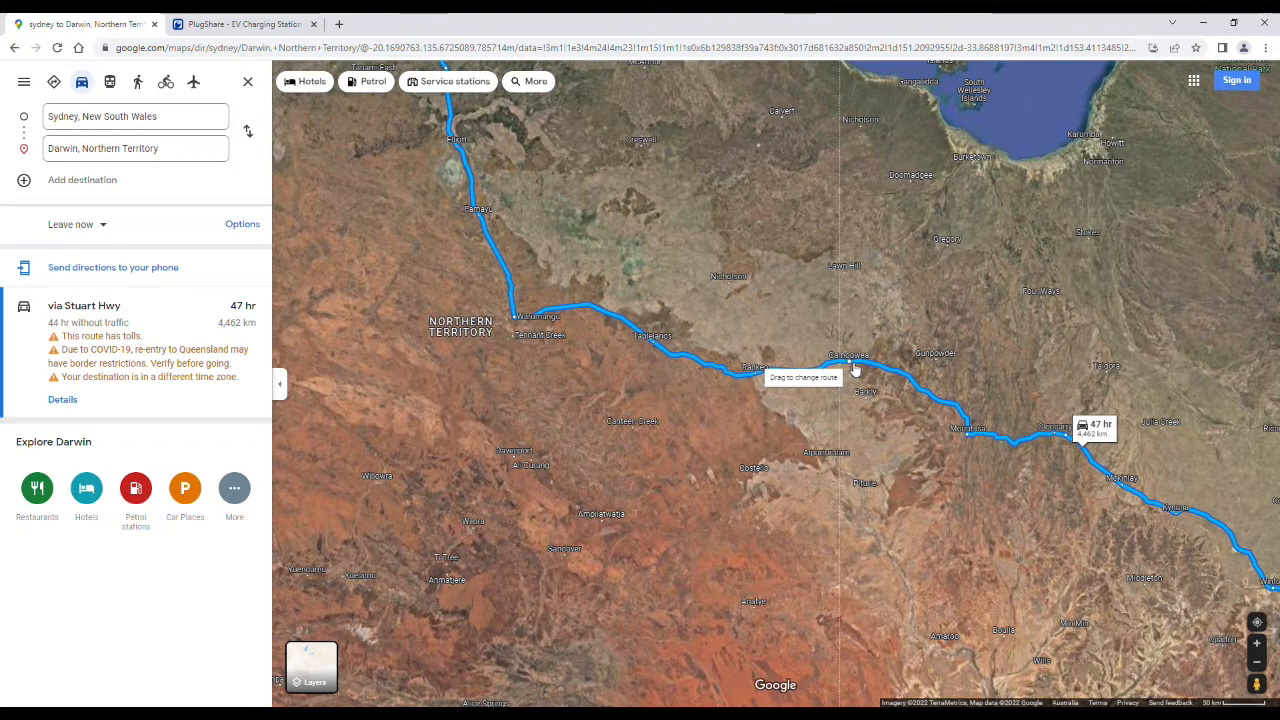
pyautogui.moveTo(672, 352)
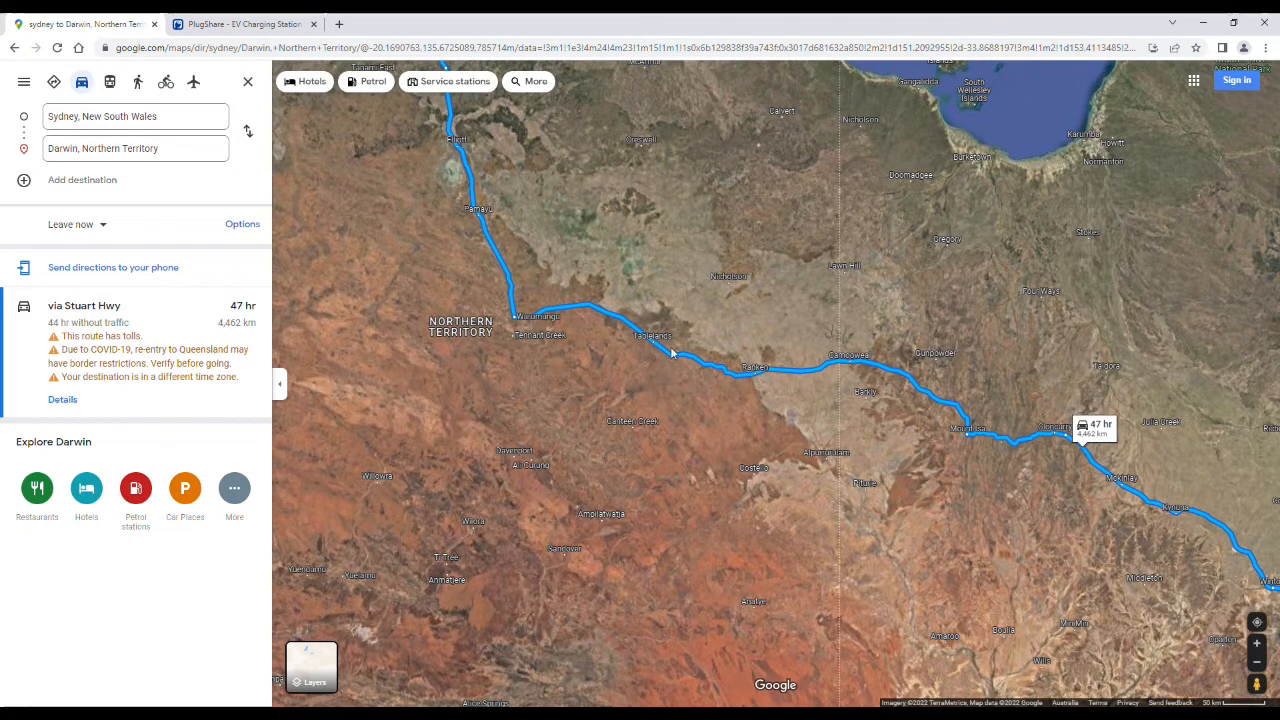
pyautogui.moveTo(650, 352)
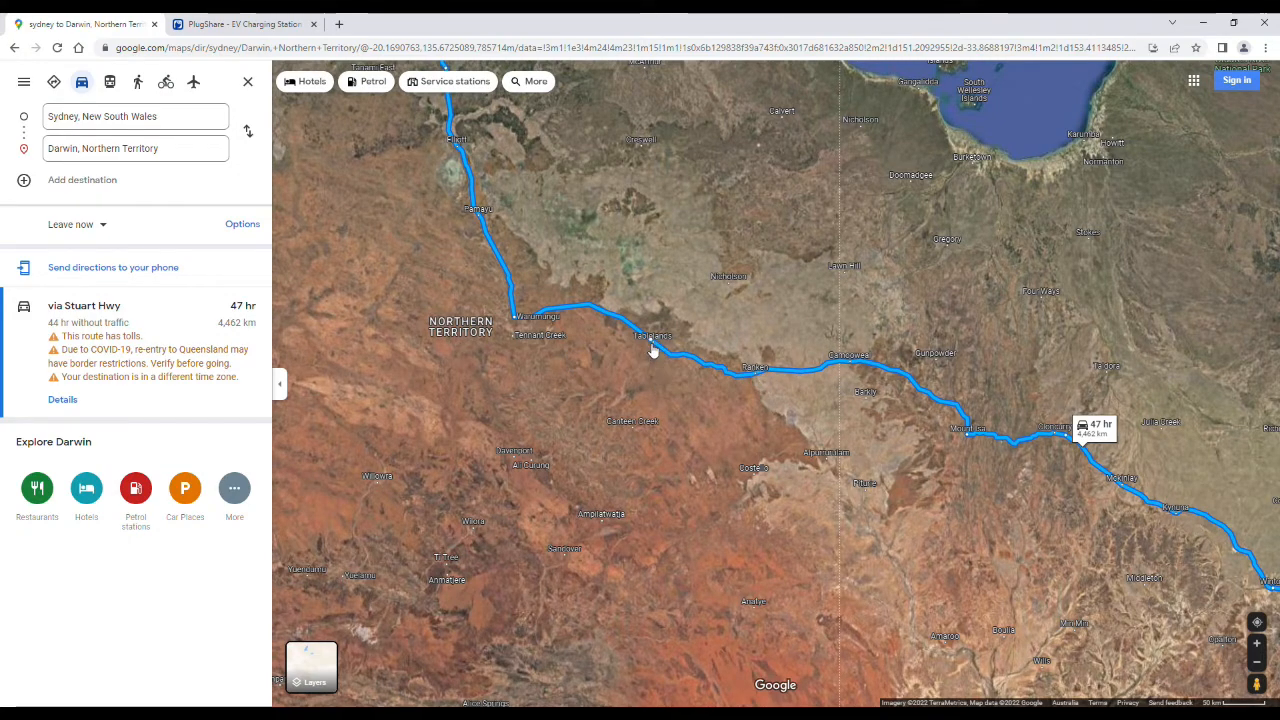
pyautogui.moveTo(824, 376)
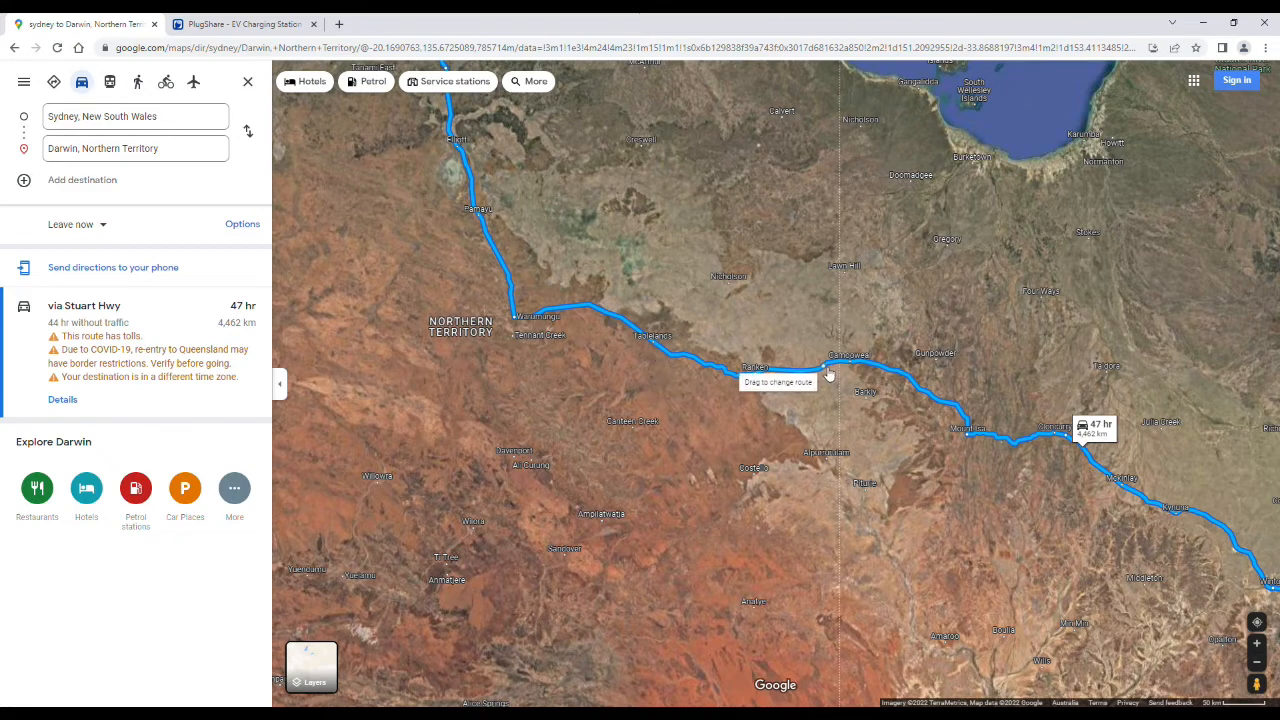
pyautogui.moveTo(1048, 420)
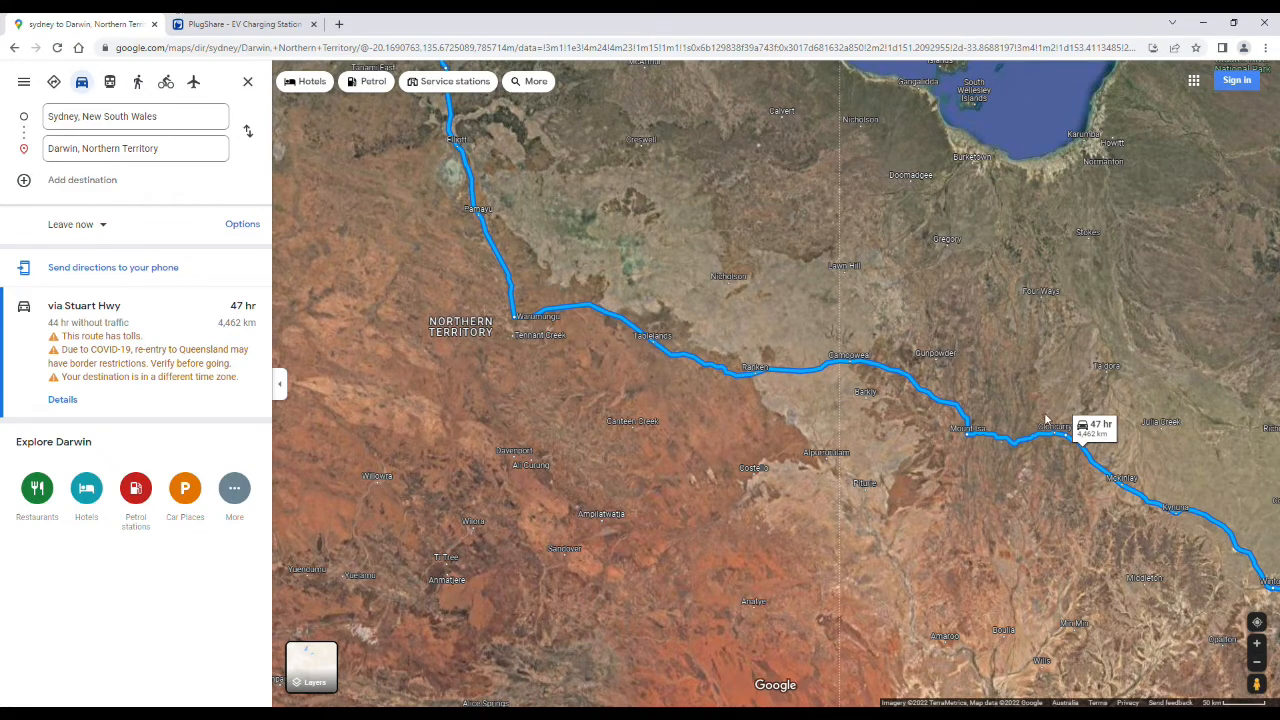
pyautogui.moveTo(856, 370)
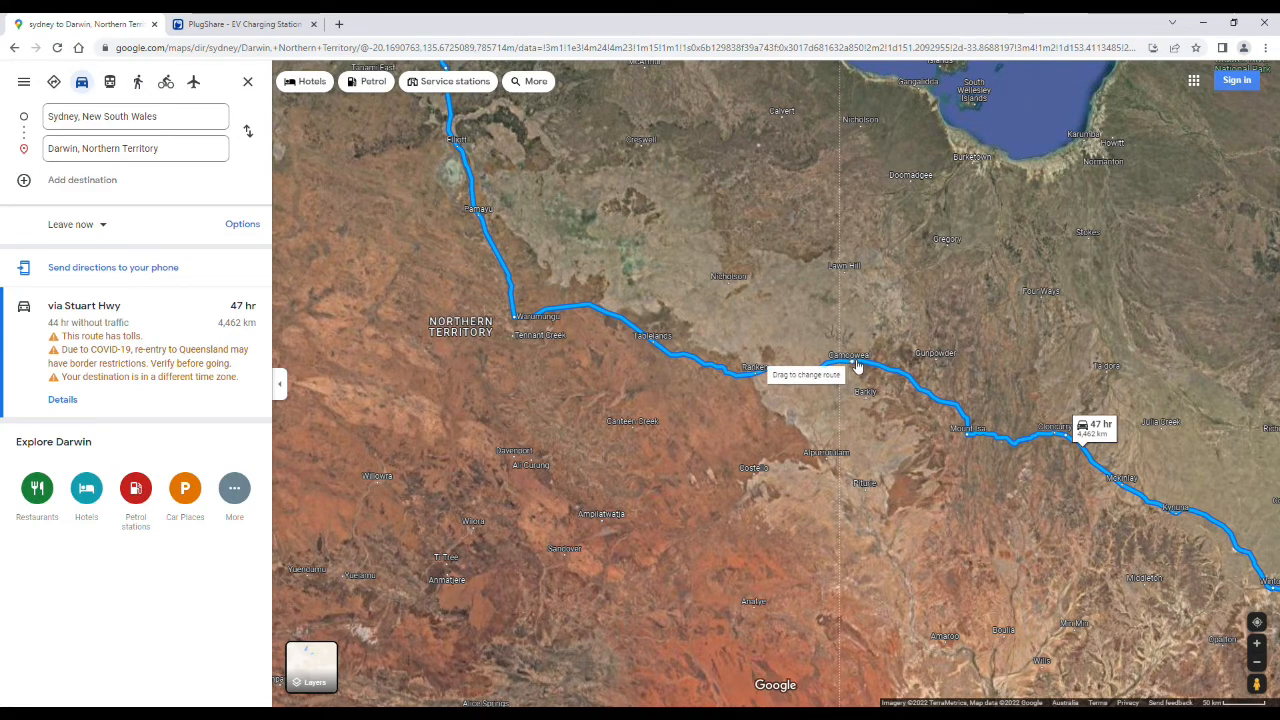
pyautogui.moveTo(696, 356)
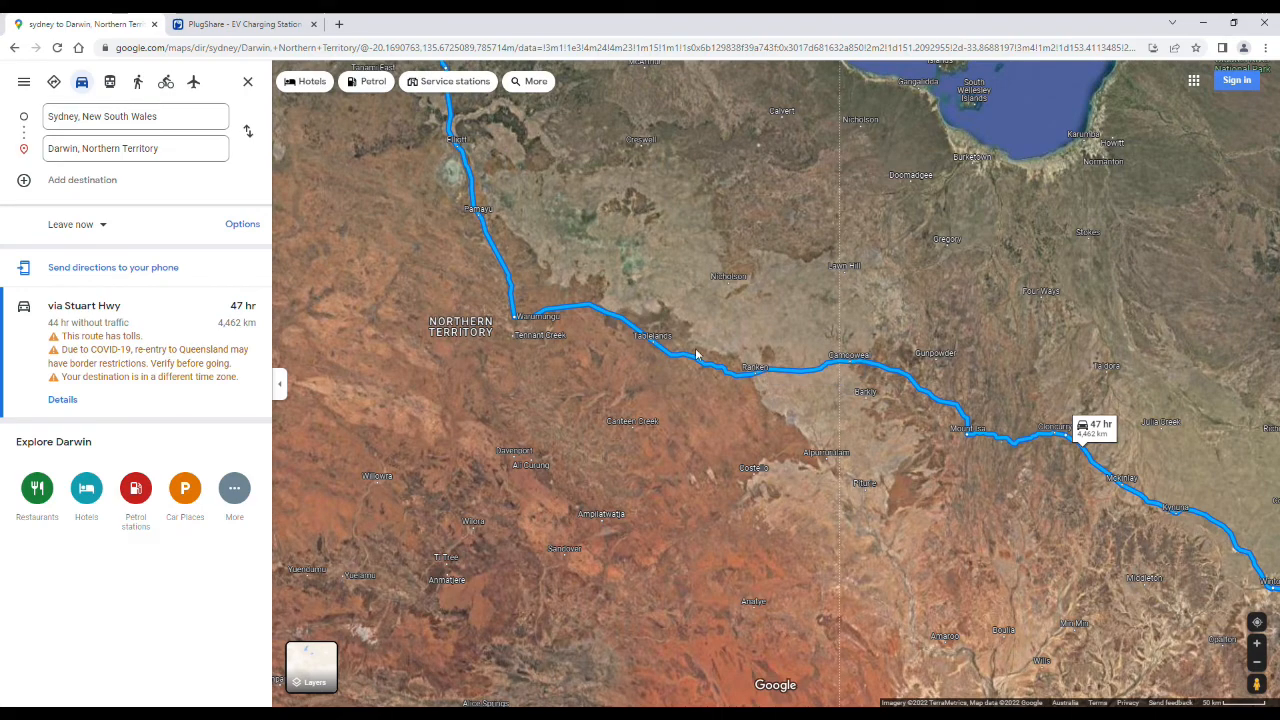
pyautogui.moveTo(658, 348)
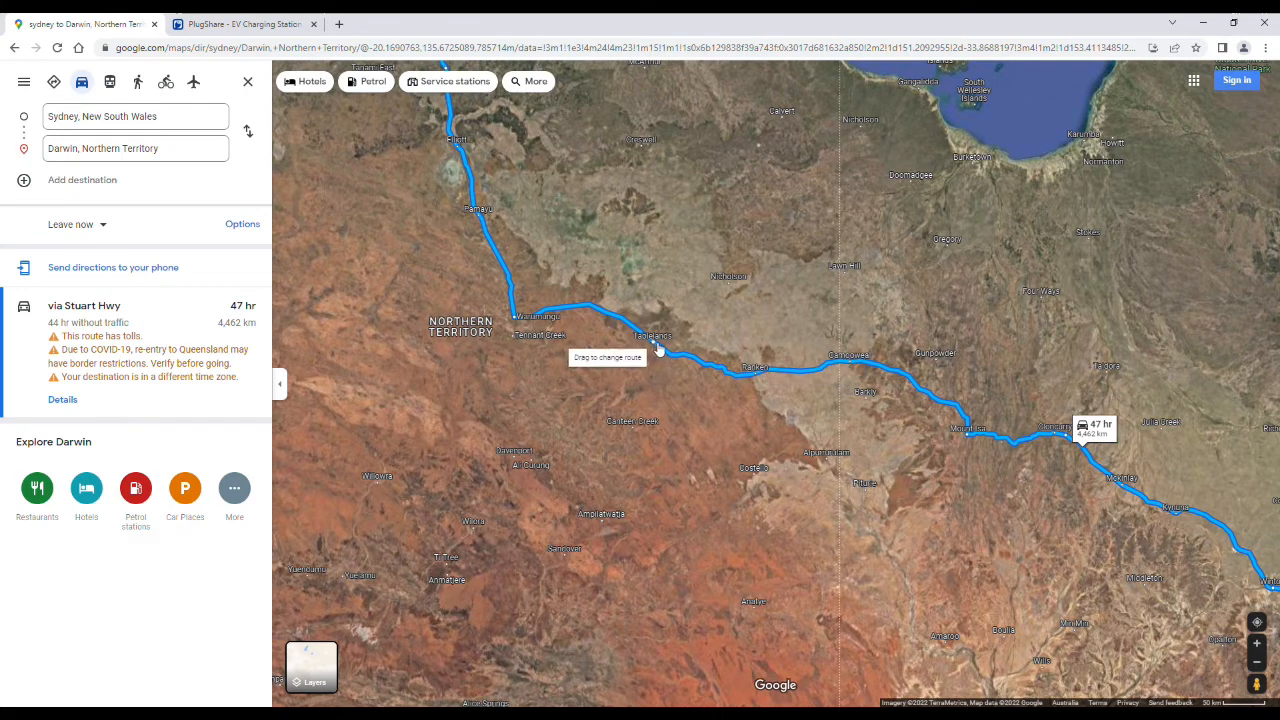
pyautogui.moveTo(628, 312)
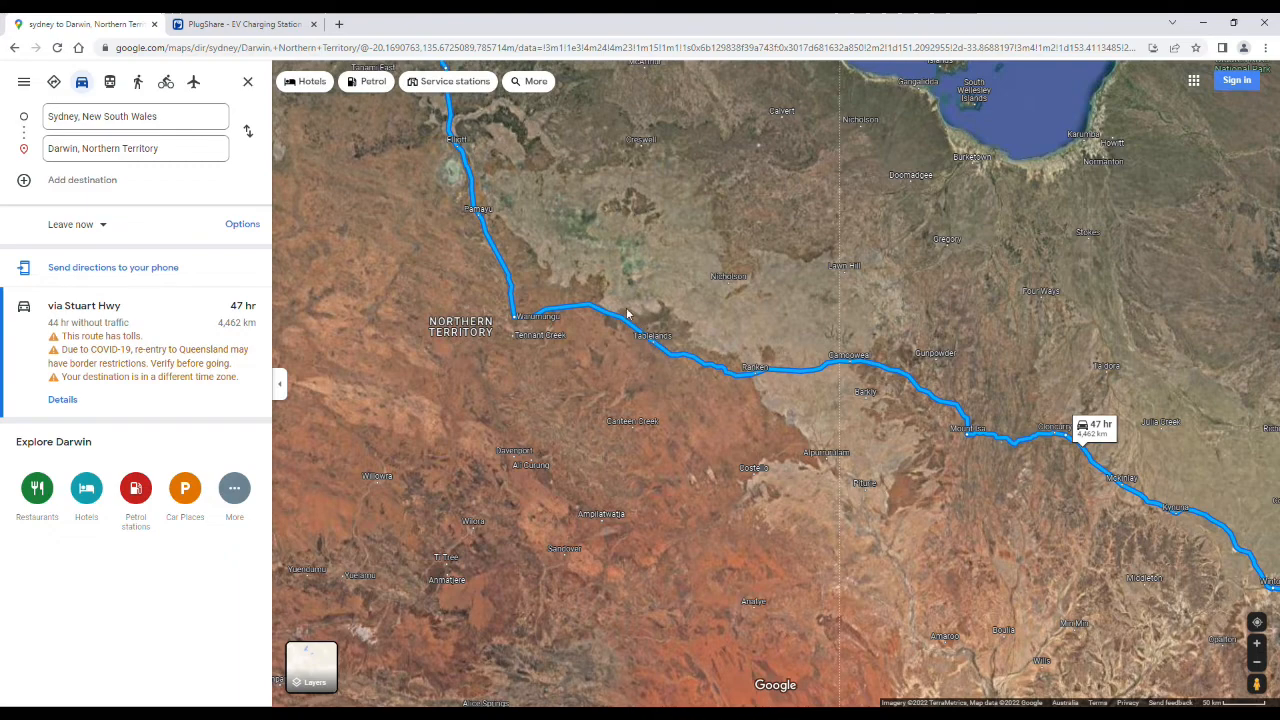
pyautogui.moveTo(620, 332)
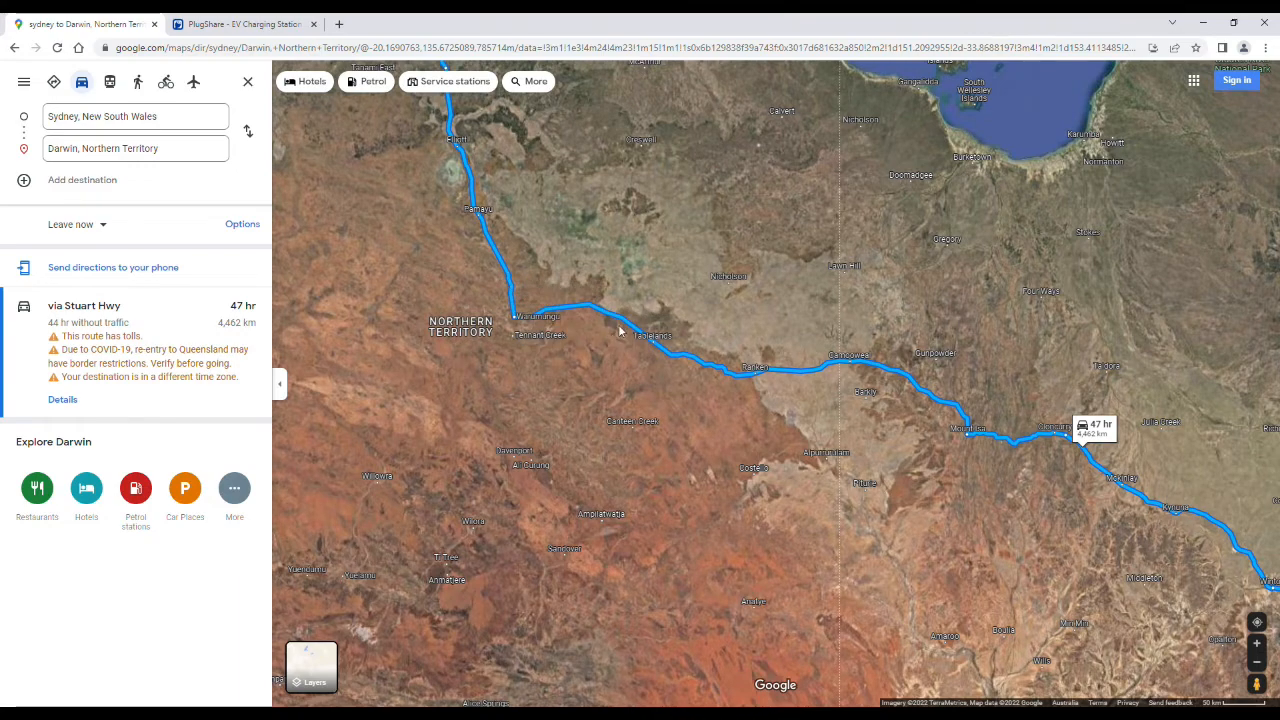
pyautogui.moveTo(550, 160)
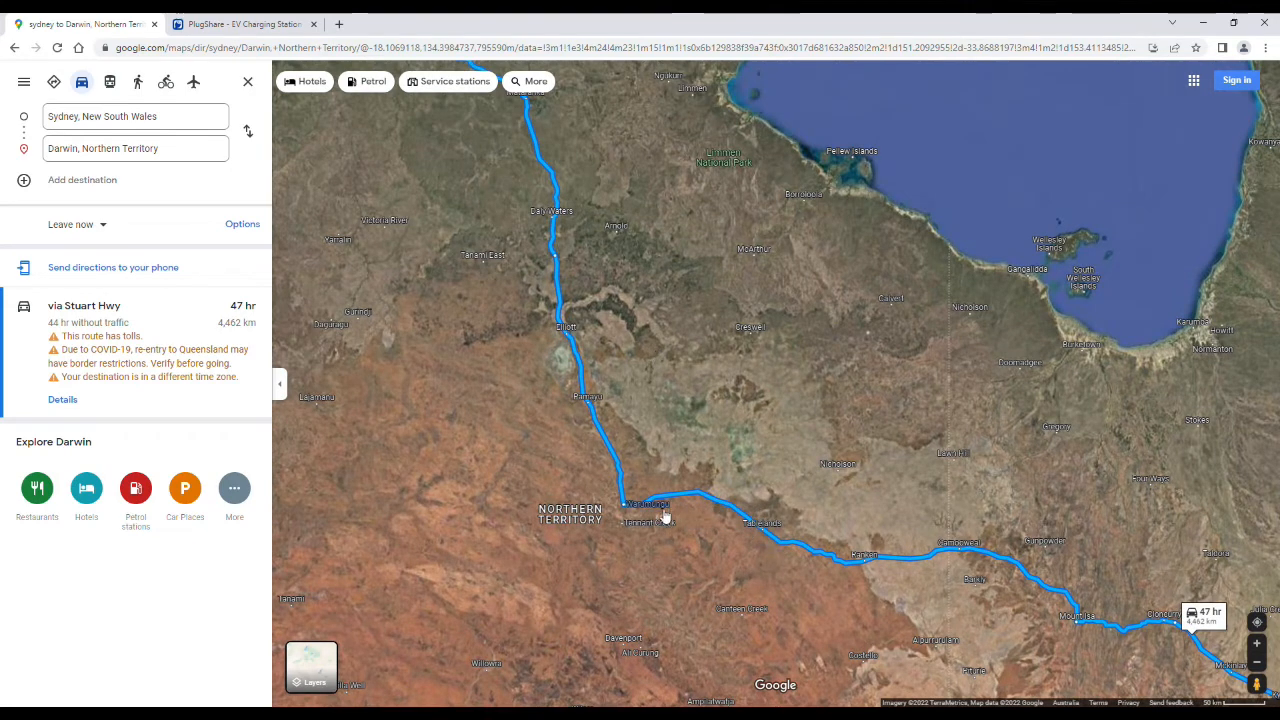
pyautogui.moveTo(564, 360)
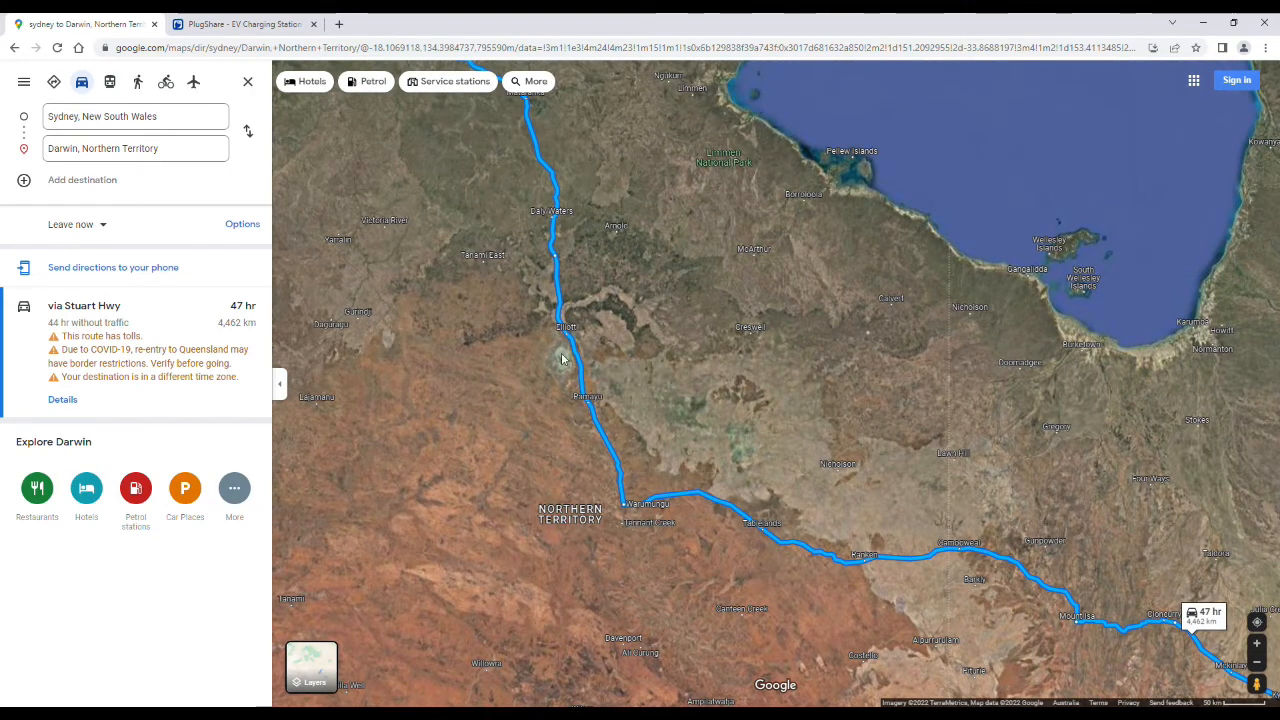
pyautogui.moveTo(564, 356)
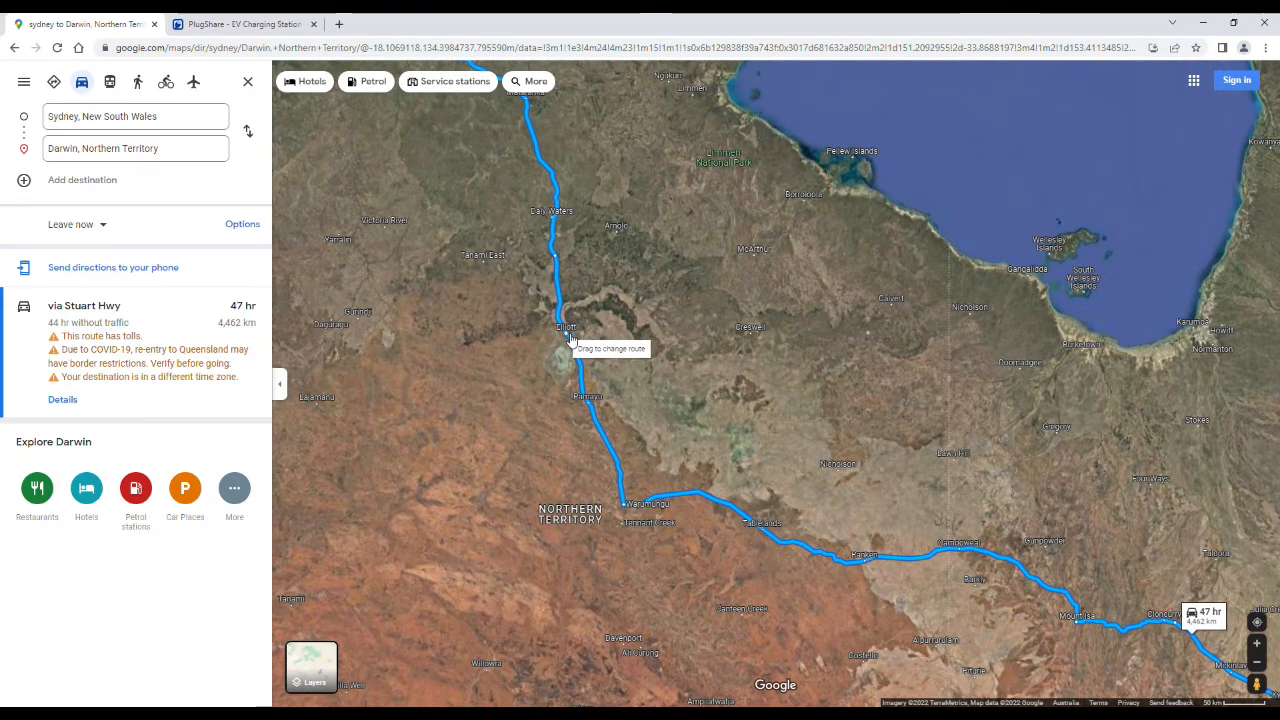
pyautogui.moveTo(588, 320)
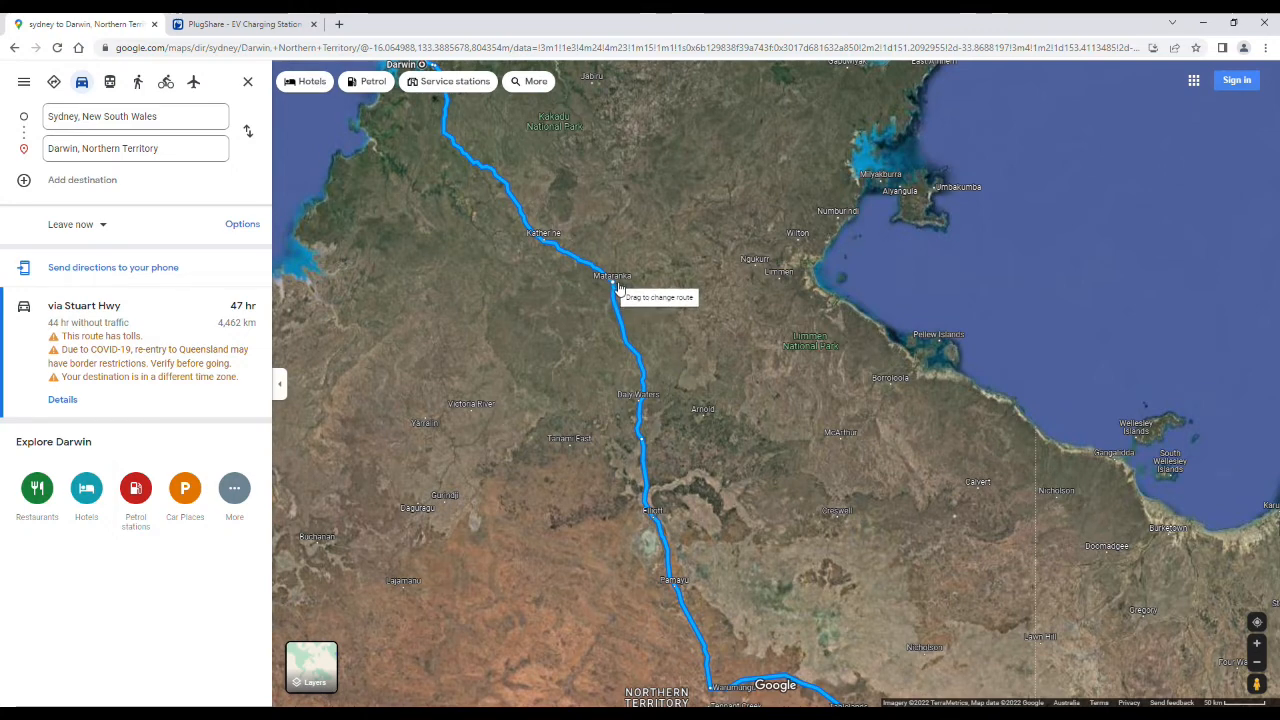
pyautogui.moveTo(556, 248)
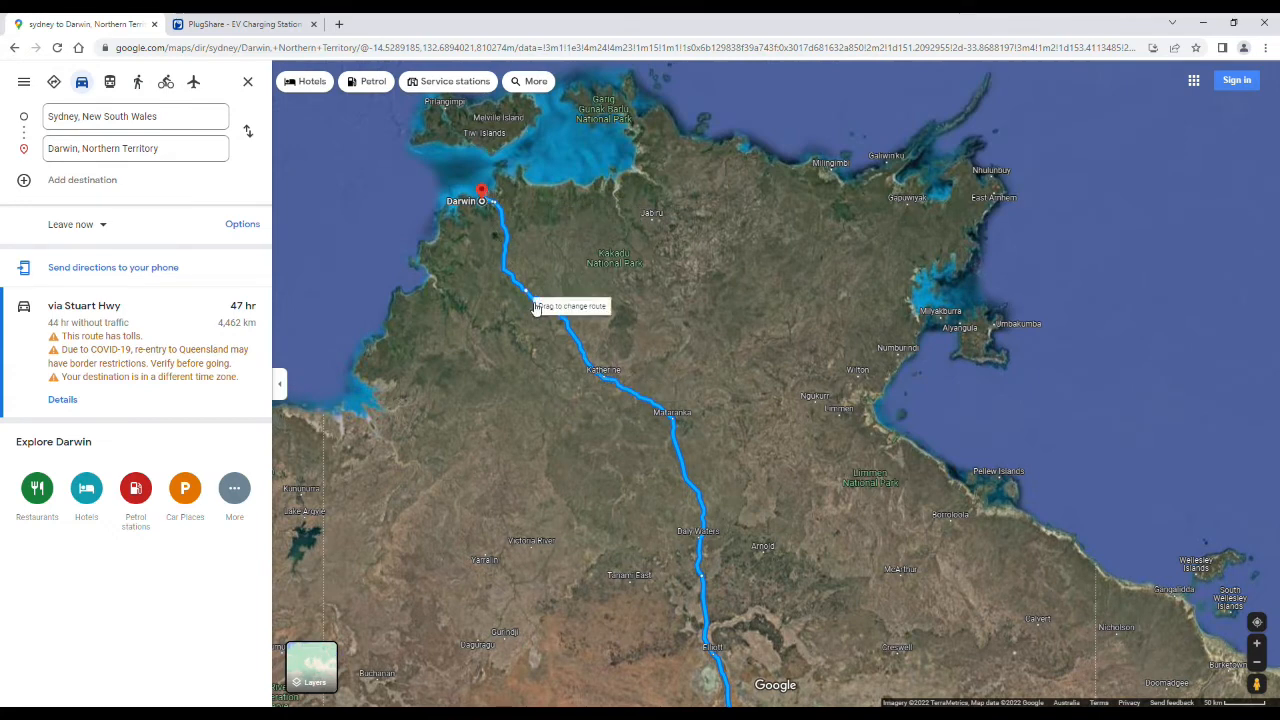
pyautogui.moveTo(490, 204)
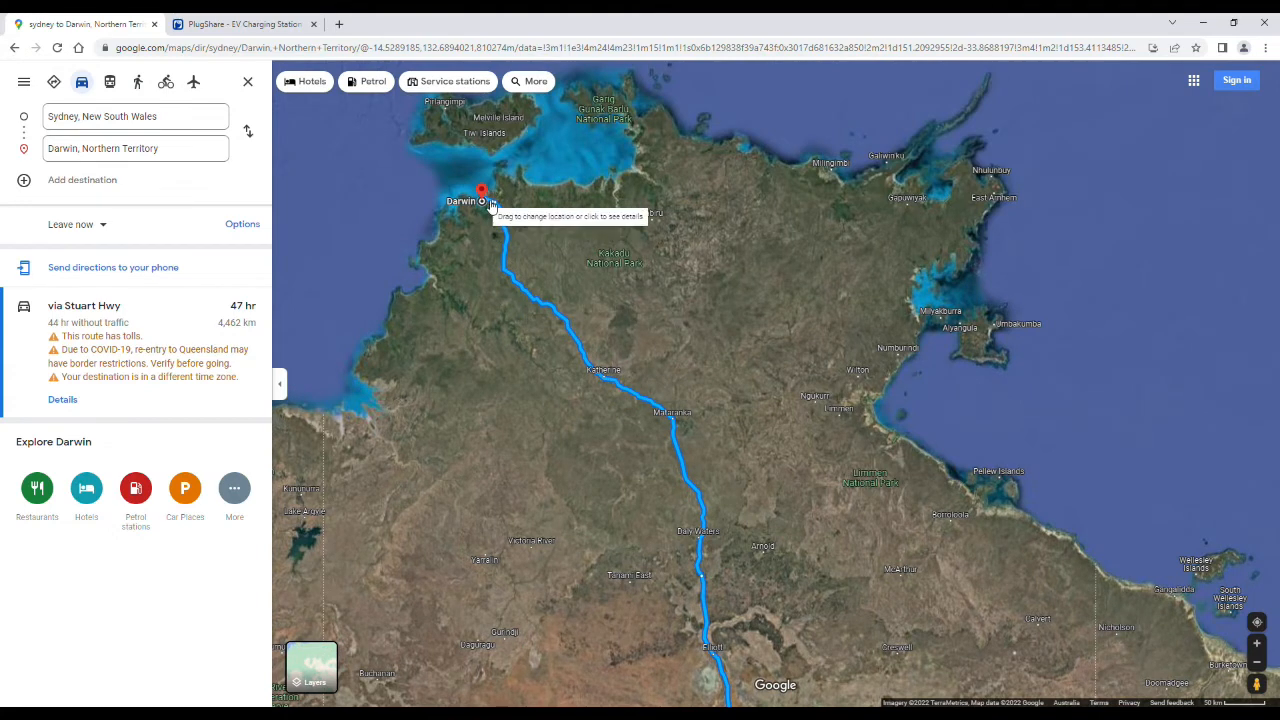
pyautogui.moveTo(648, 436)
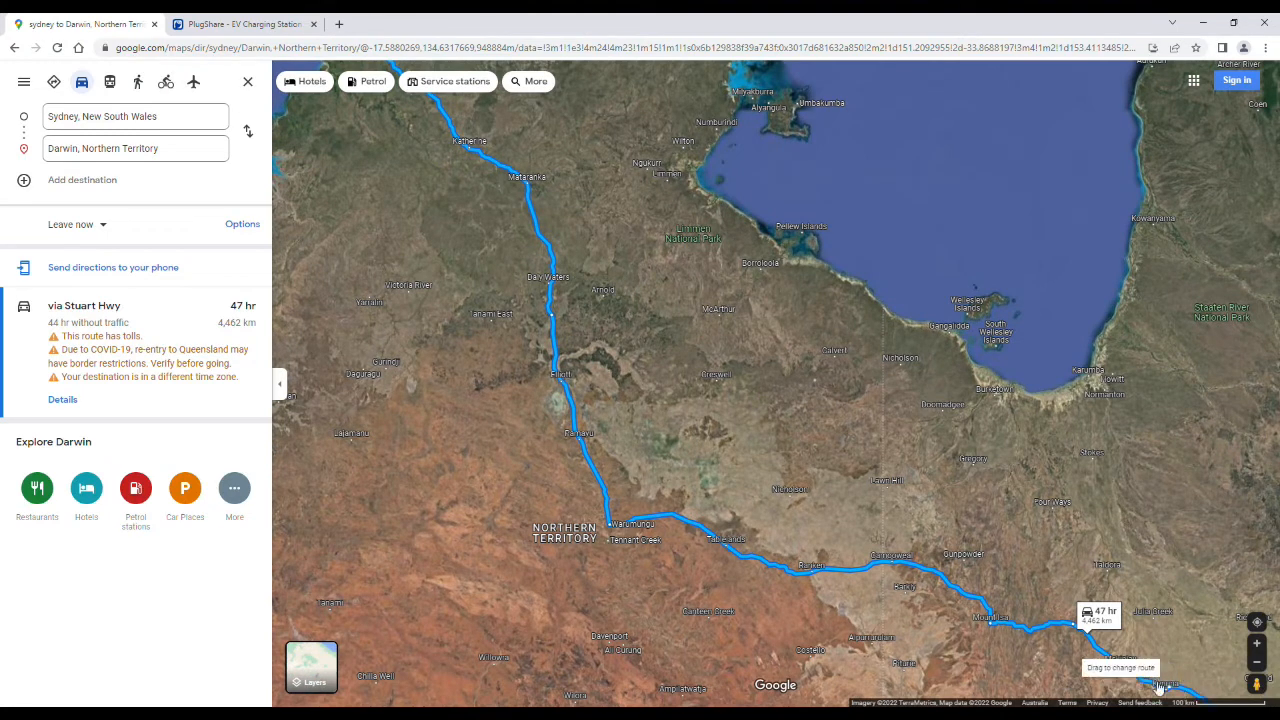
pyautogui.moveTo(990, 628)
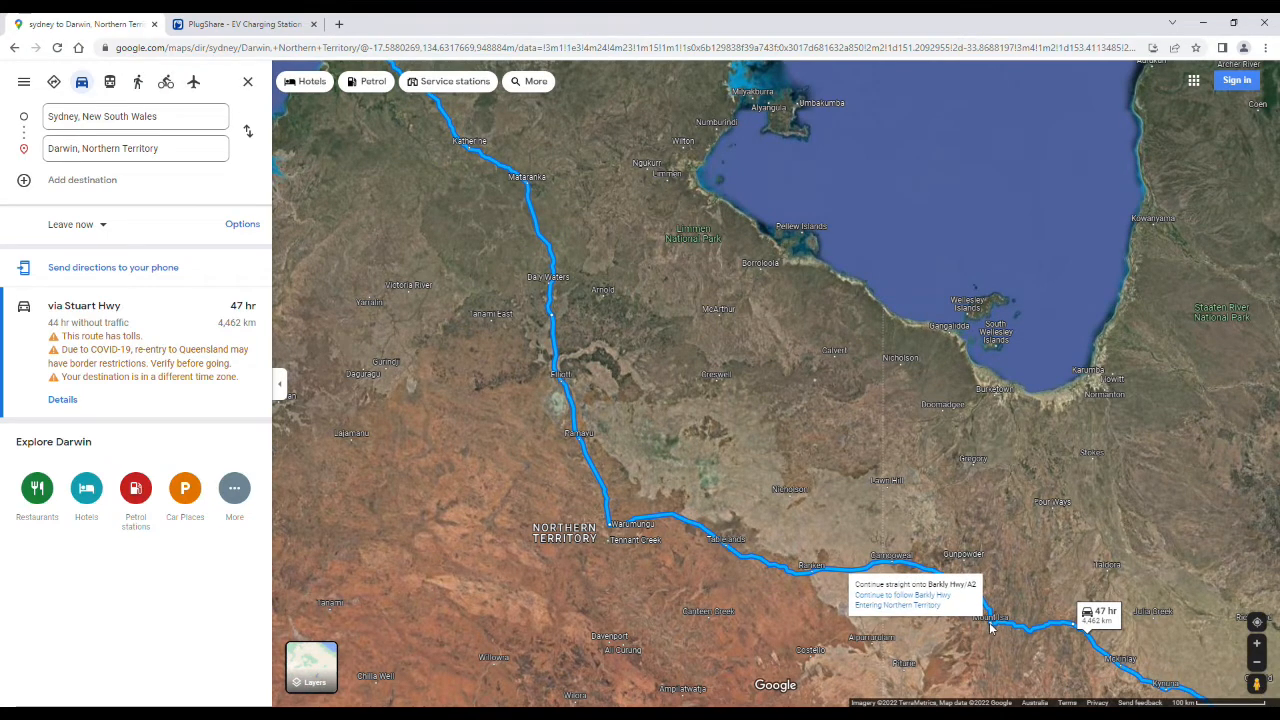
pyautogui.moveTo(910, 568)
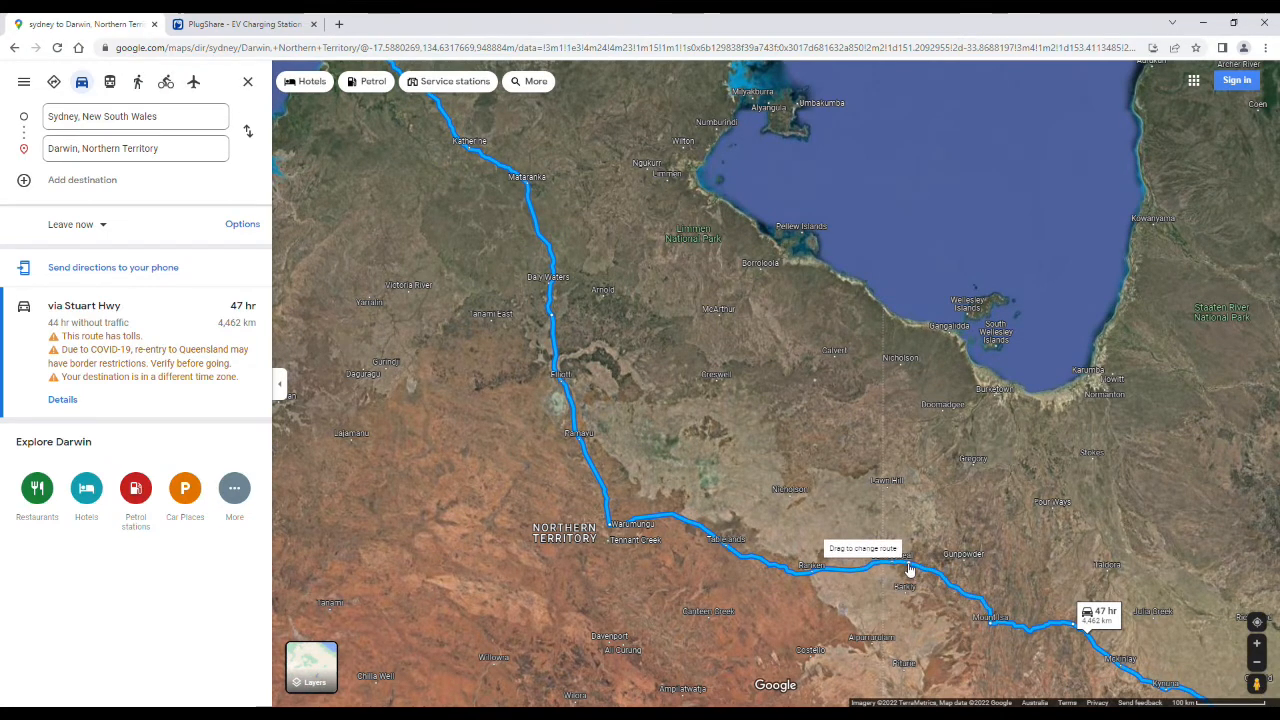
pyautogui.moveTo(630, 532)
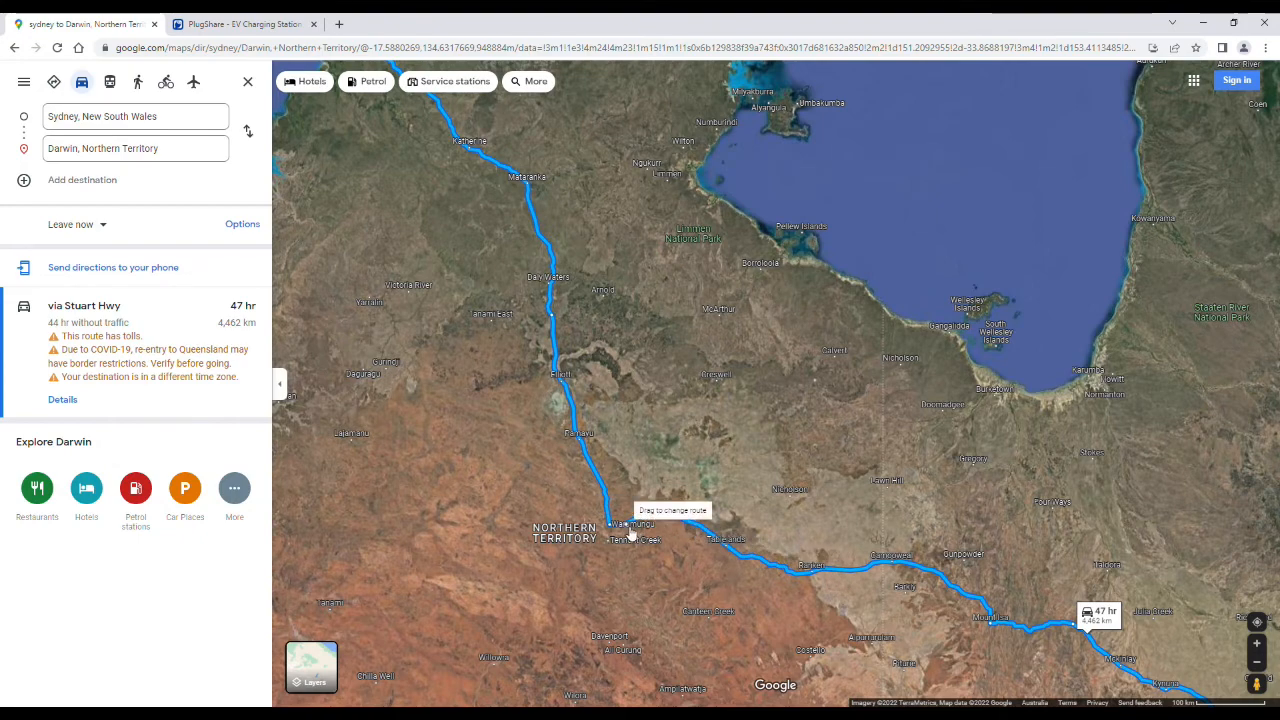
pyautogui.moveTo(516, 418)
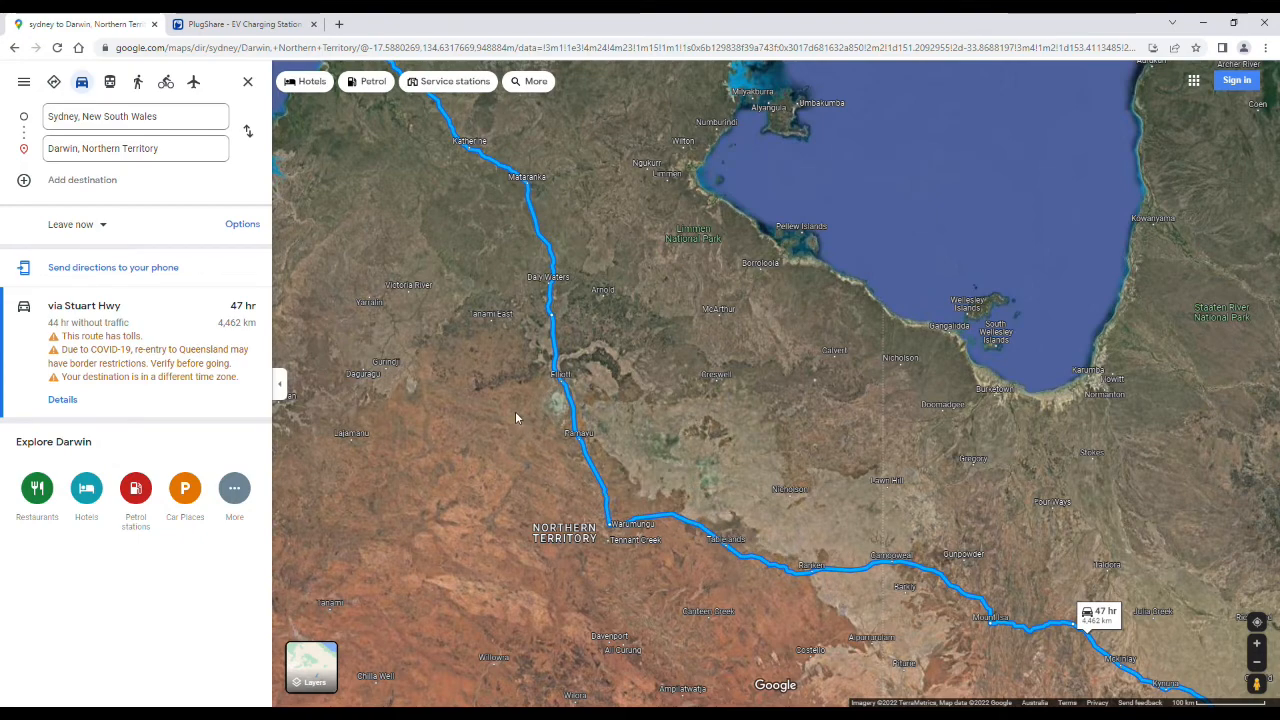
pyautogui.moveTo(492, 416)
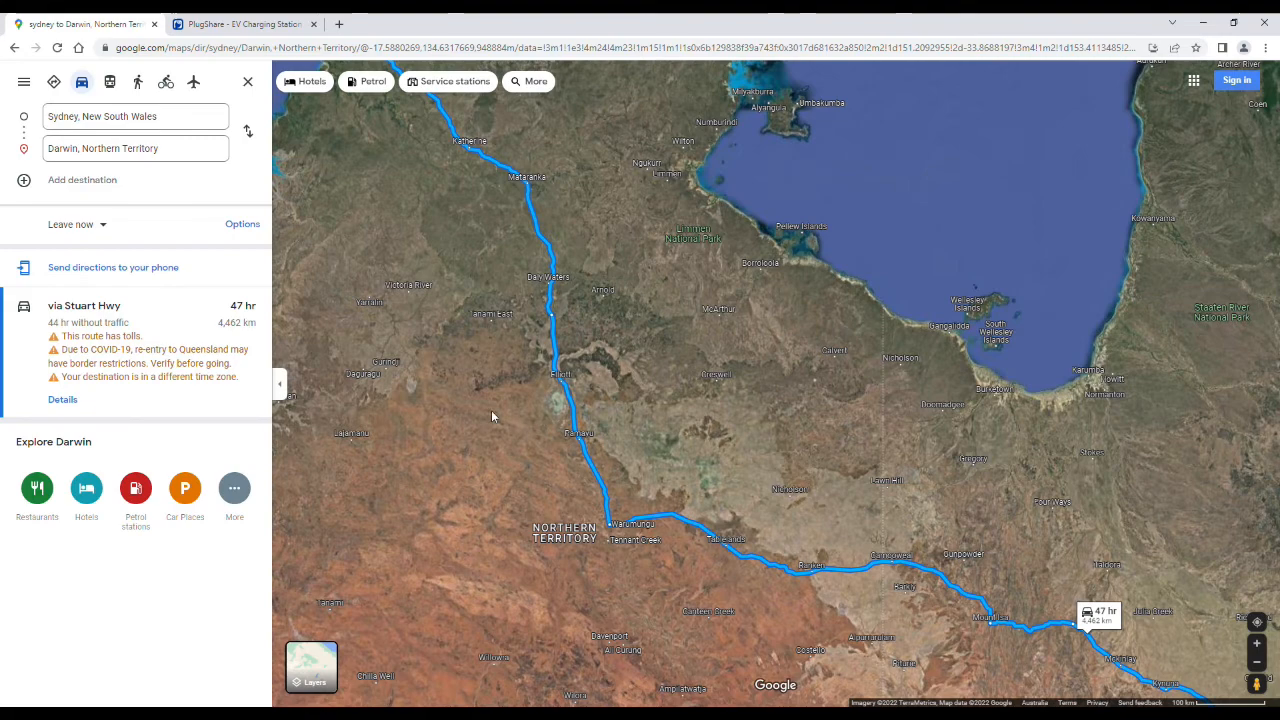
pyautogui.moveTo(1008, 588)
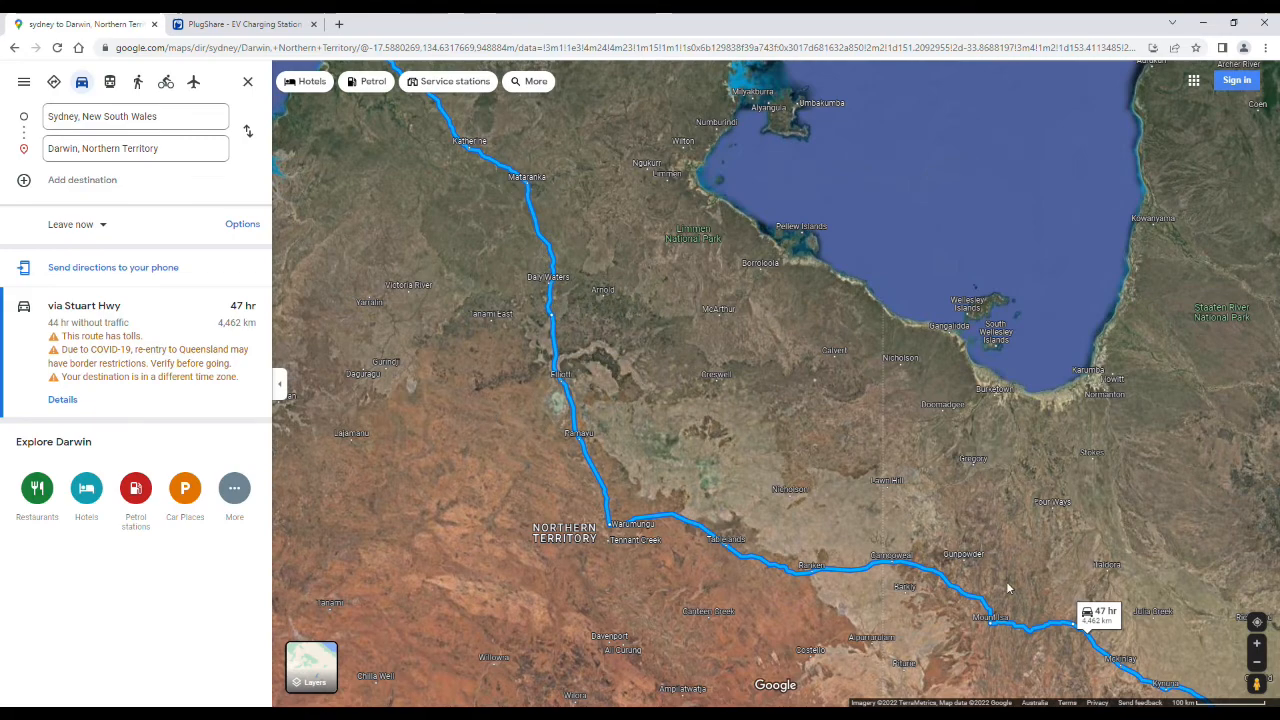
pyautogui.moveTo(548, 216)
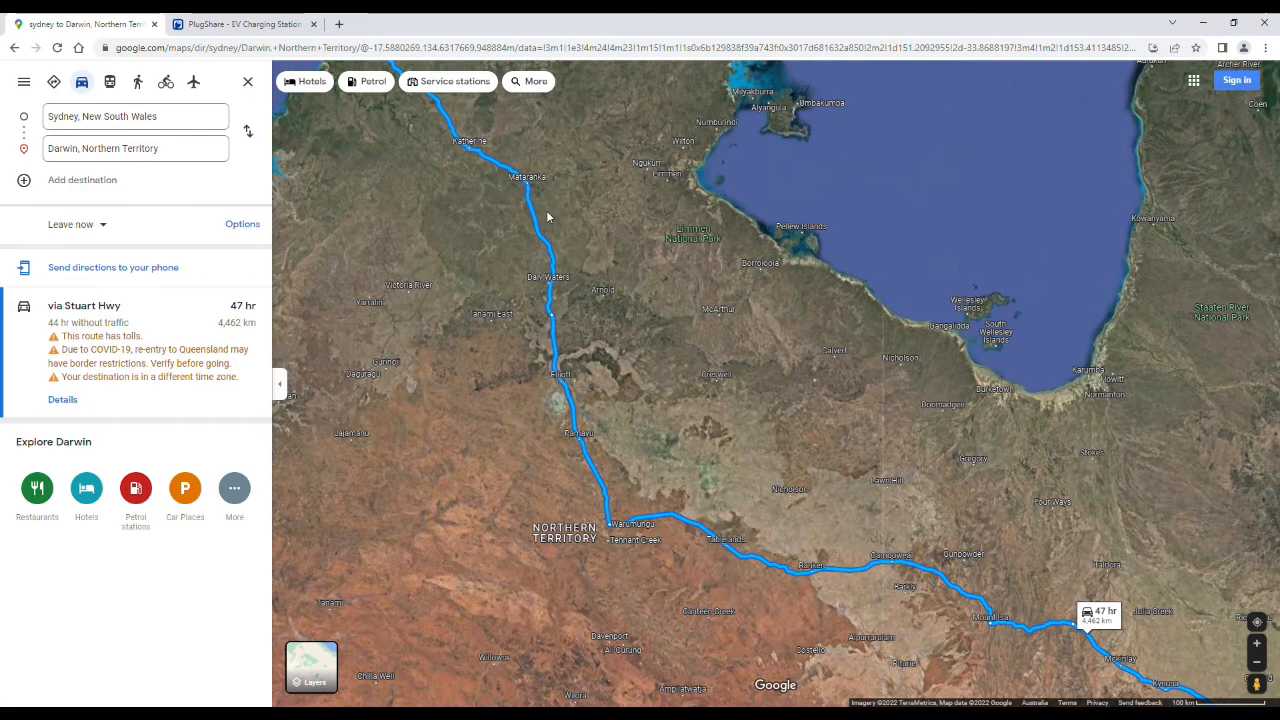
pyautogui.moveTo(772, 456)
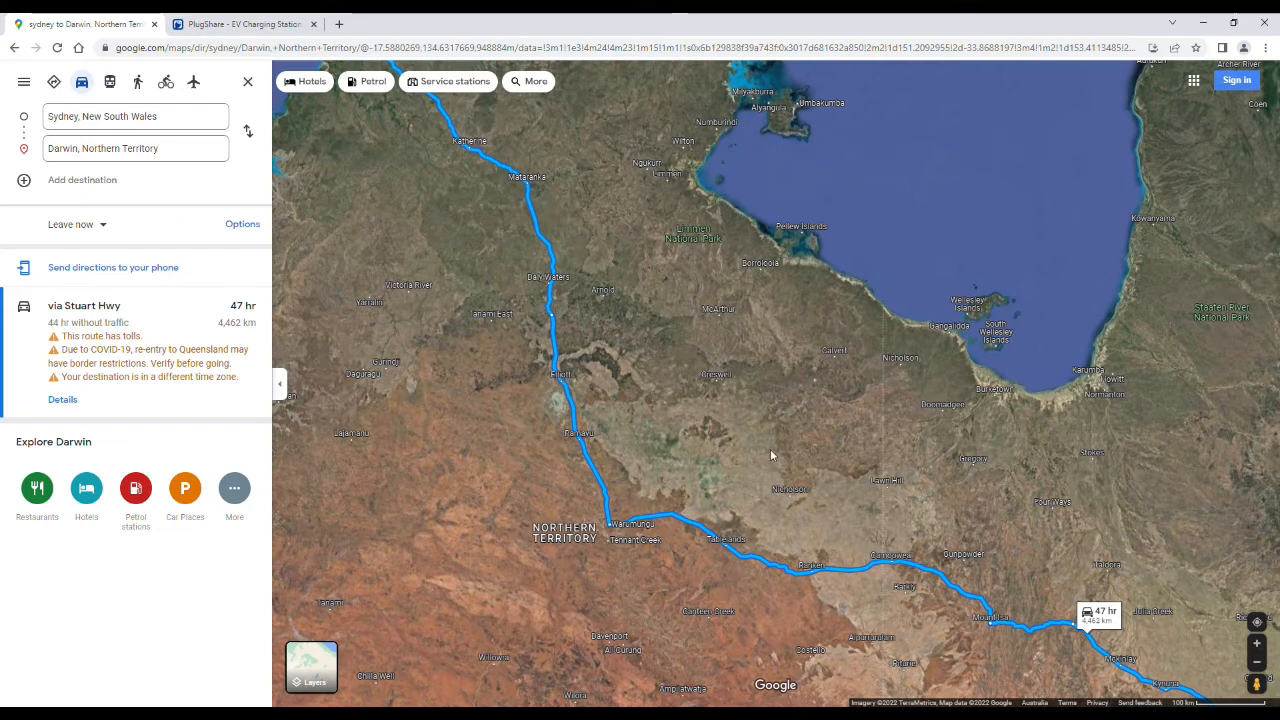
pyautogui.moveTo(760, 344)
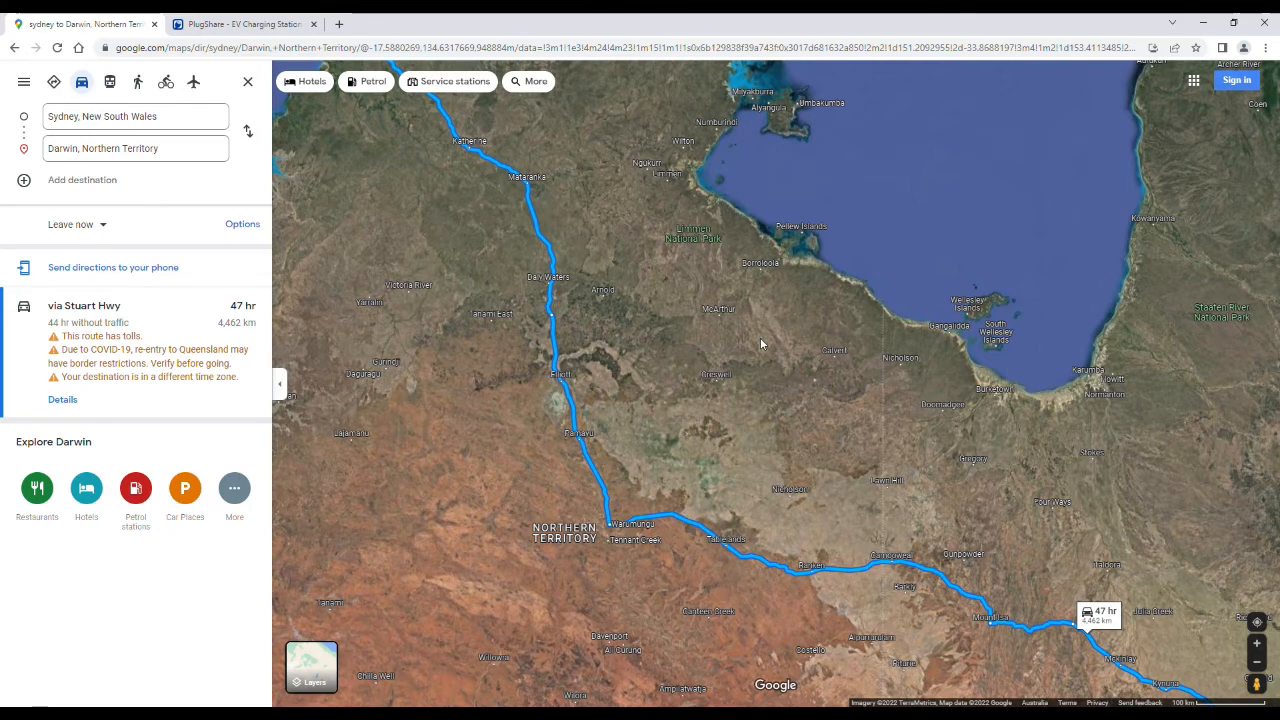
pyautogui.moveTo(1120, 24)
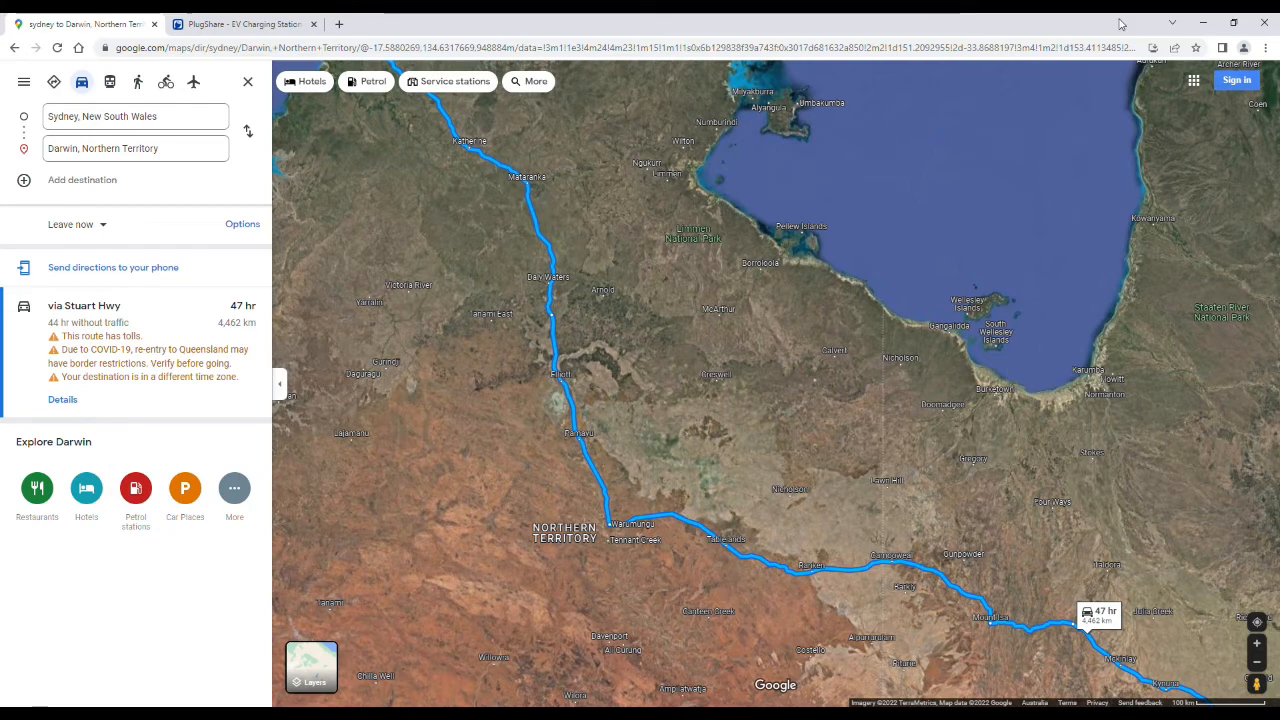